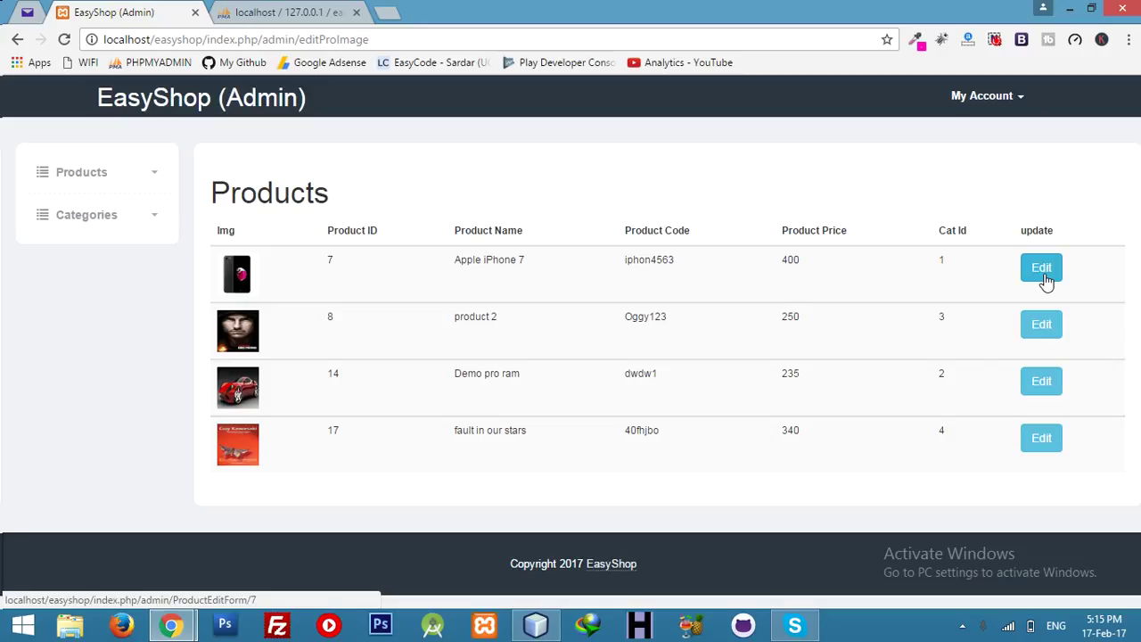
Open the Apple iPhone 7 row's Edit Product form from the Products table
click(1041, 268)
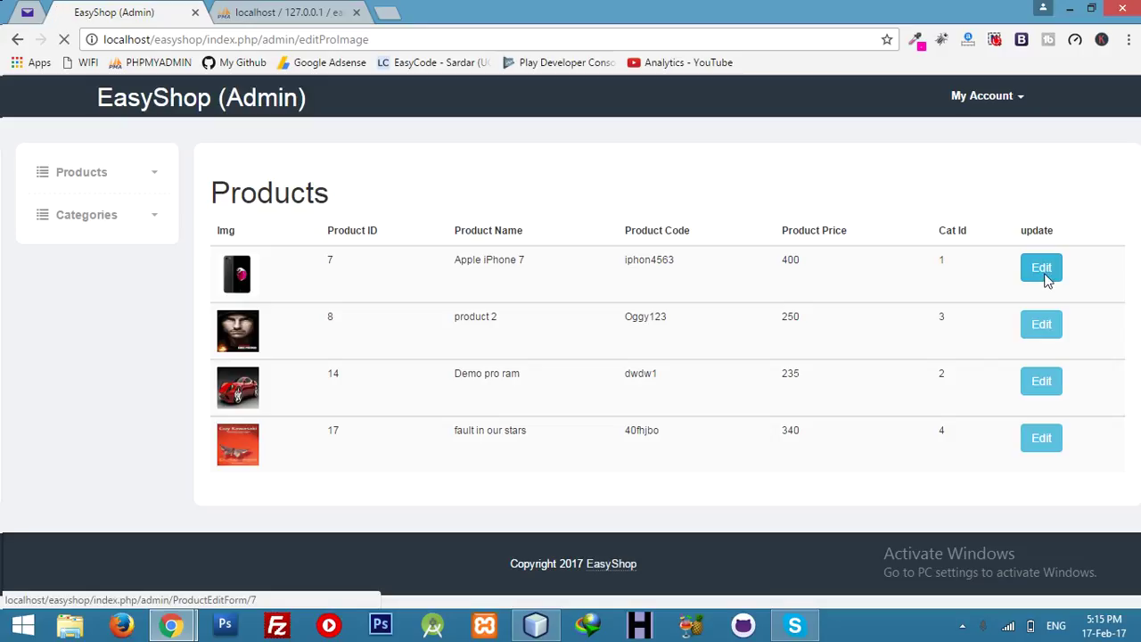
click(1042, 268)
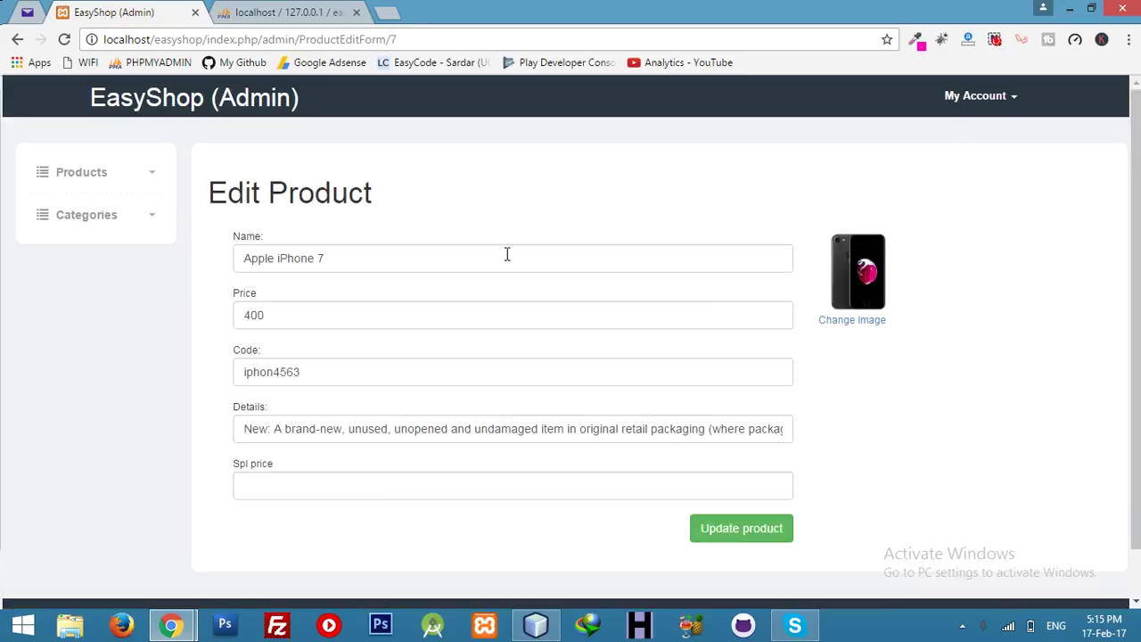
mouse_move(434, 479)
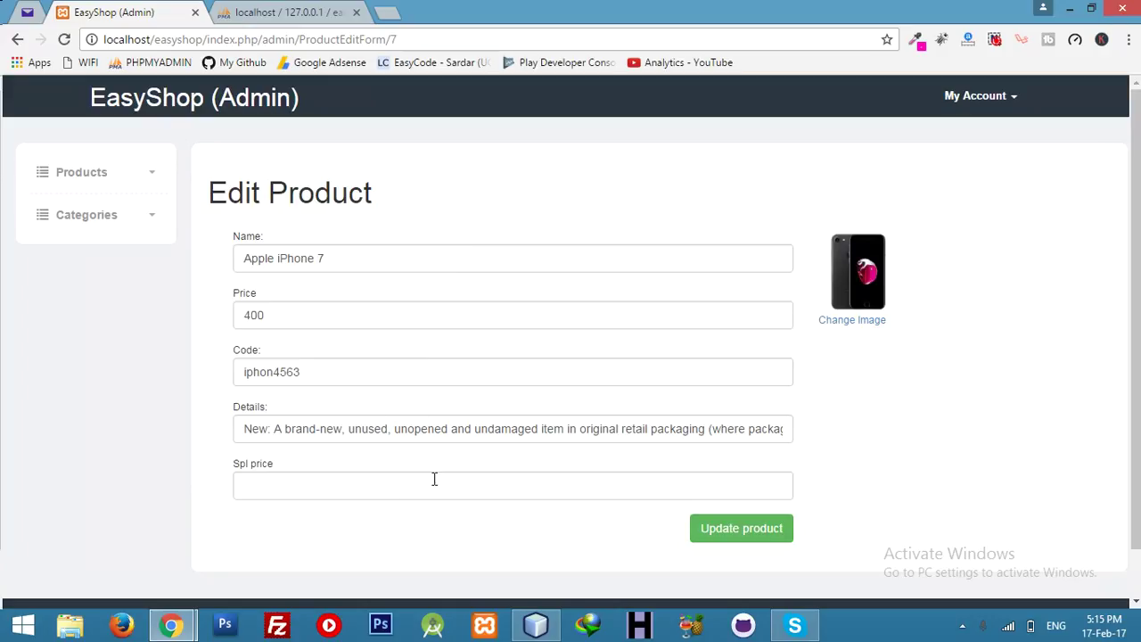
Browse the rows of the easyshop products table in phpMyAdmin
click(285, 11)
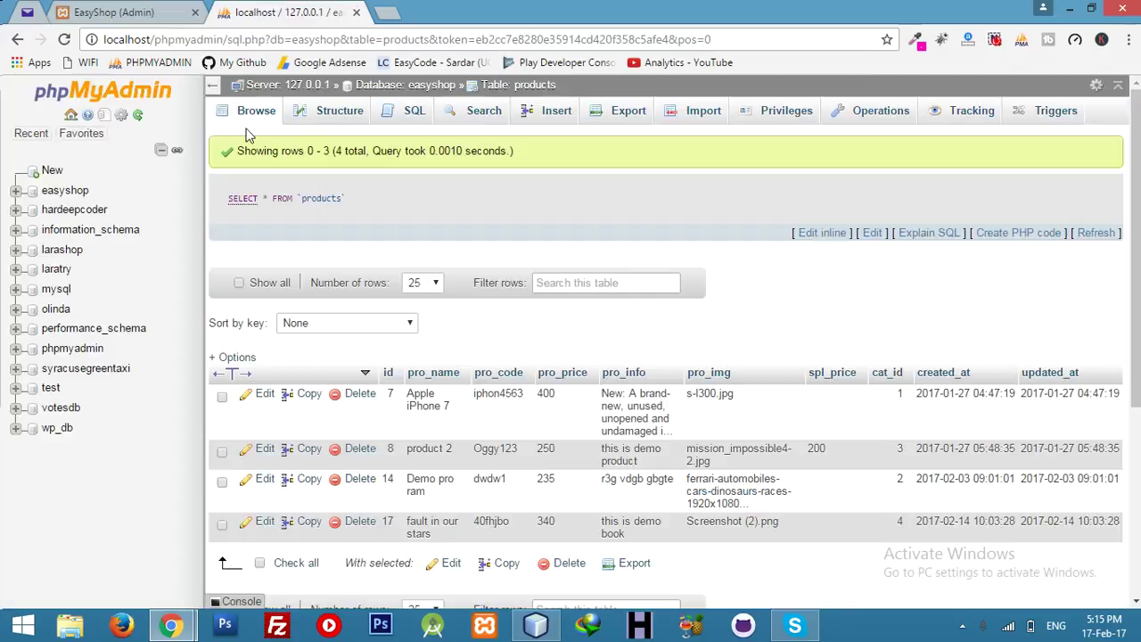
mouse_move(365, 373)
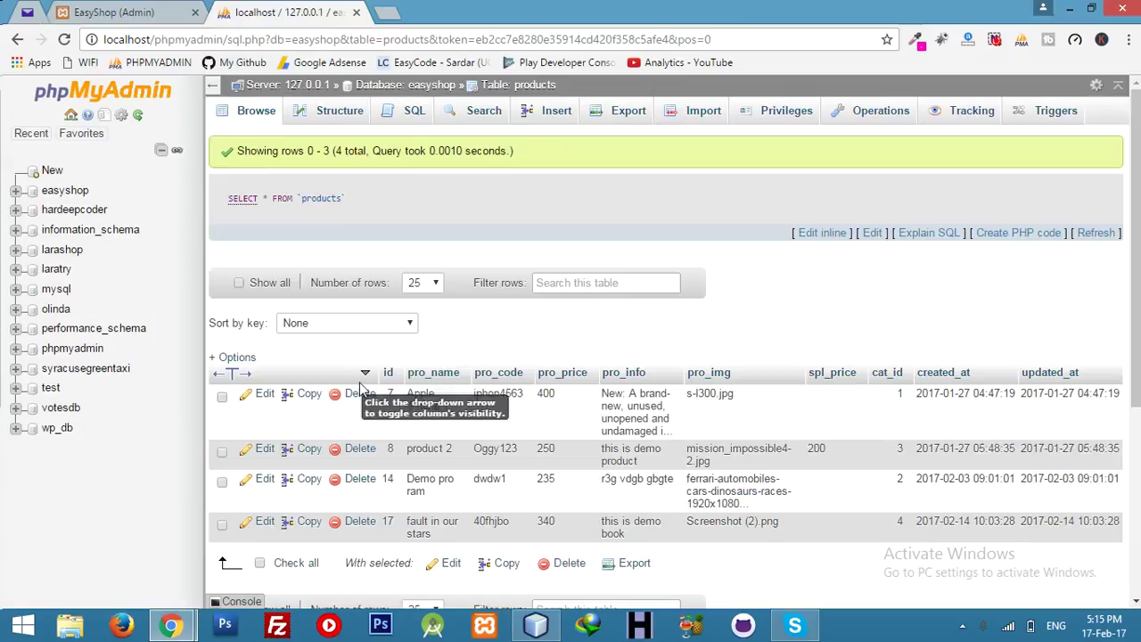
click(258, 393)
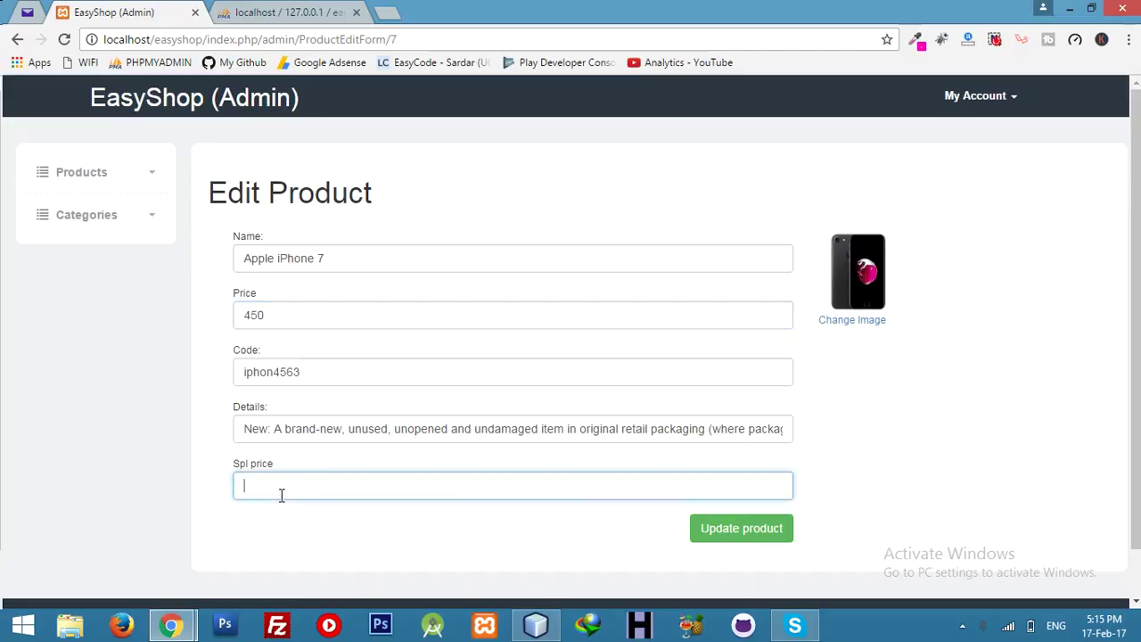
Save Apple iPhone 7 with a special price of 400
text(400)
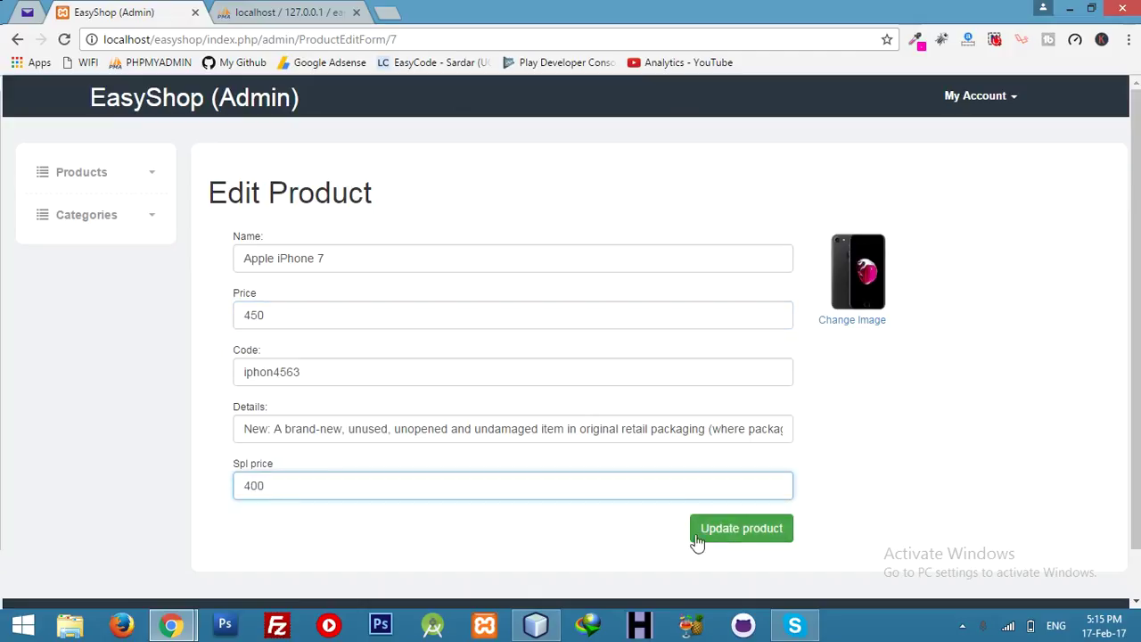
click(741, 528)
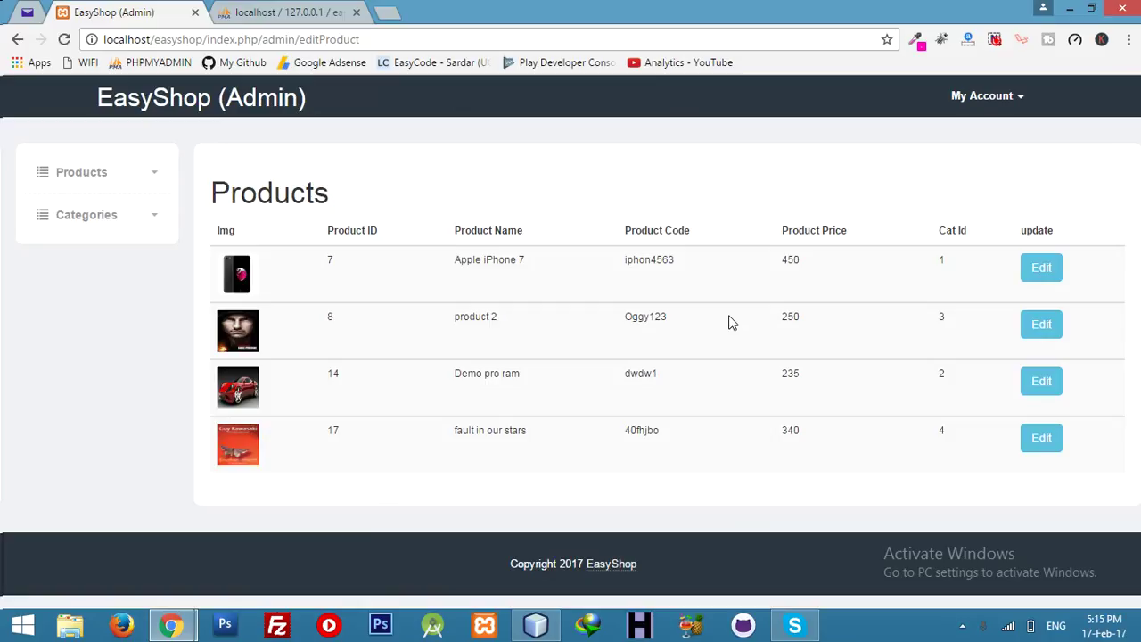
click(285, 12)
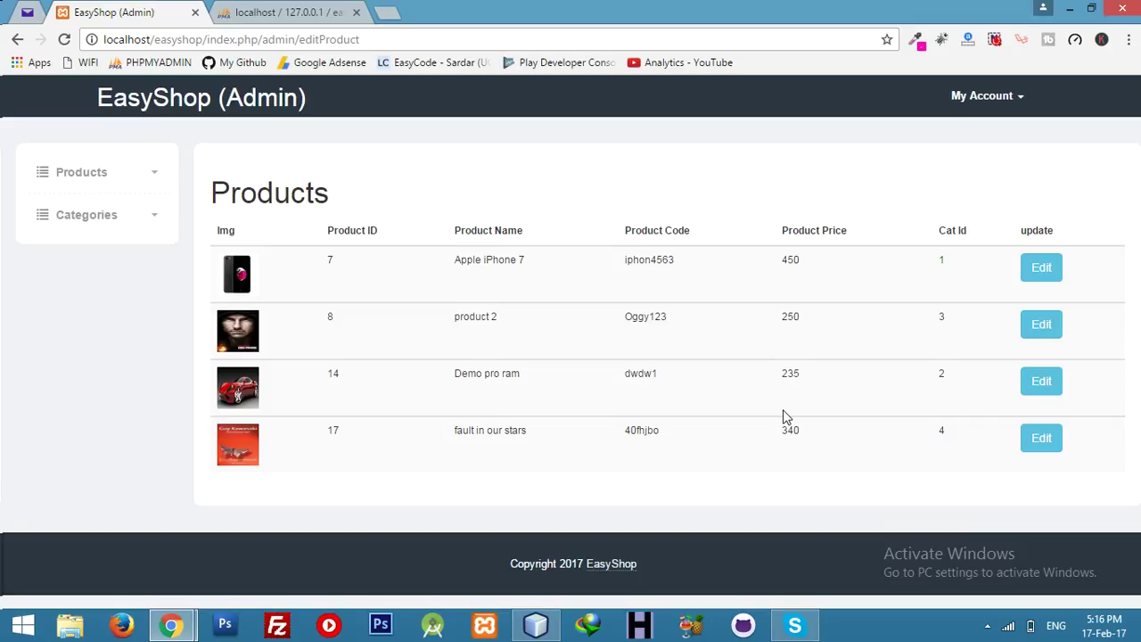
mouse_move(1074, 309)
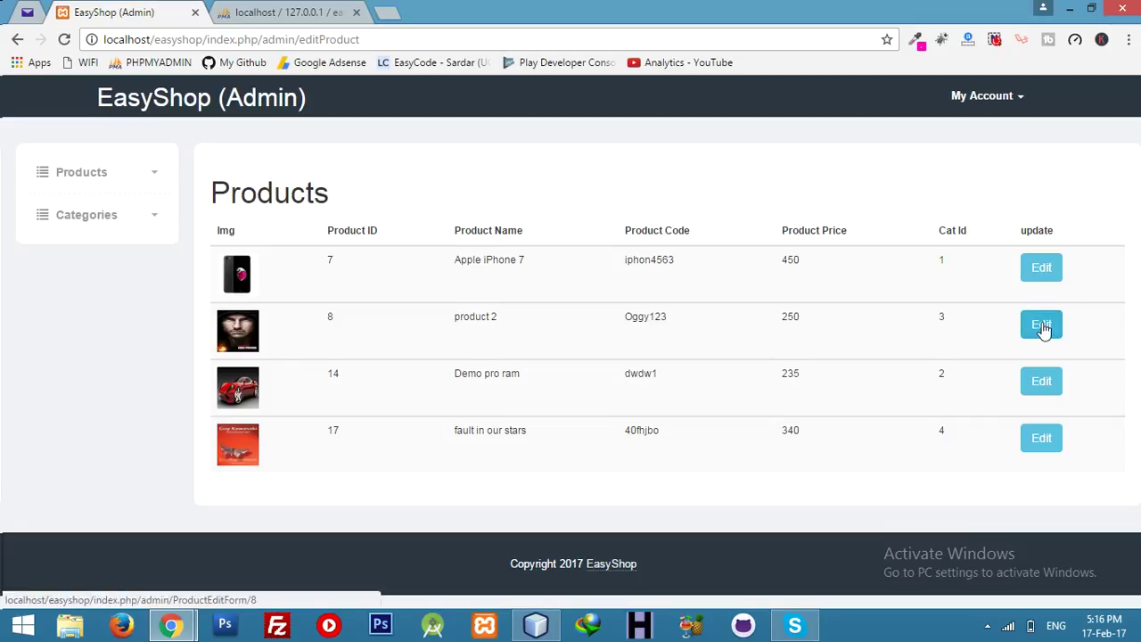
Open product 2's edit form and select its web address
click(1042, 325)
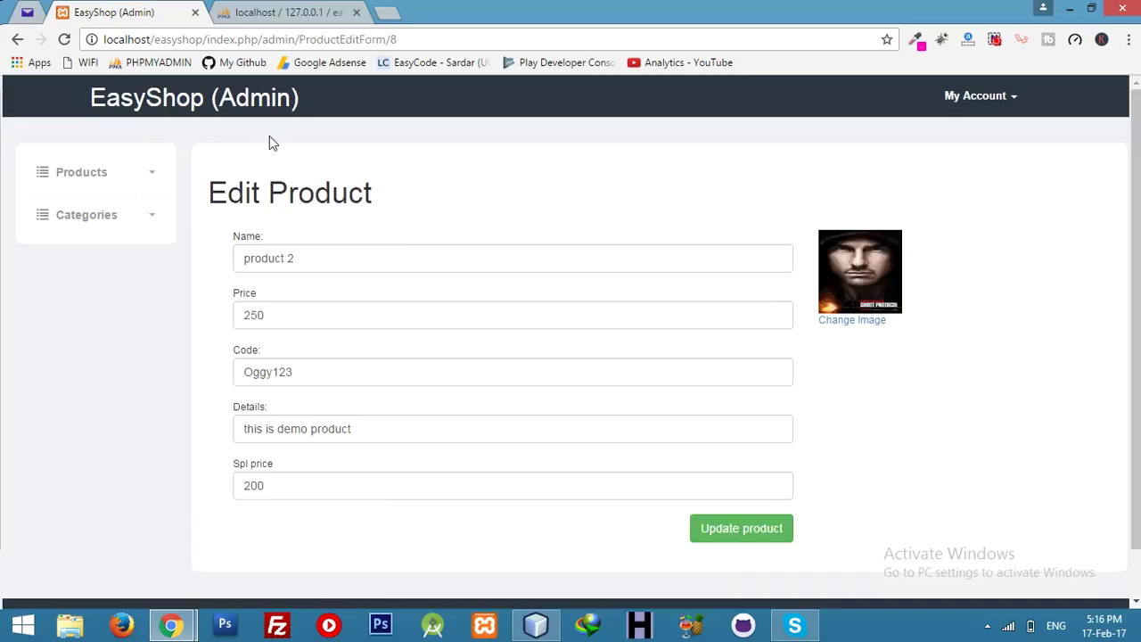
click(249, 39)
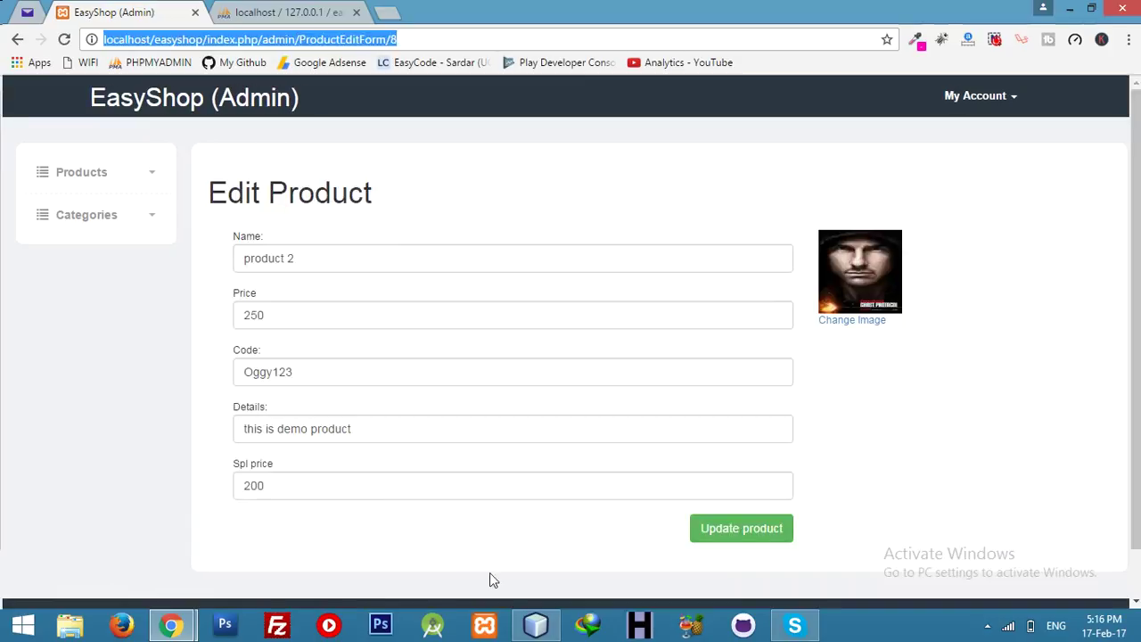
click(535, 624)
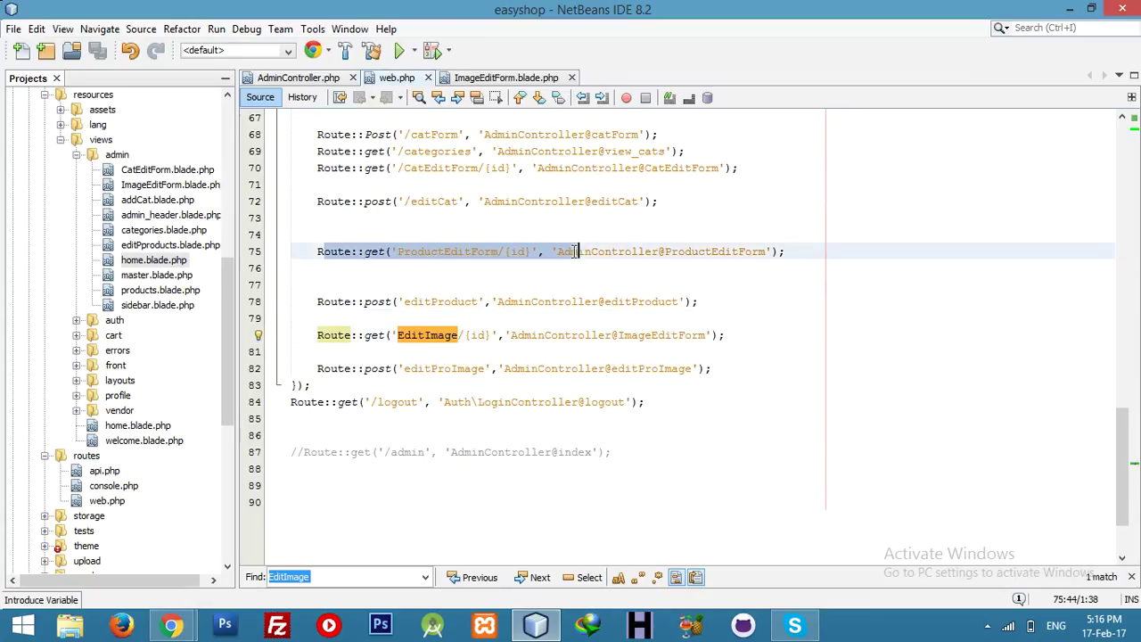
Trace the ProductEditForm route's controller action to the editPproducts view name
double_click(446, 250)
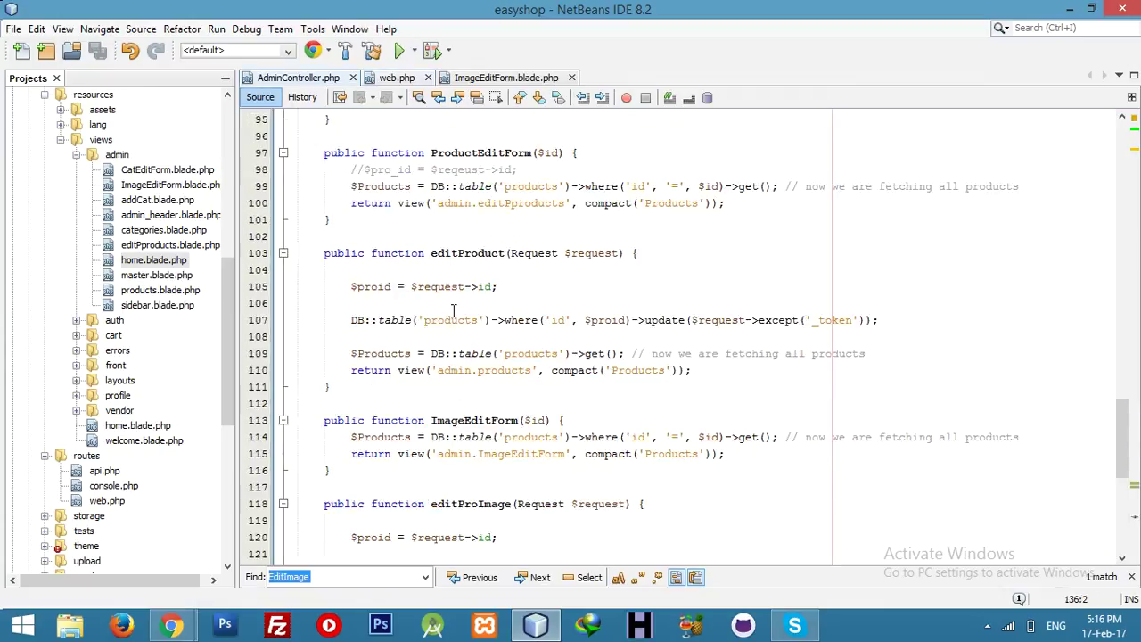
click(330, 185)
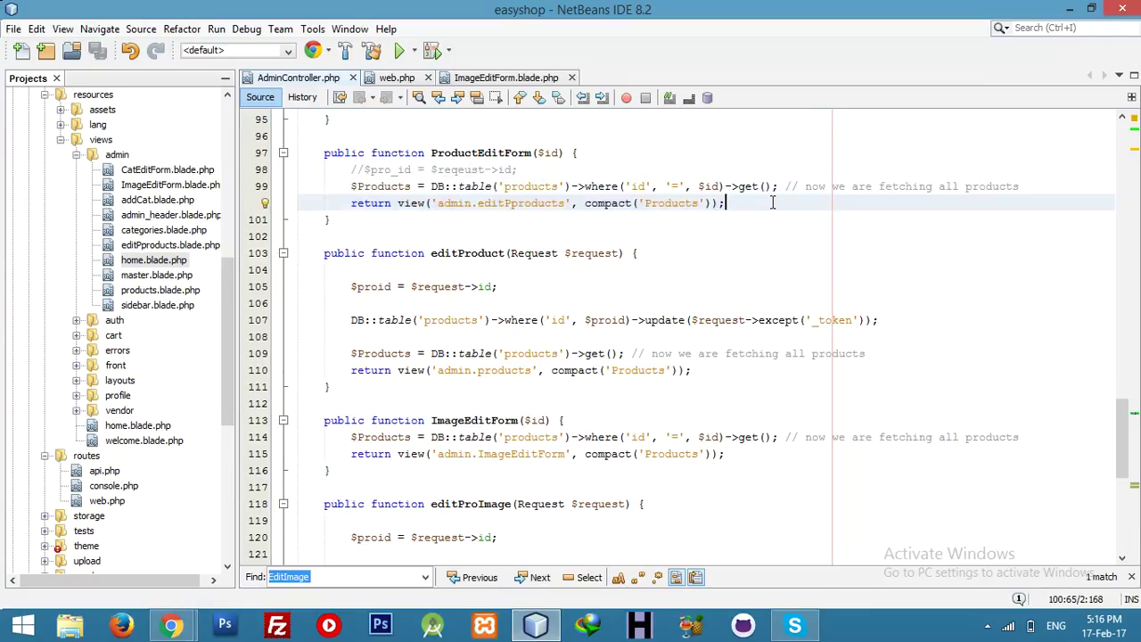
double_click(522, 202)
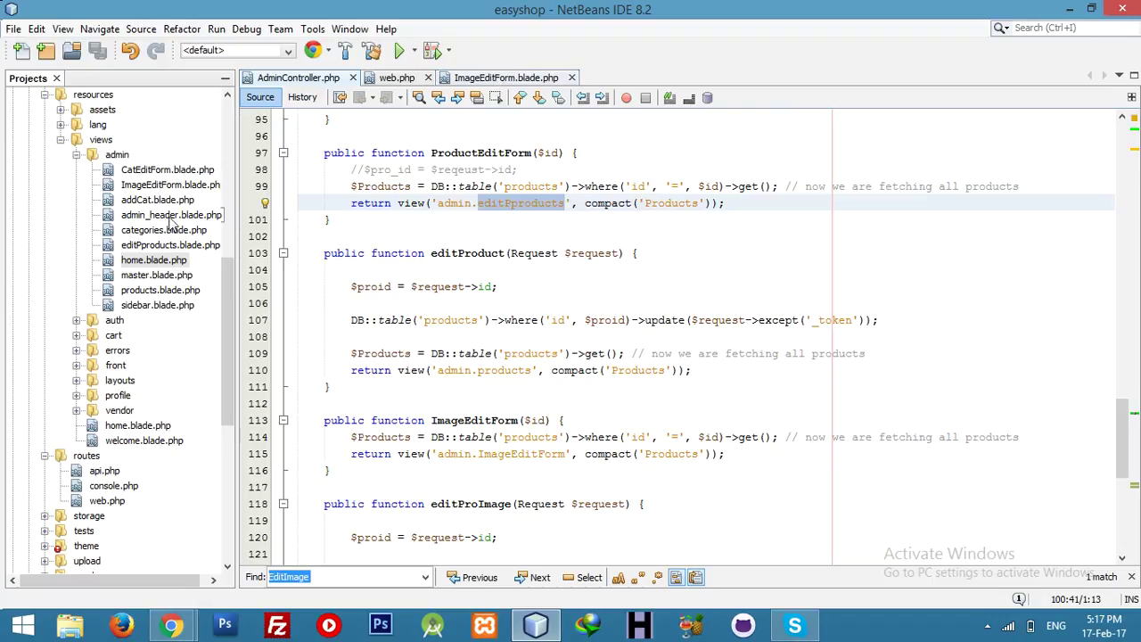
Open editPproducts.blade.php and compare it with the routes file and AdminController
click(169, 244)
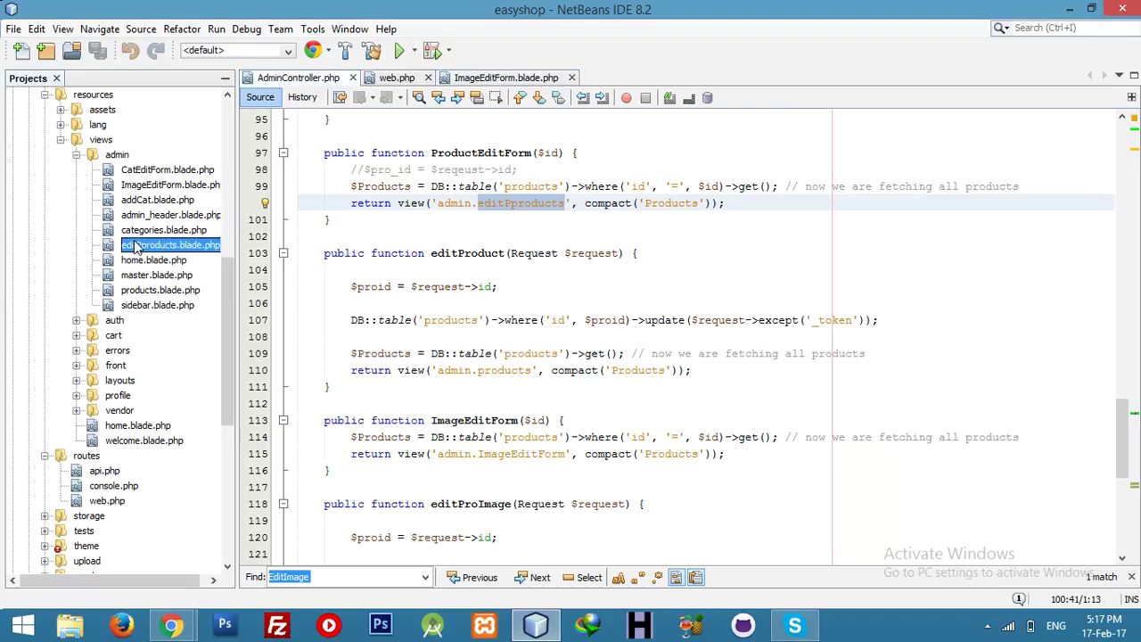
double_click(170, 244)
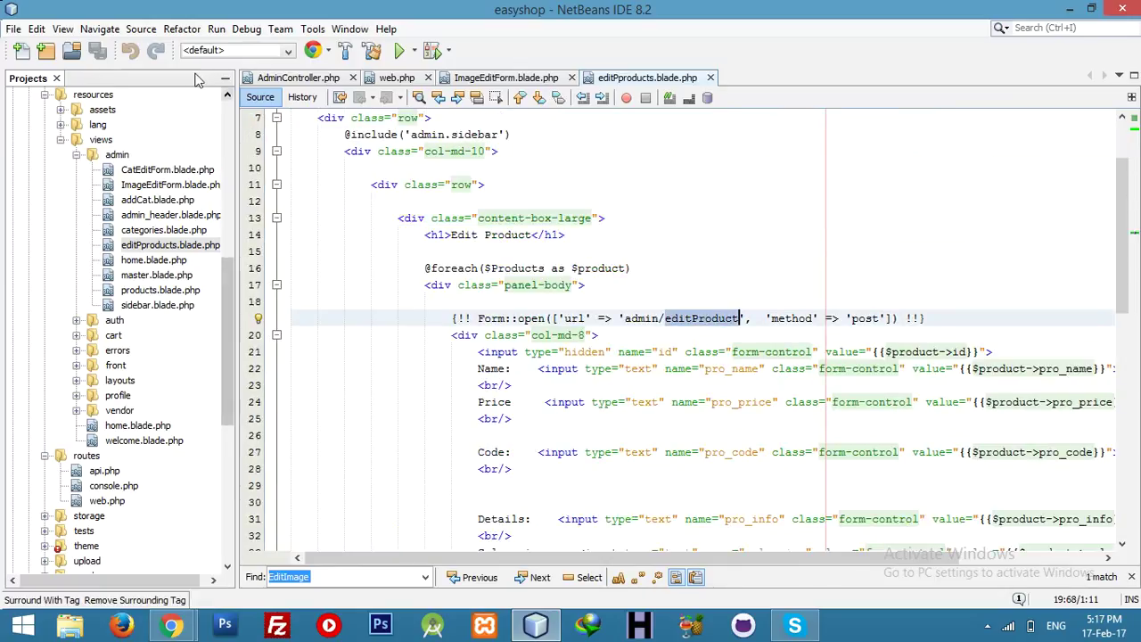
click(298, 77)
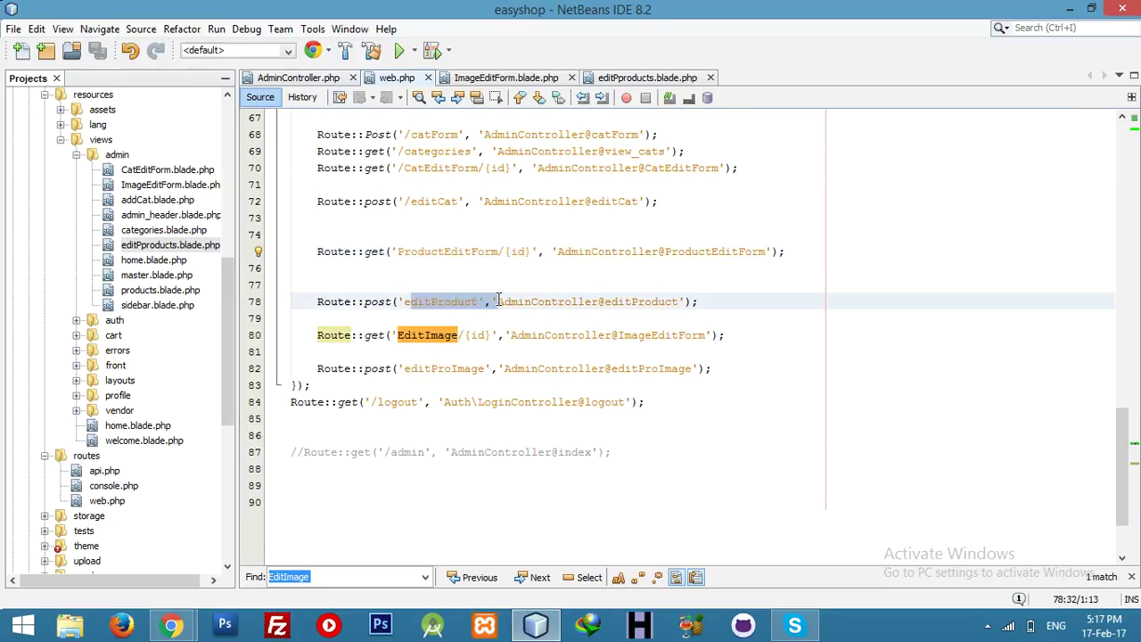
click(298, 77)
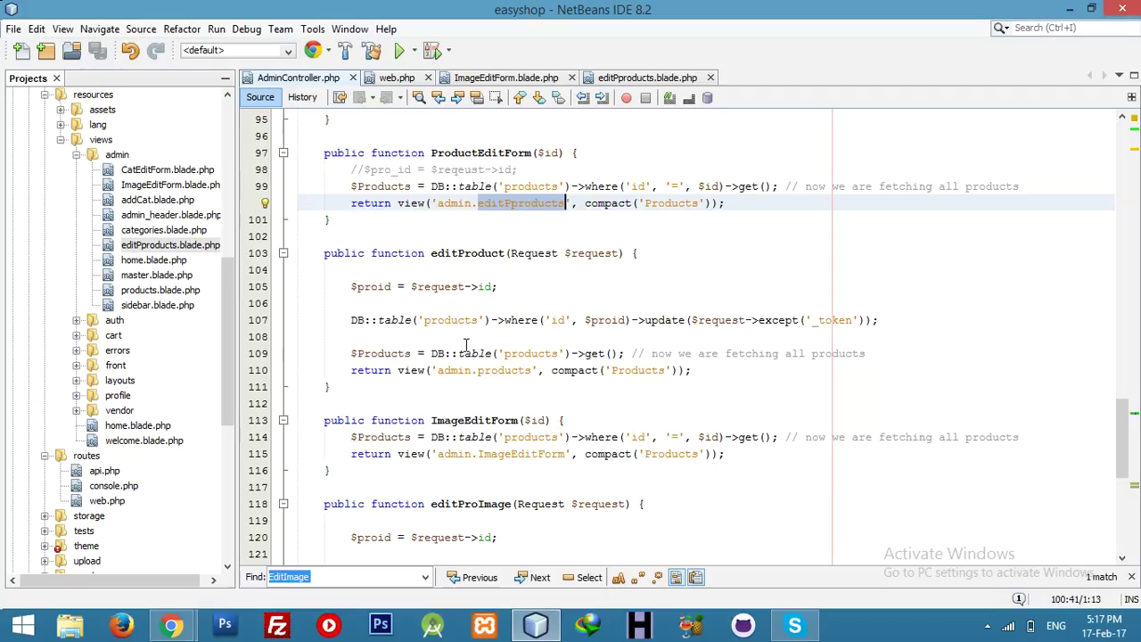
mouse_move(526, 322)
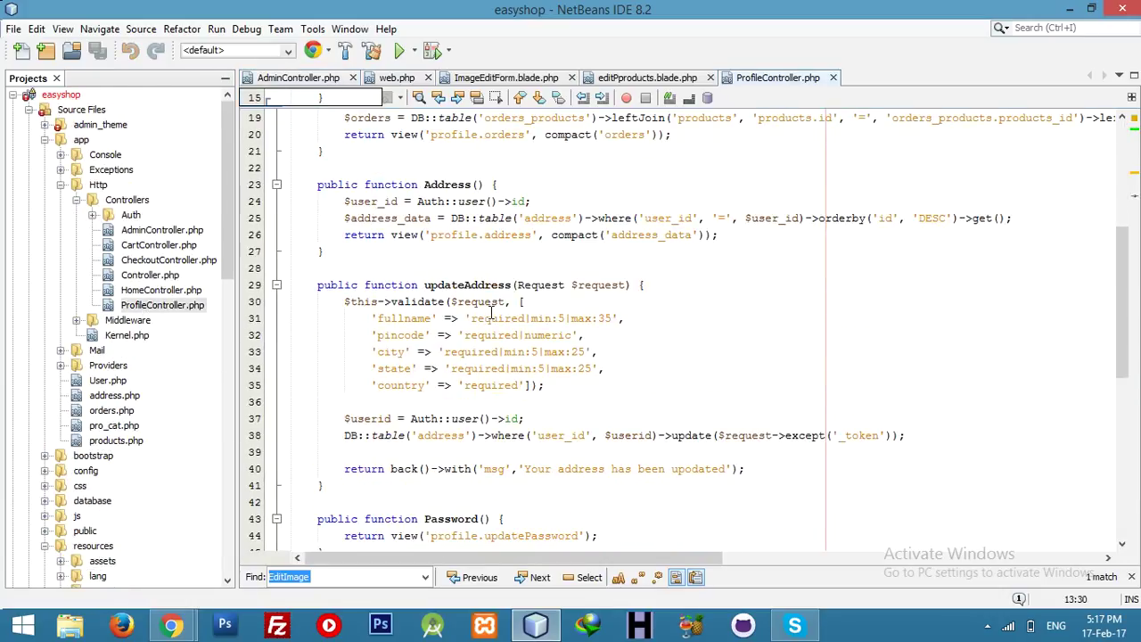
Scroll ProfileController.php to updateAddress's DB::table('address') update query
scroll(down, 3)
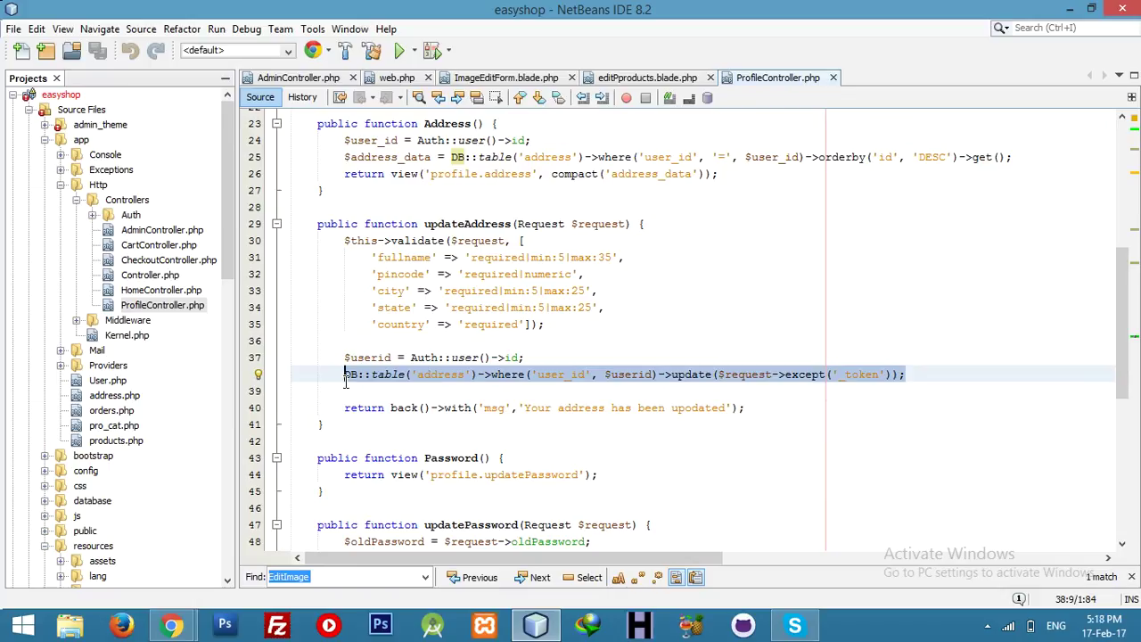
mouse_move(169, 624)
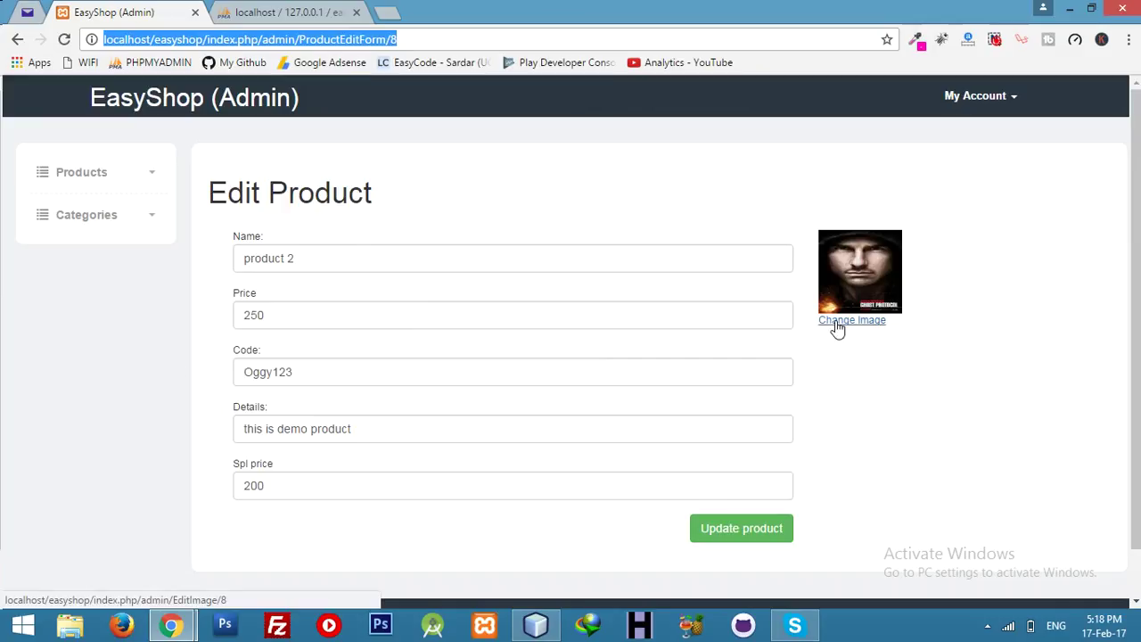
Upload a new screenshot image for product 2 from its change-image page
click(852, 319)
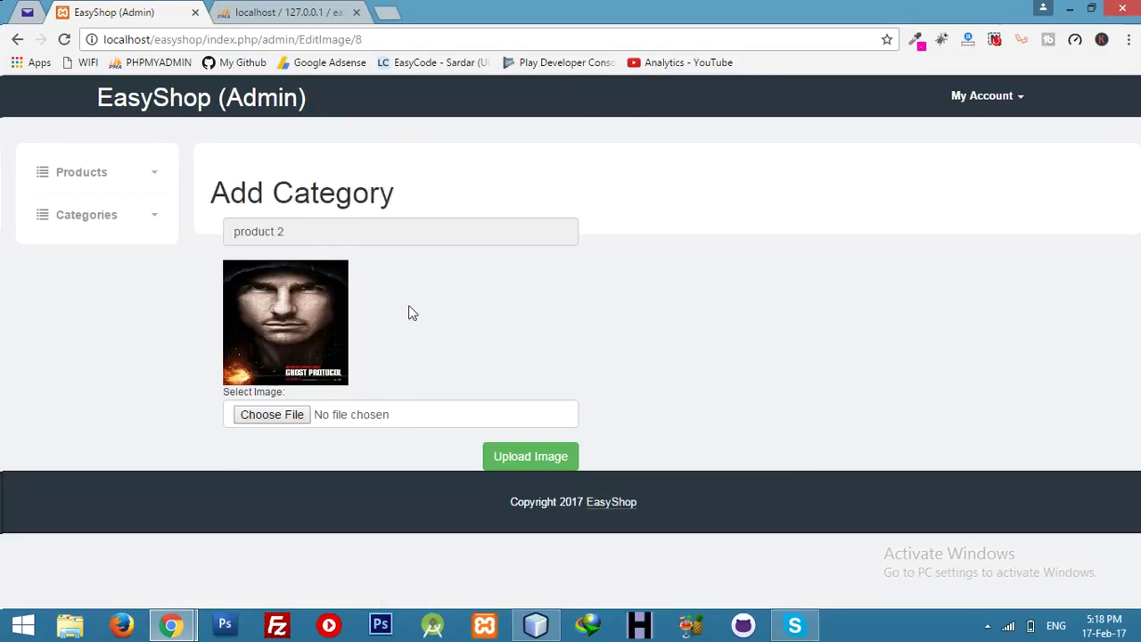
mouse_move(234, 369)
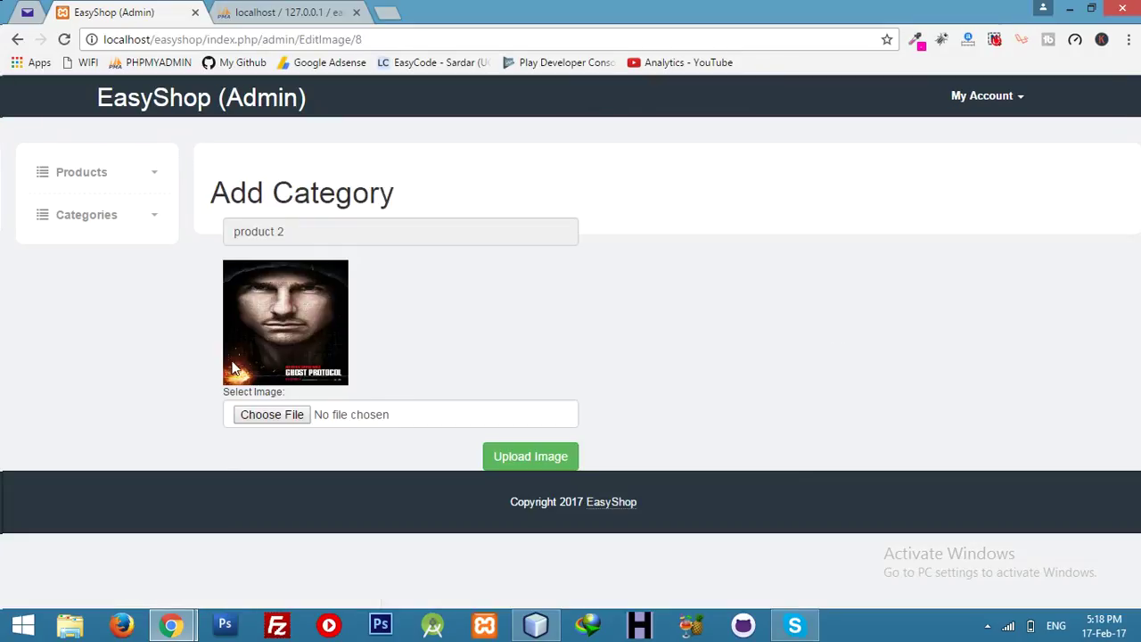
click(271, 414)
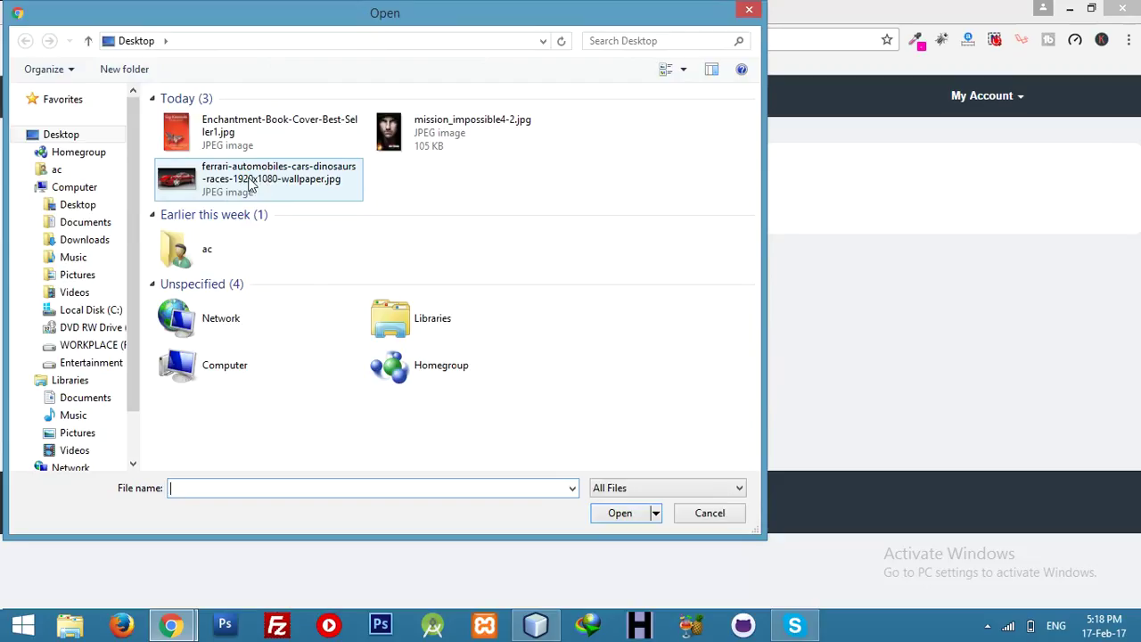
click(73, 186)
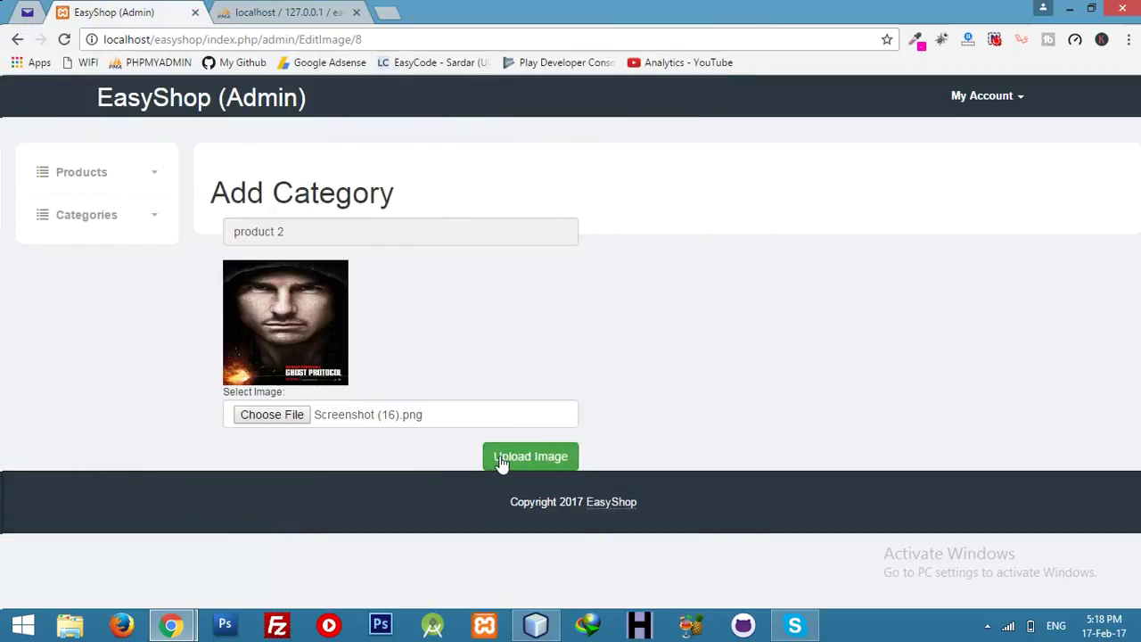
click(530, 456)
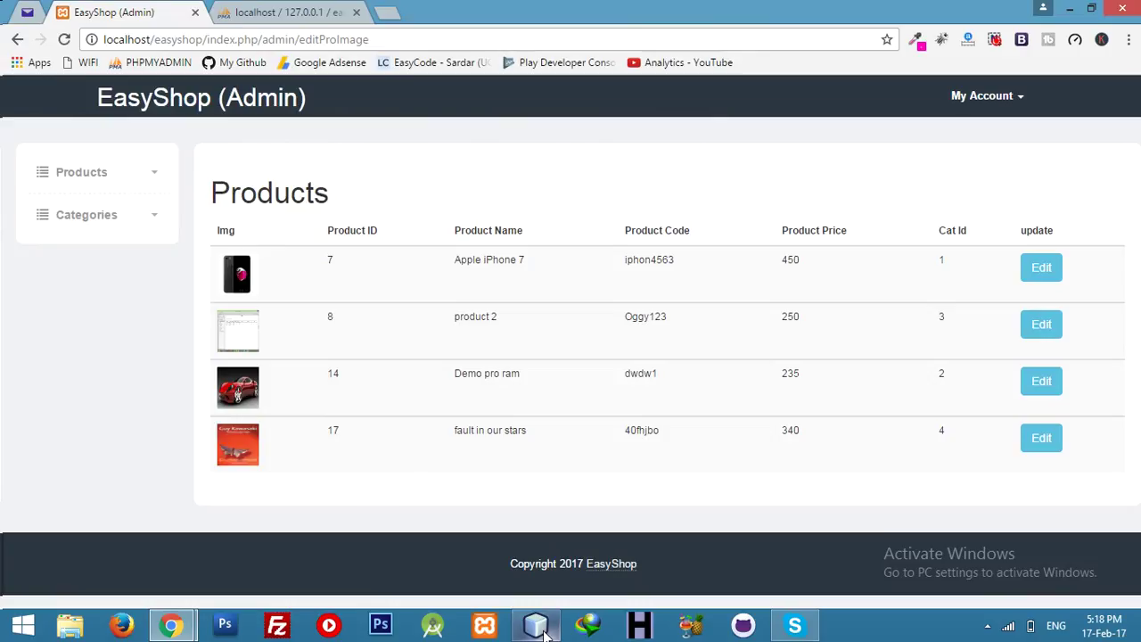
click(535, 624)
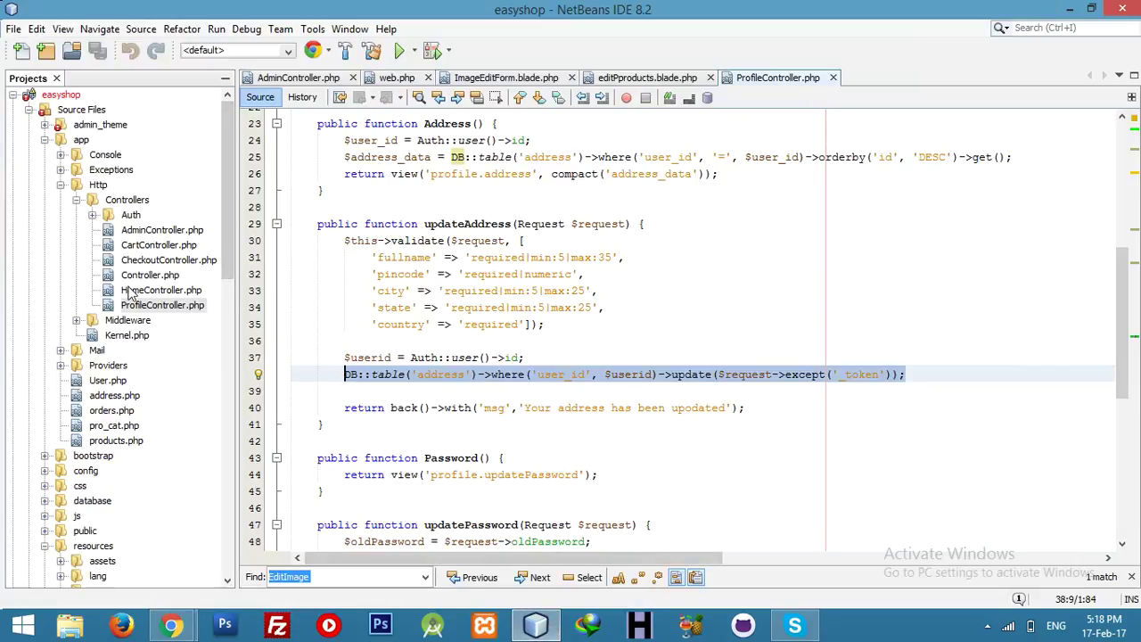
Open AdminController.php and highlight the file-upload lines in add_product and editProImage
scroll(down, 3)
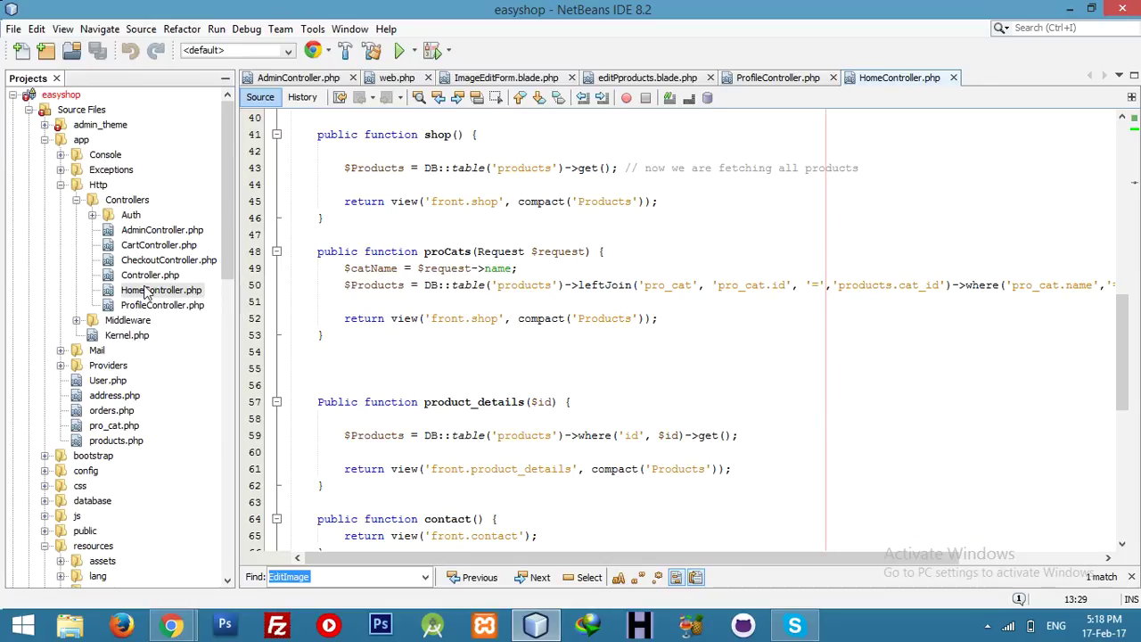
click(161, 229)
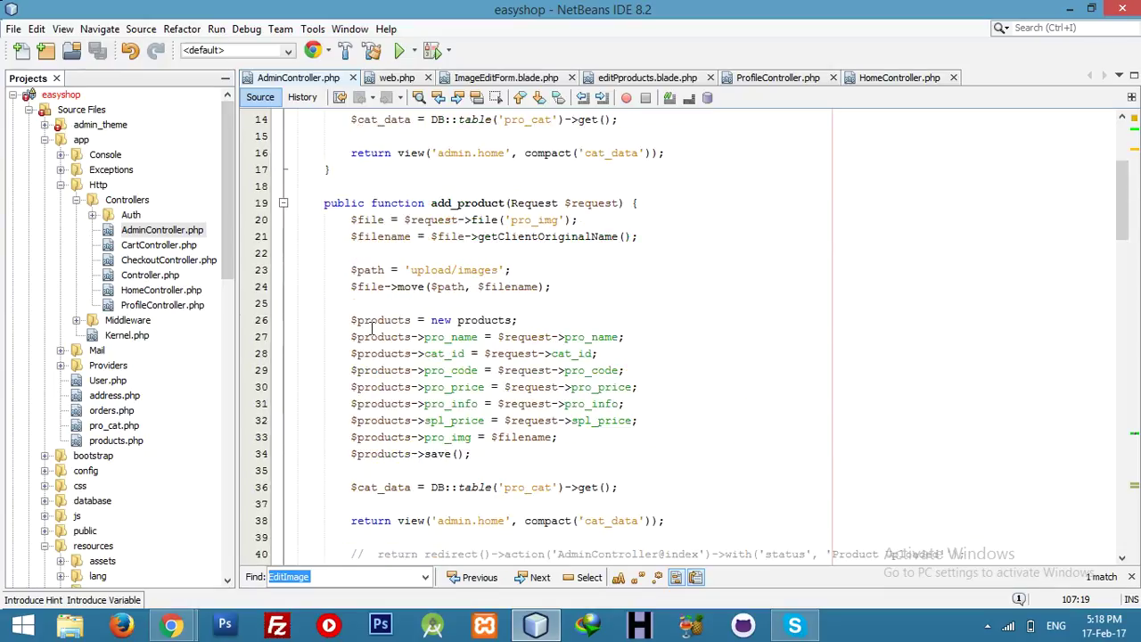
drag(351, 219, 552, 286)
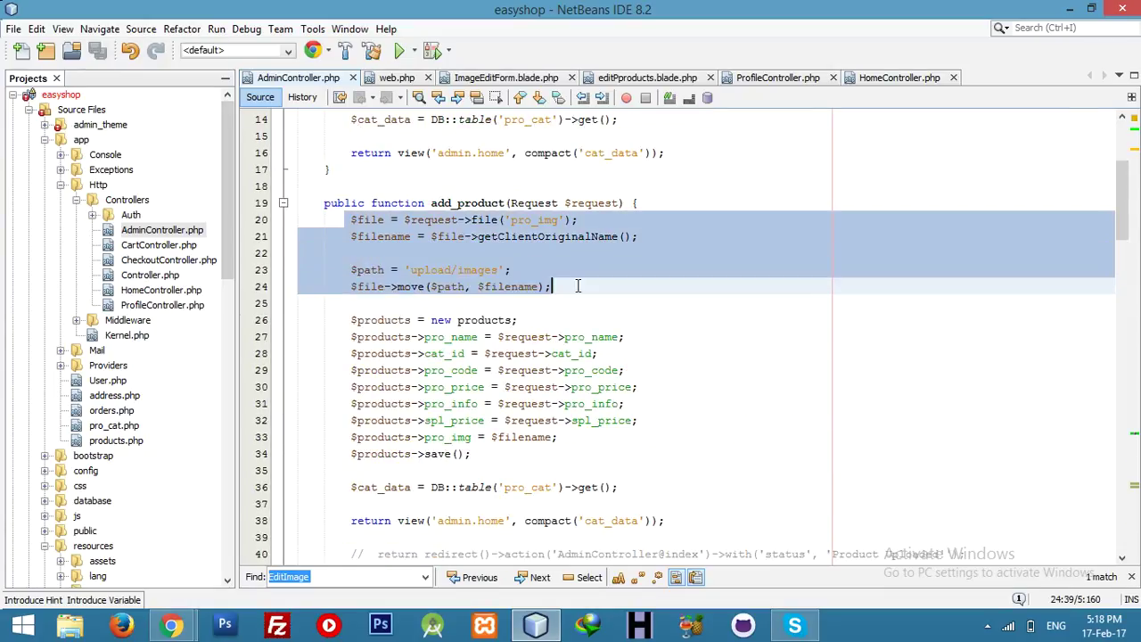
scroll(down, 3)
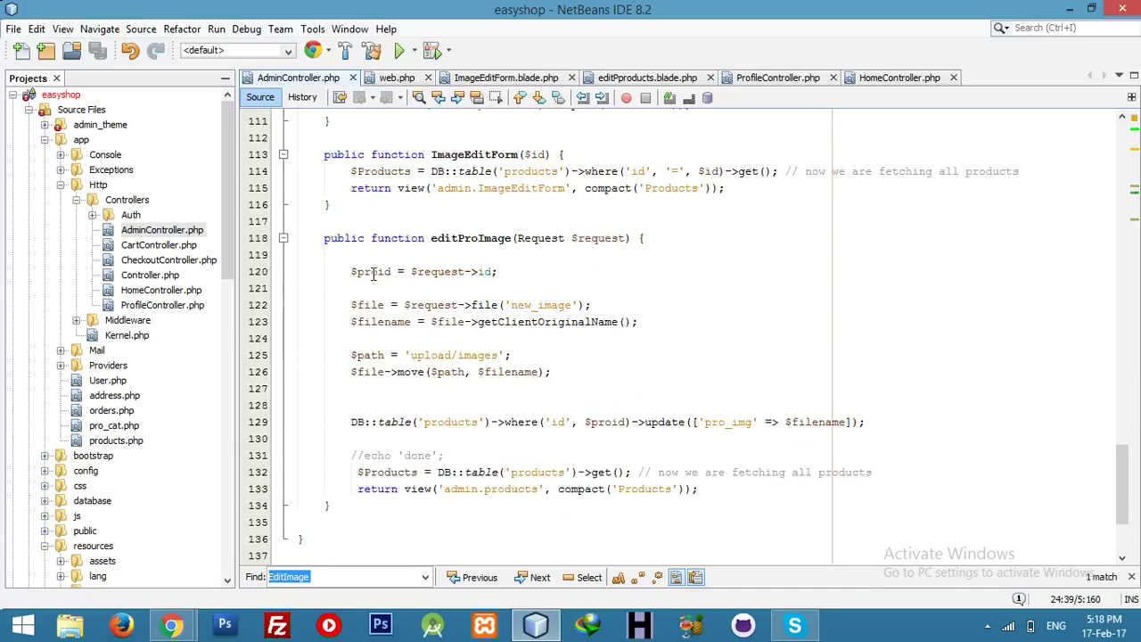
drag(351, 271, 637, 322)
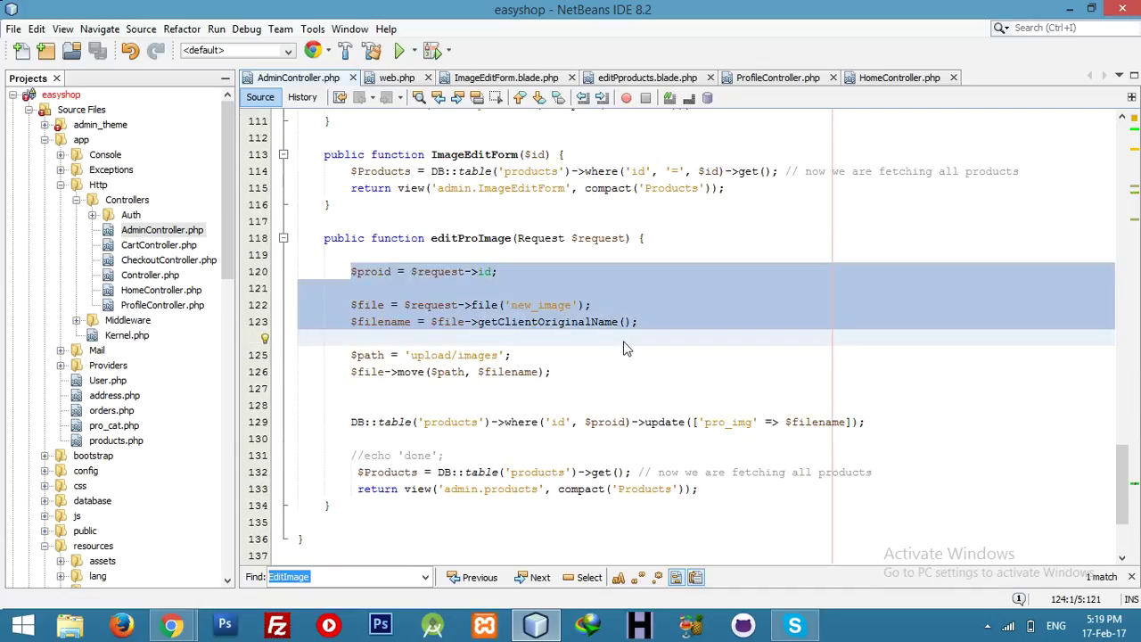
click(618, 338)
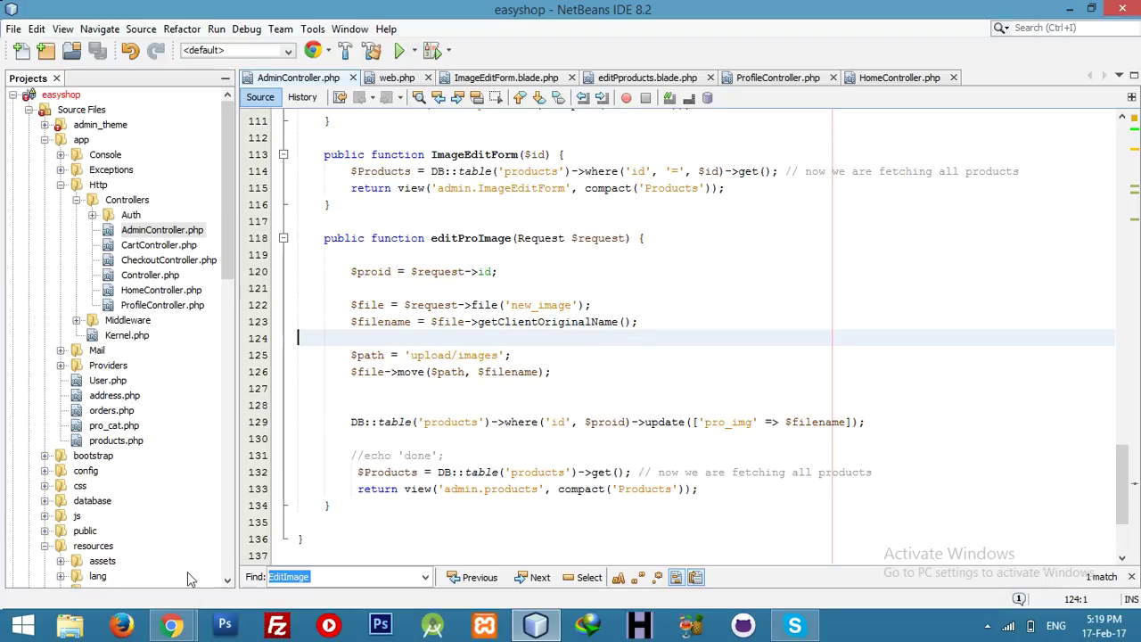
click(171, 624)
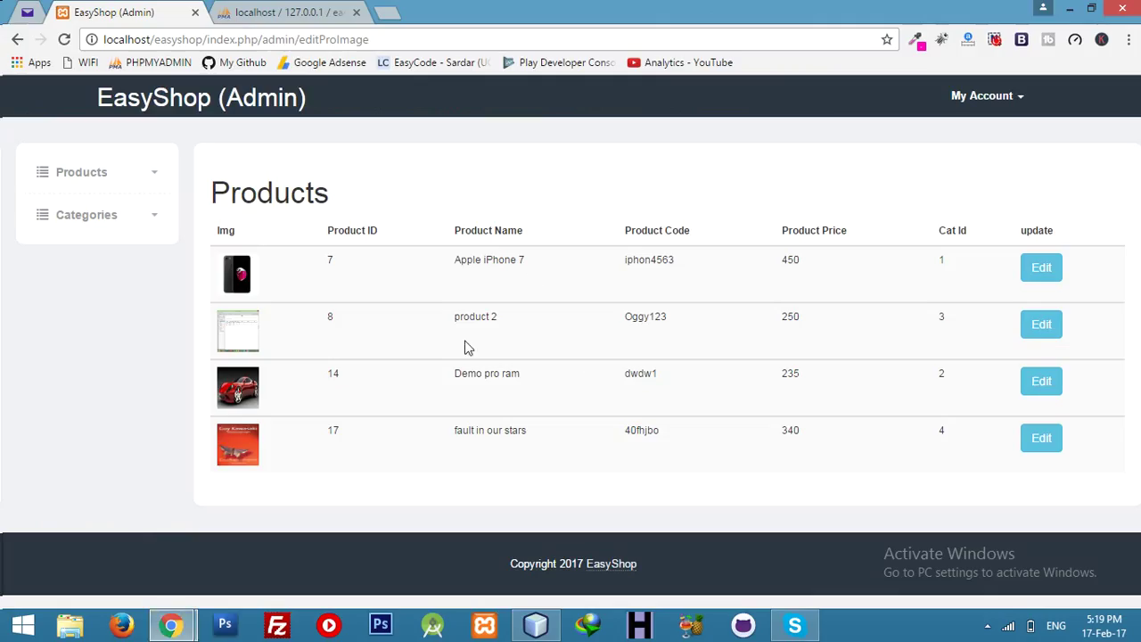
mouse_move(629, 315)
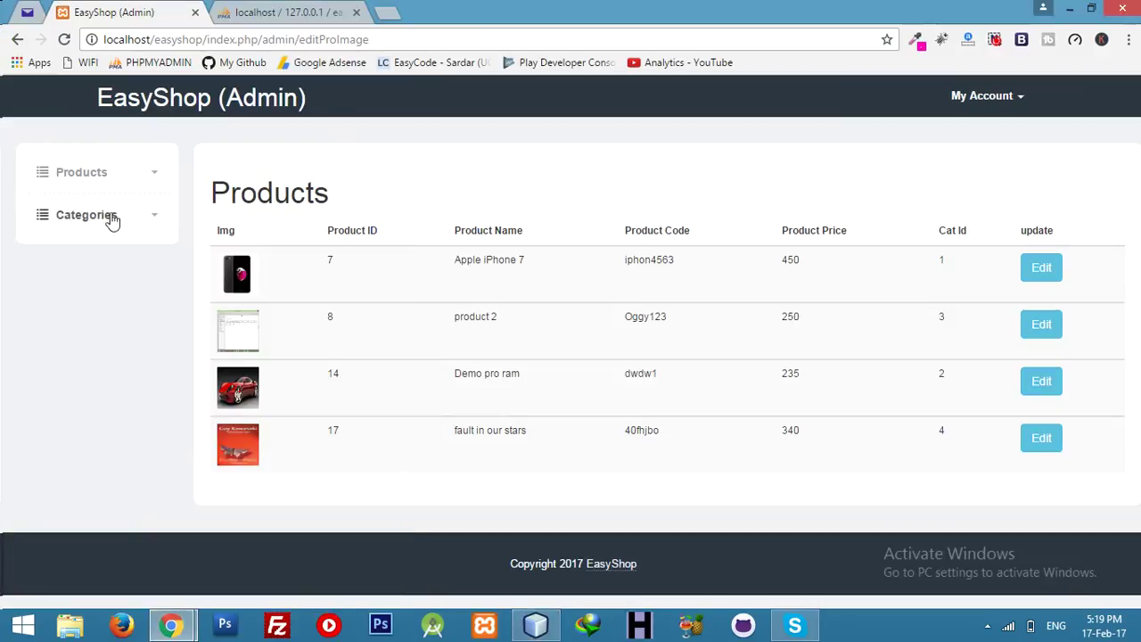
click(86, 214)
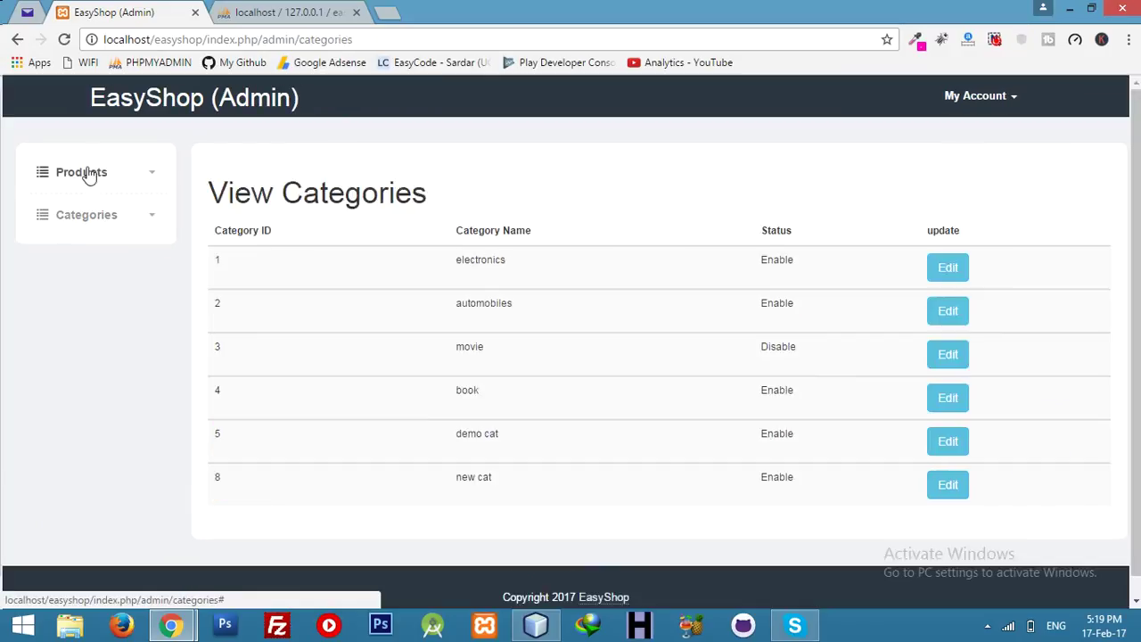
click(81, 172)
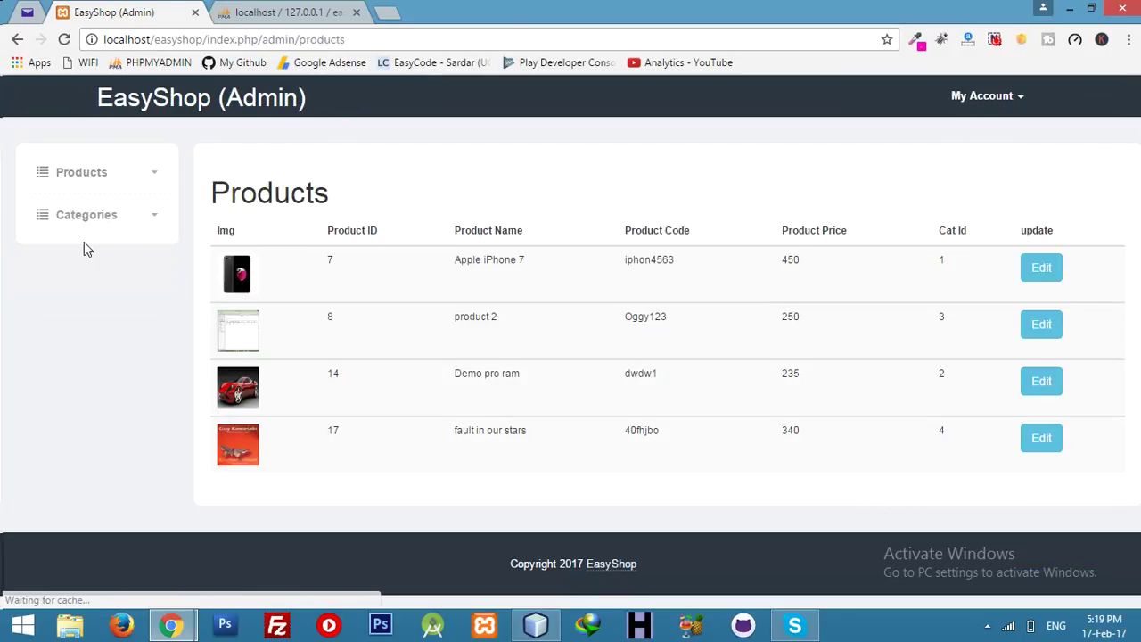
click(86, 214)
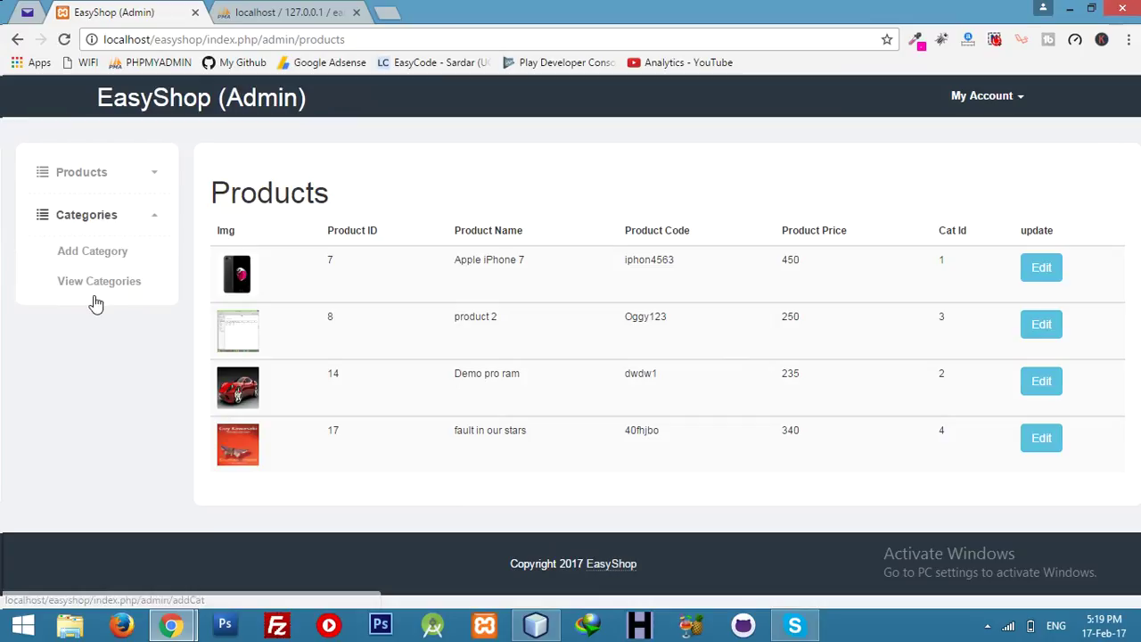
click(99, 281)
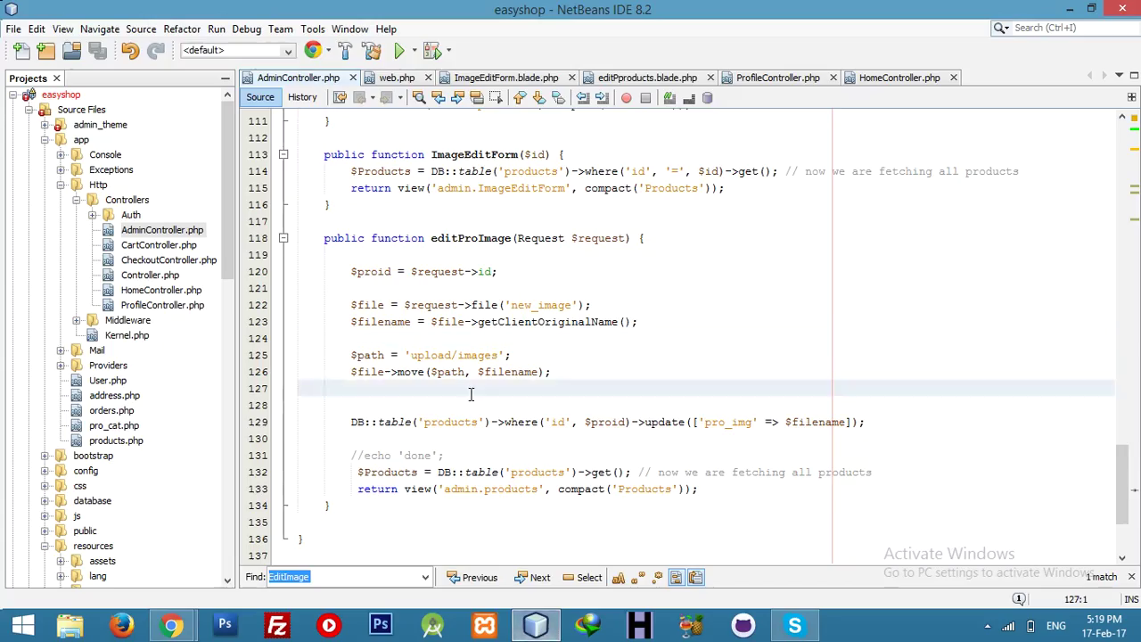
click(274, 78)
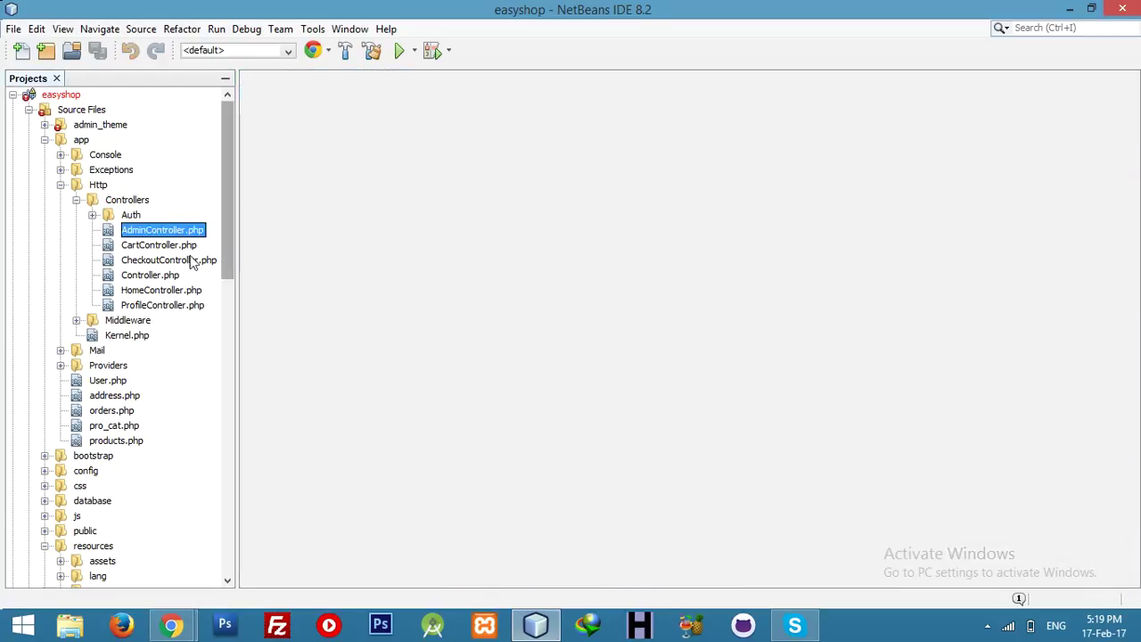
Open resources/views/admin/categories.blade.php from the Projects tree
scroll(down, 3)
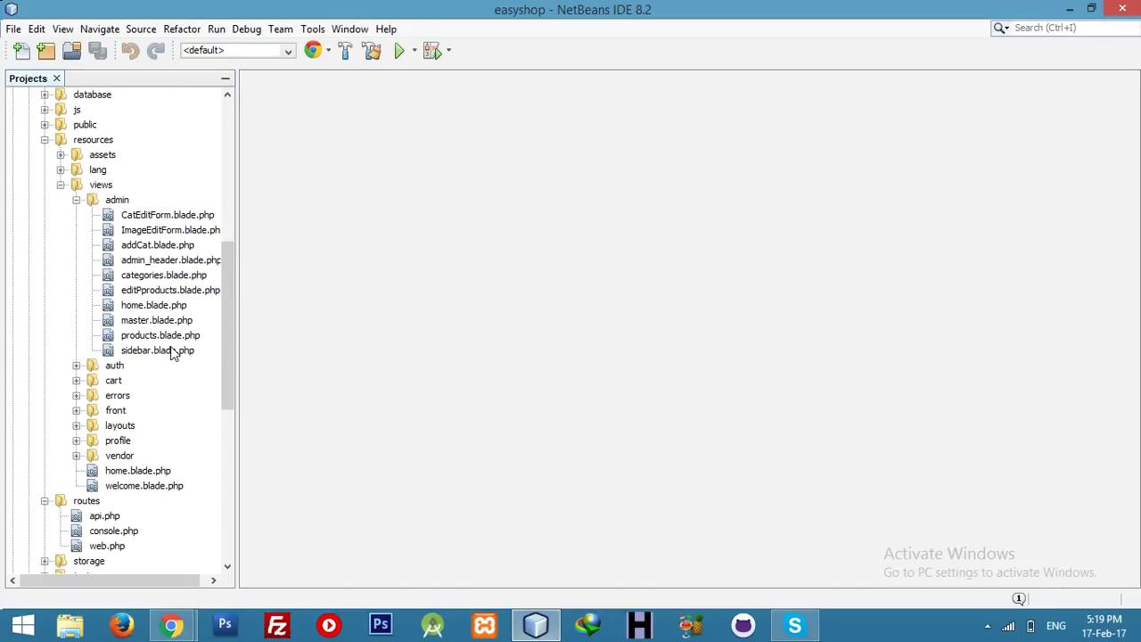
mouse_move(152, 281)
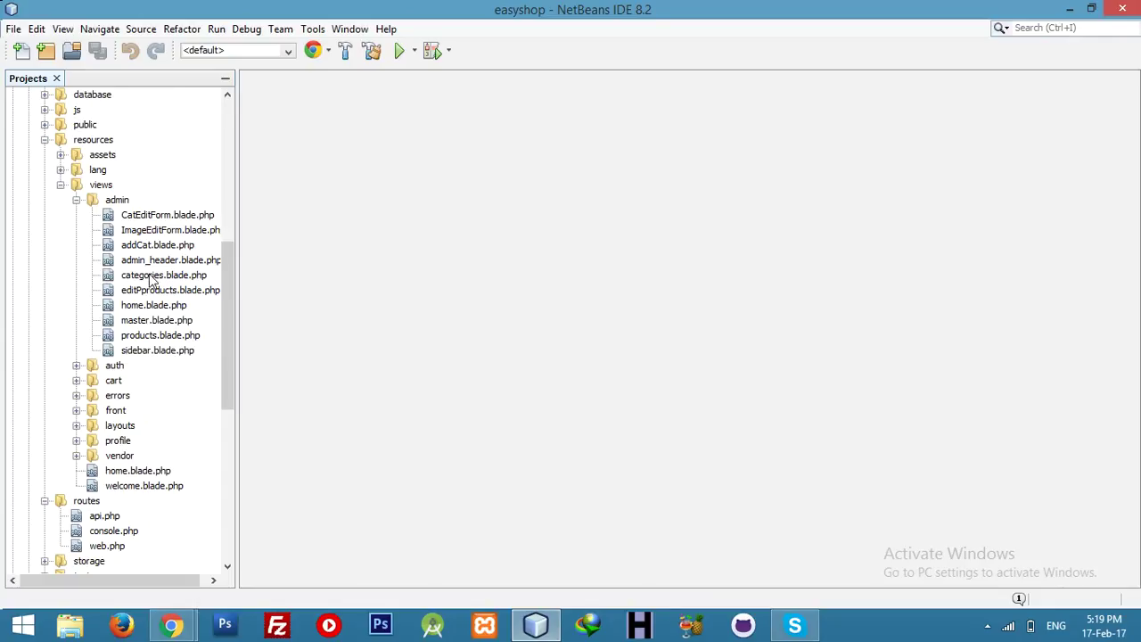
double_click(164, 274)
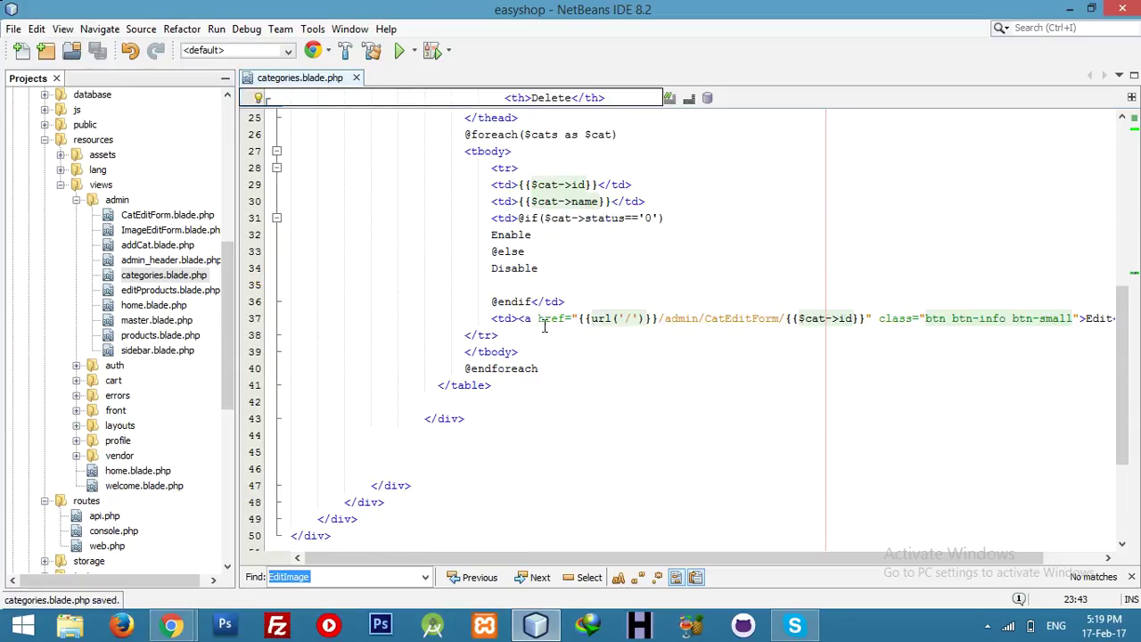
Add a <td> link to {{url('/deleteCat/')}}/{{$cat->id}} after the Edit cell and reformat
click(477, 184)
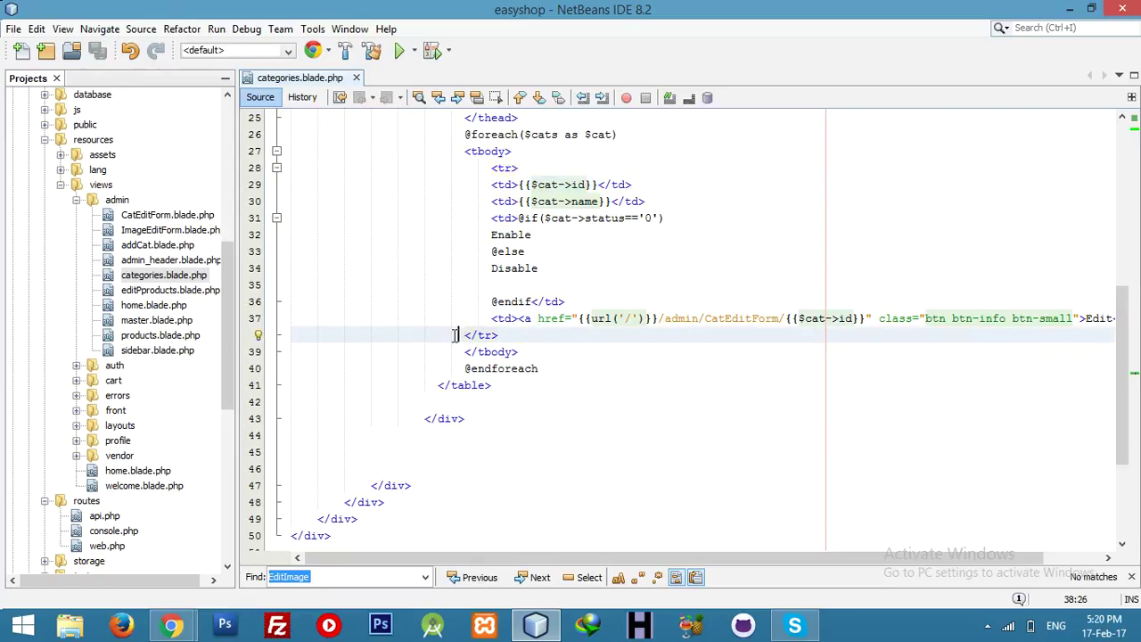
right_click(534, 334)
text(<td><a href=""</td>)
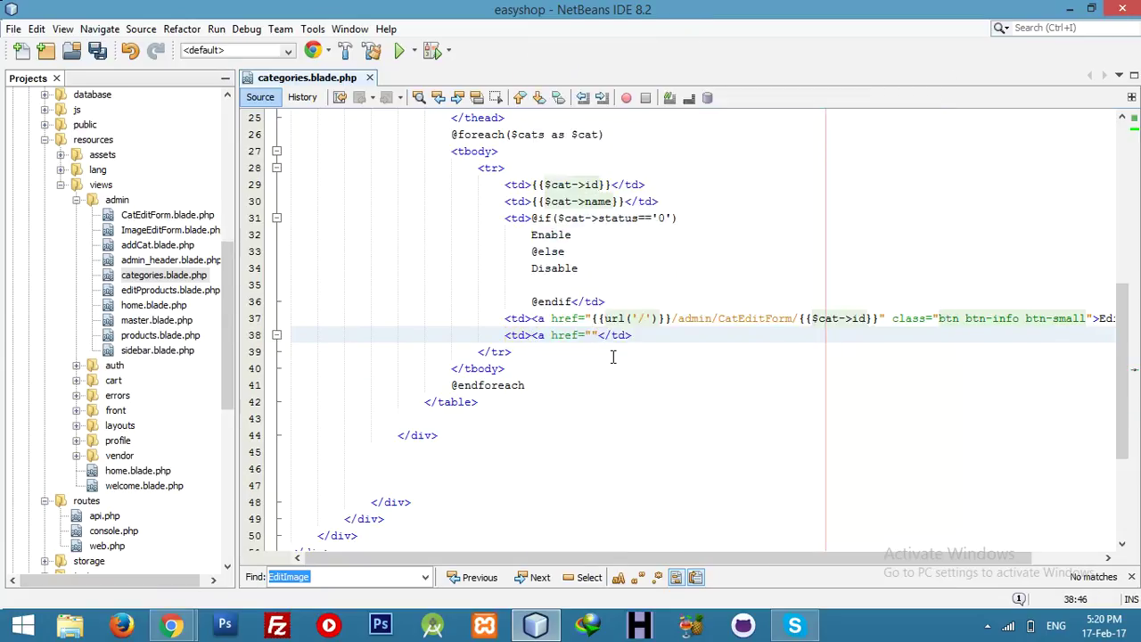
text({{}})
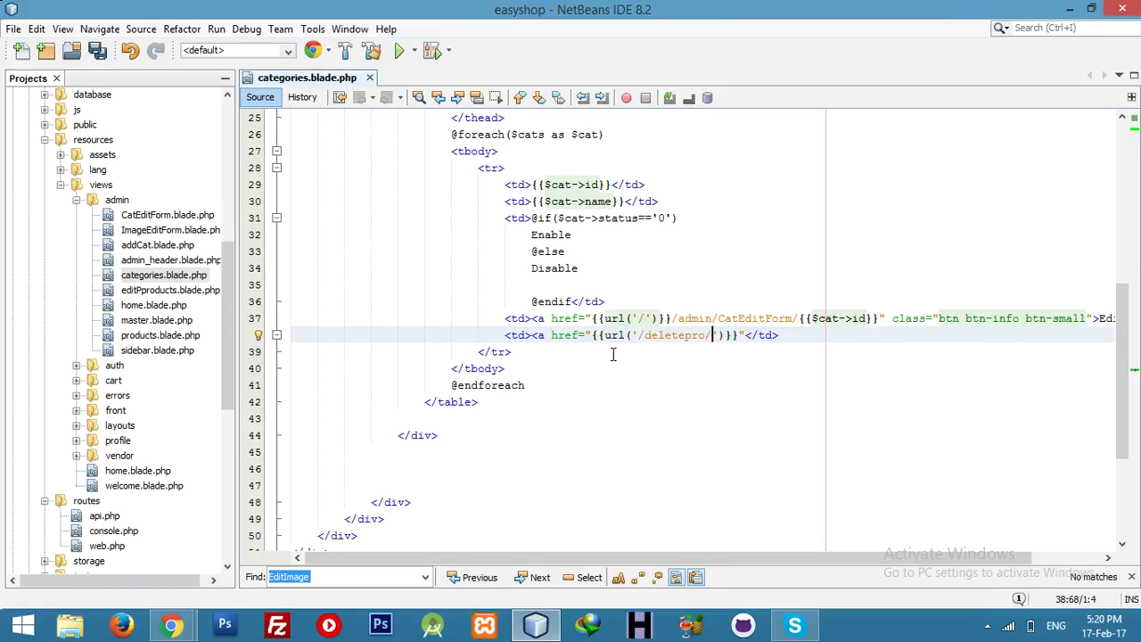
text(/{{$cat->)
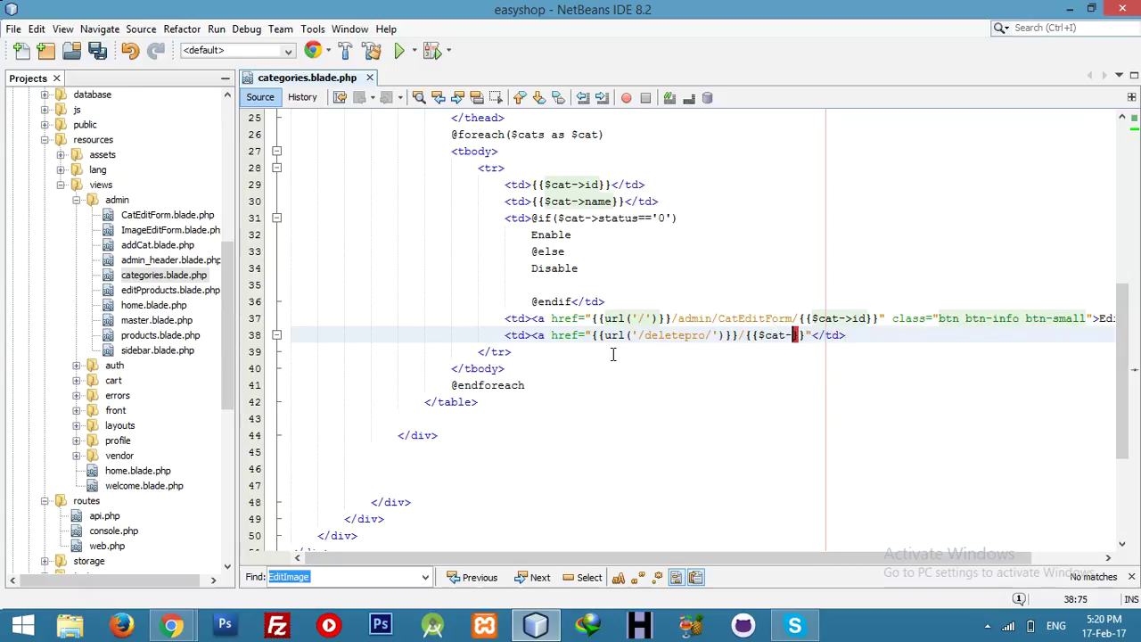
text(>id)
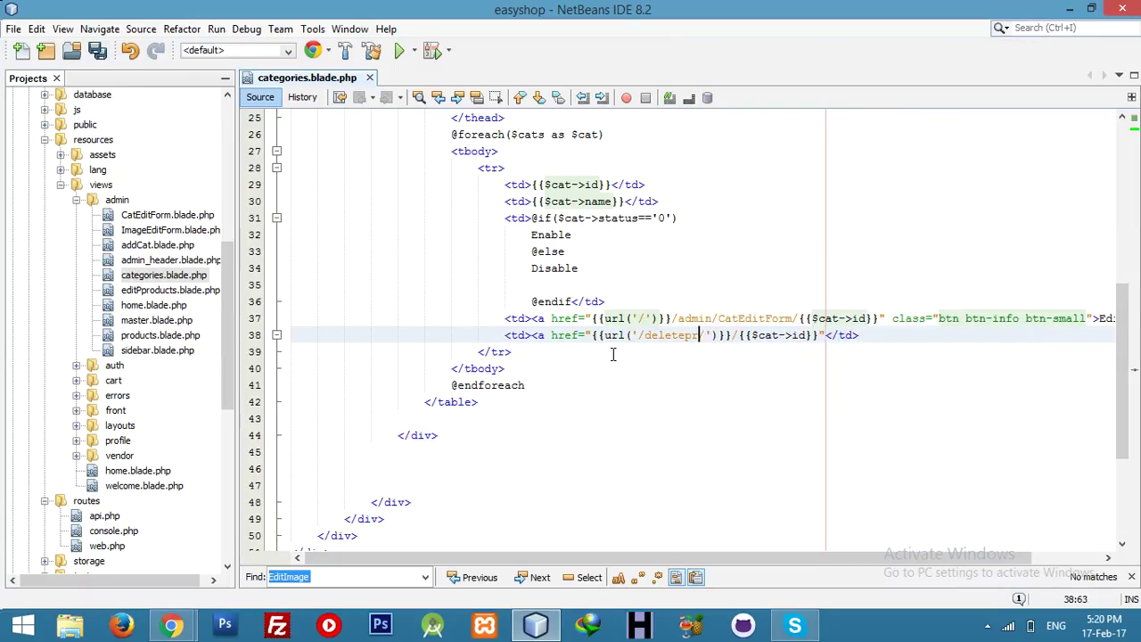
text(Cat)
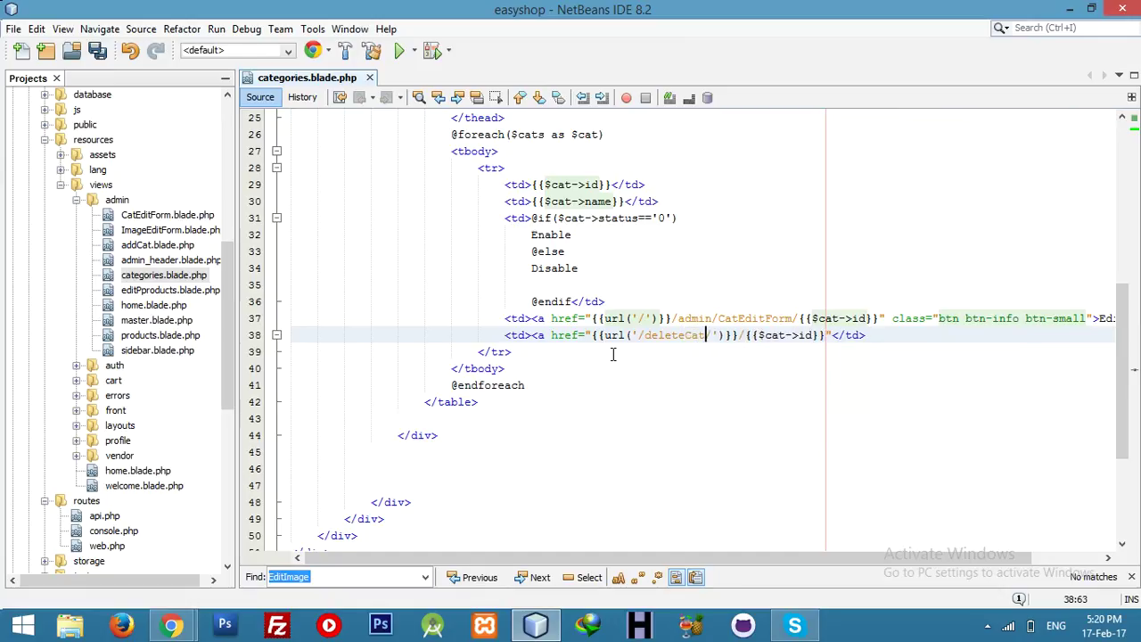
double_click(672, 335)
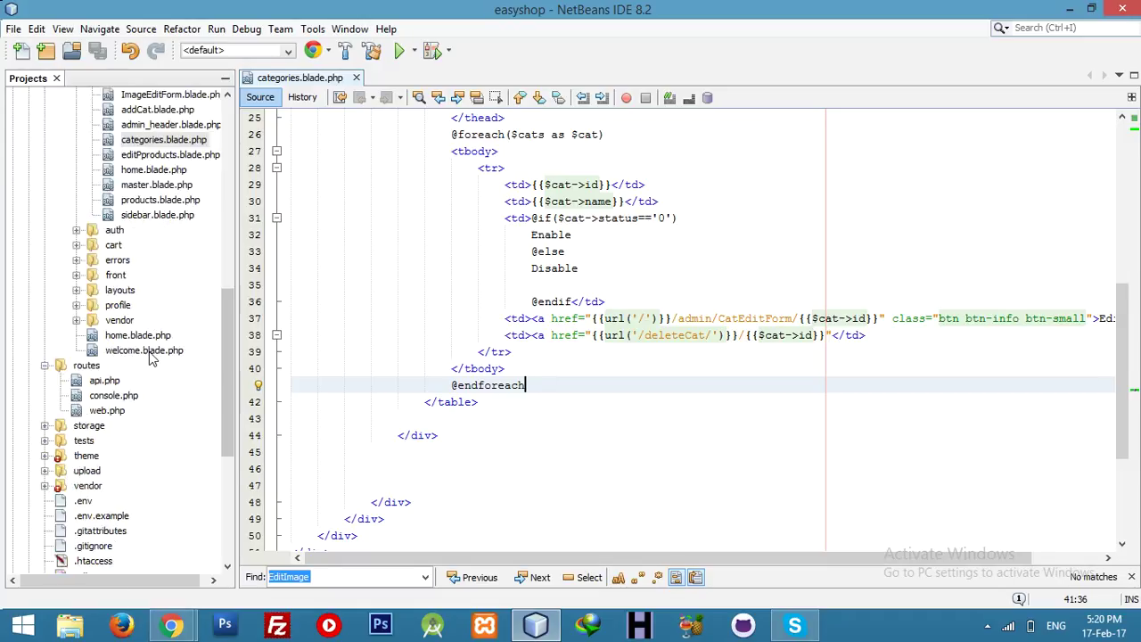
Reopen AdminController.php and start a // comment line after editProImage
click(161, 229)
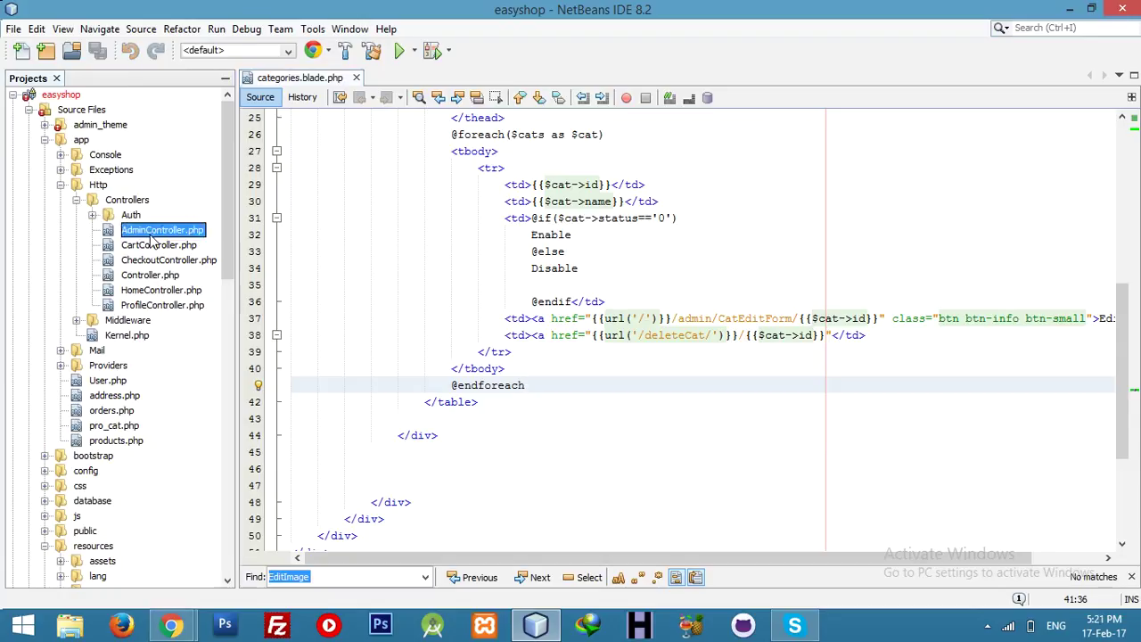
double_click(162, 229)
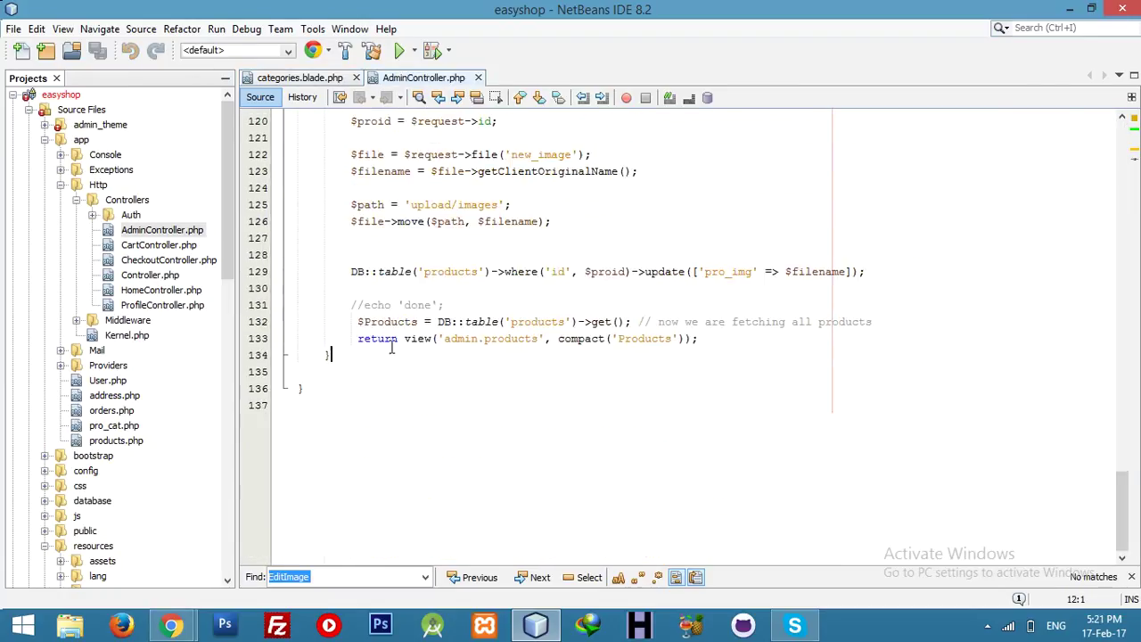
text(//)
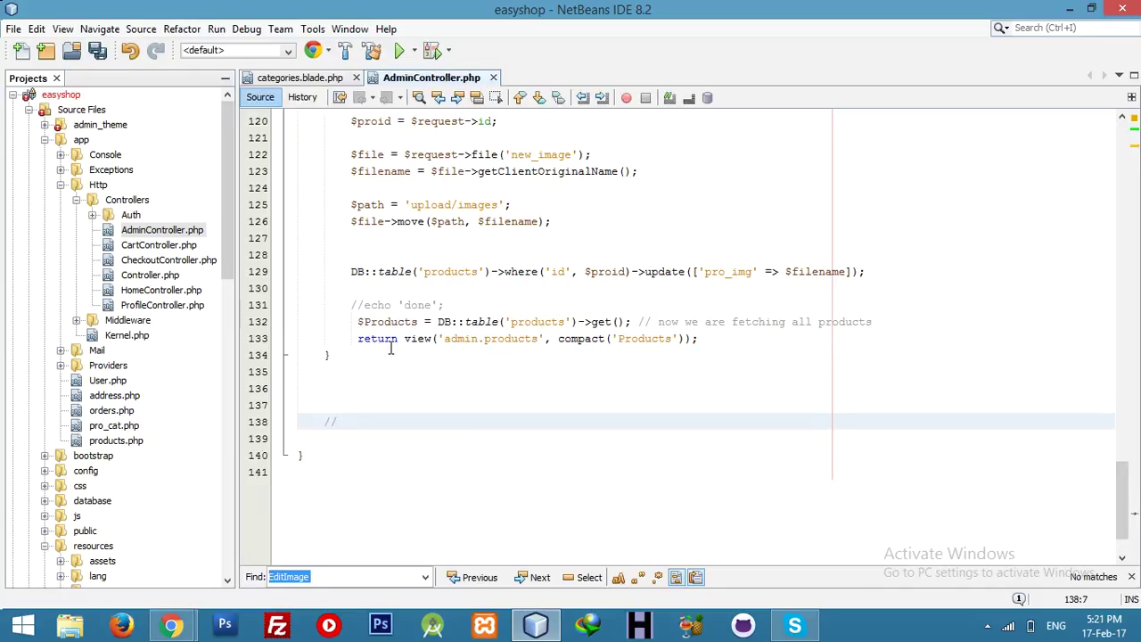
click(334, 422)
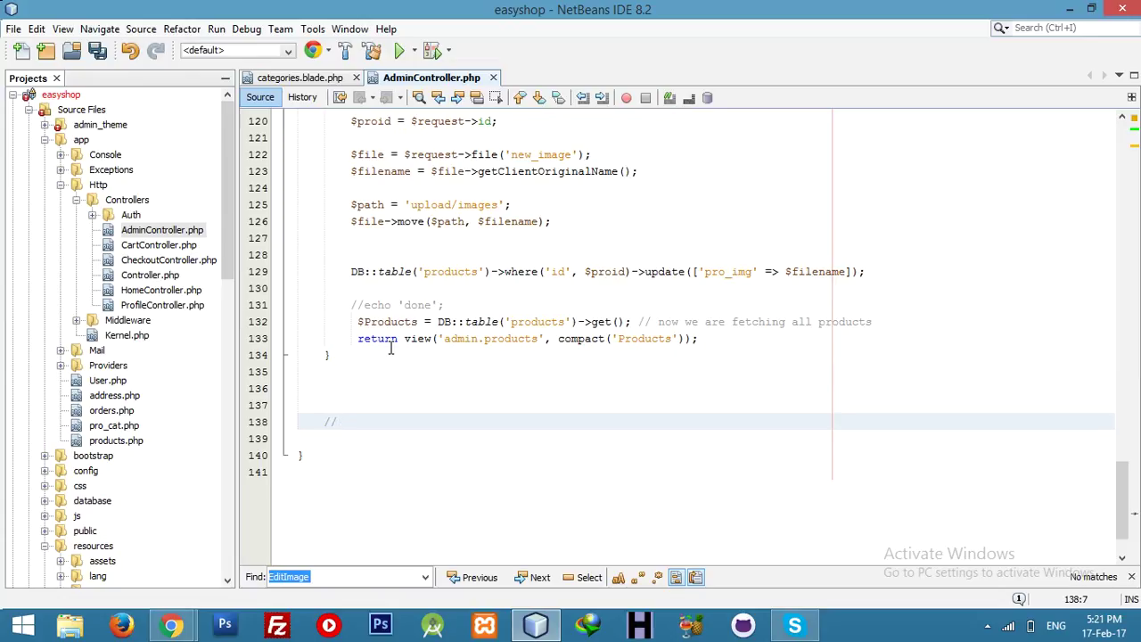
Browse GitHub into Laravel-5.3-Tutorials' EasyShop folder, then return to AdminController.php
click(171, 624)
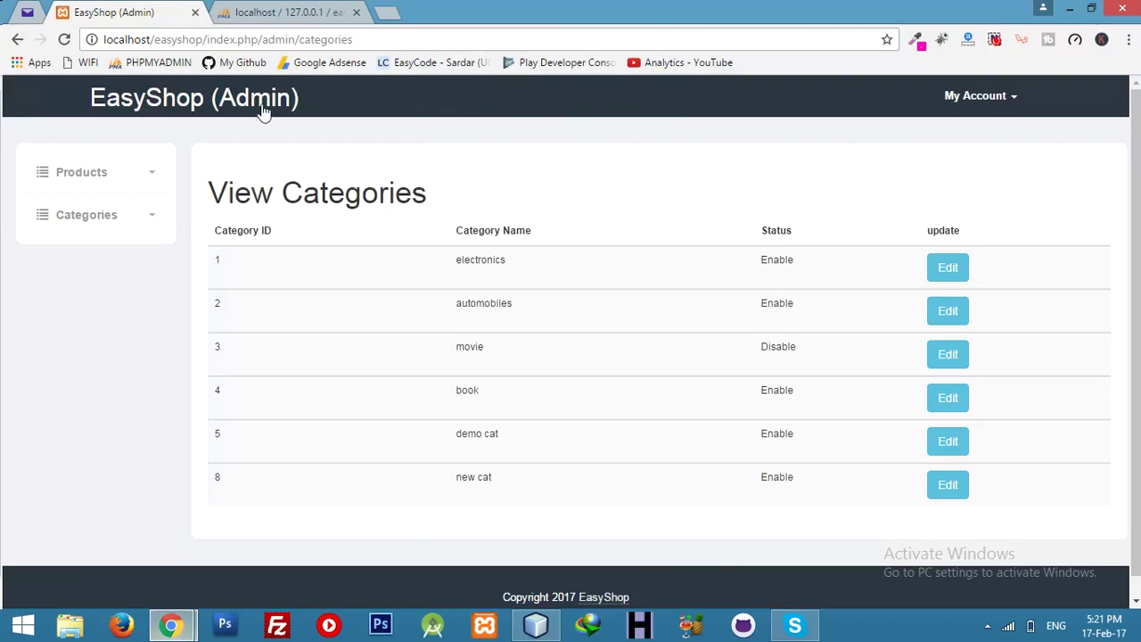
click(241, 62)
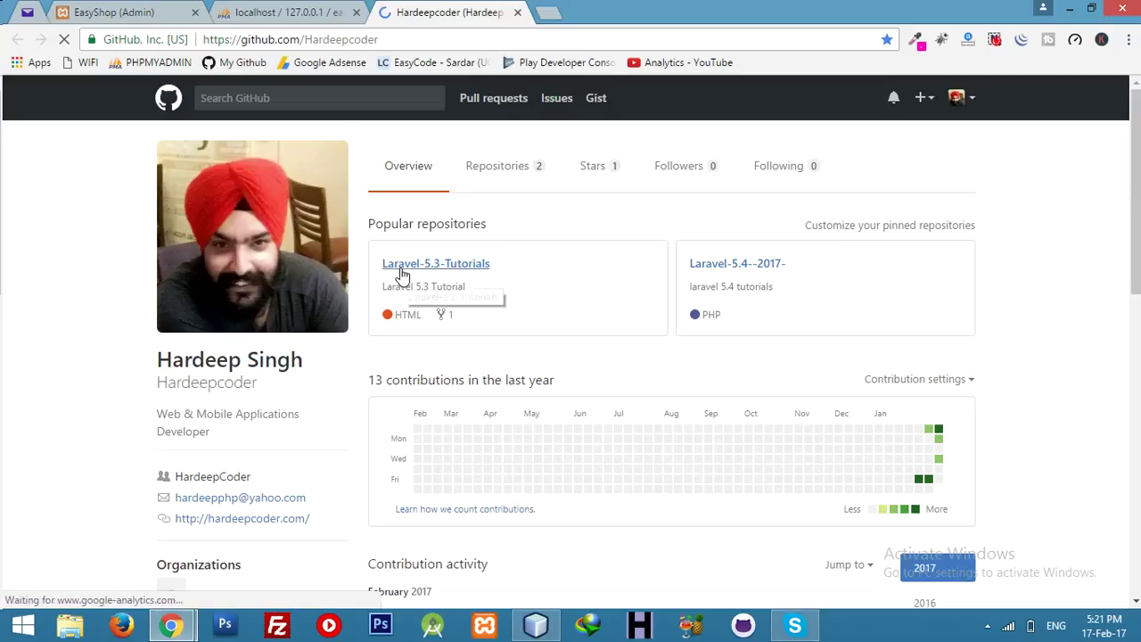
click(436, 263)
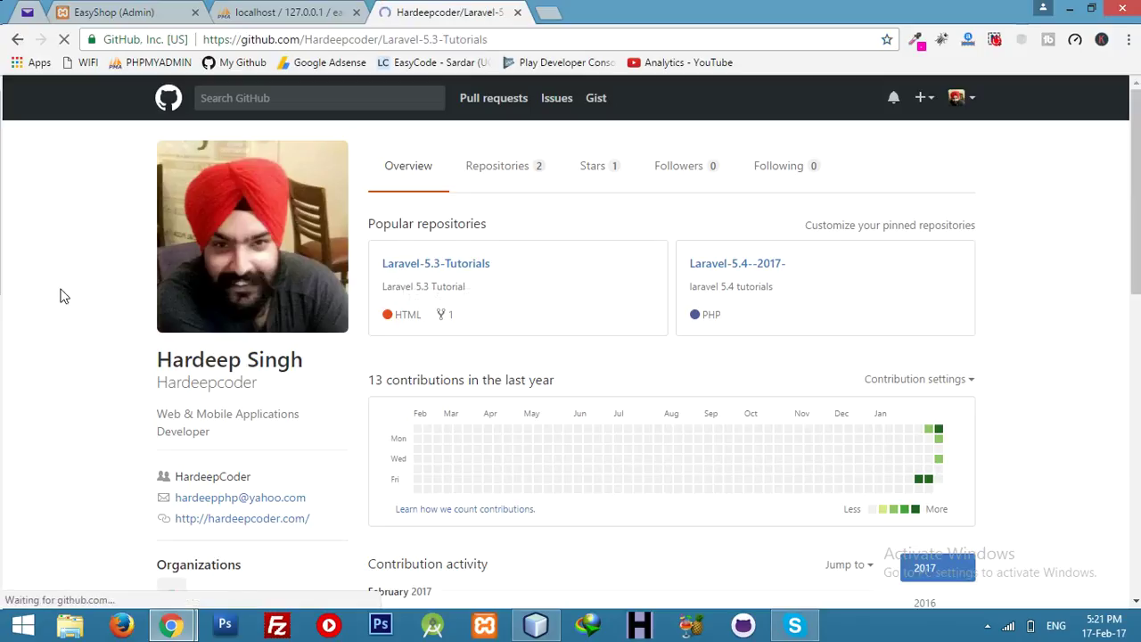
click(436, 263)
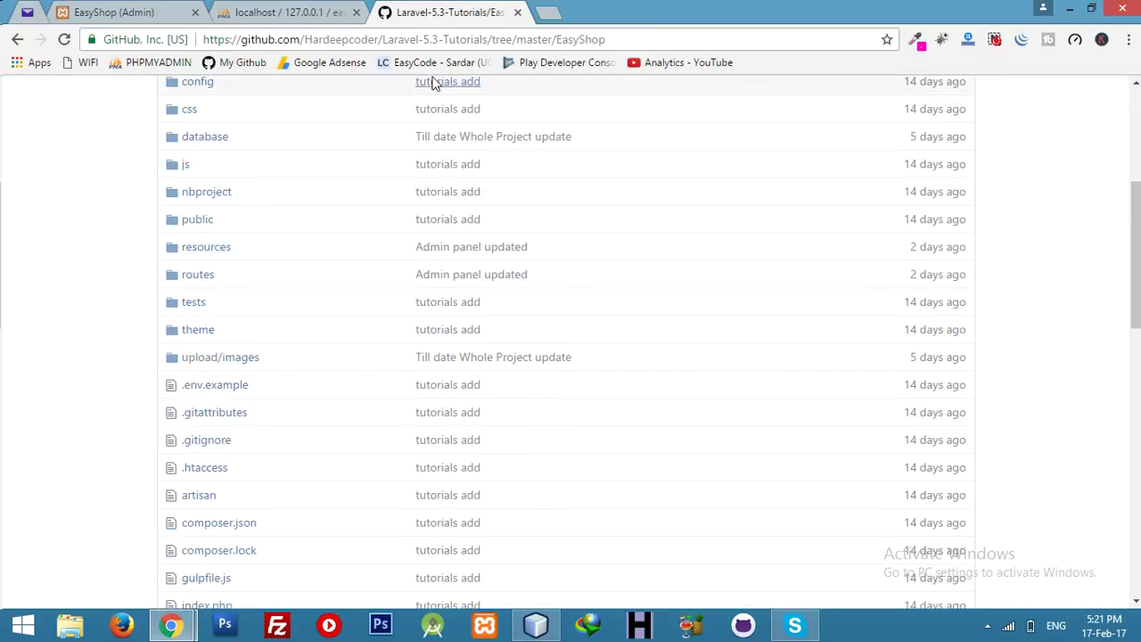
click(286, 12)
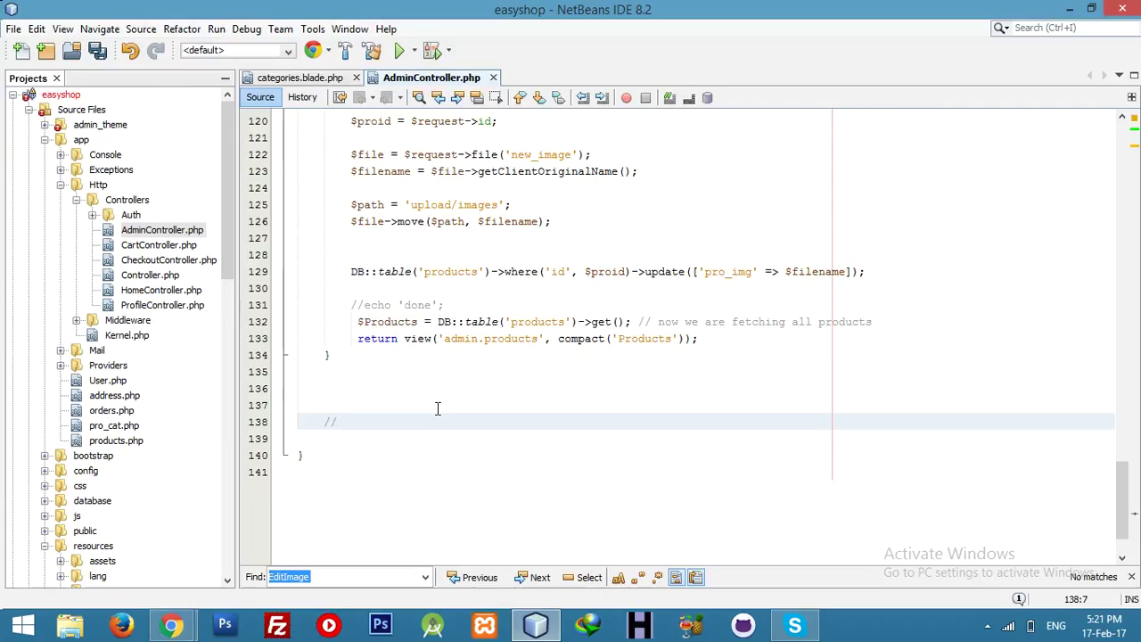
Add a '//for delete cat' comment and an empty public function deleteCat() to AdminController.php, and save
text(for delete cat)
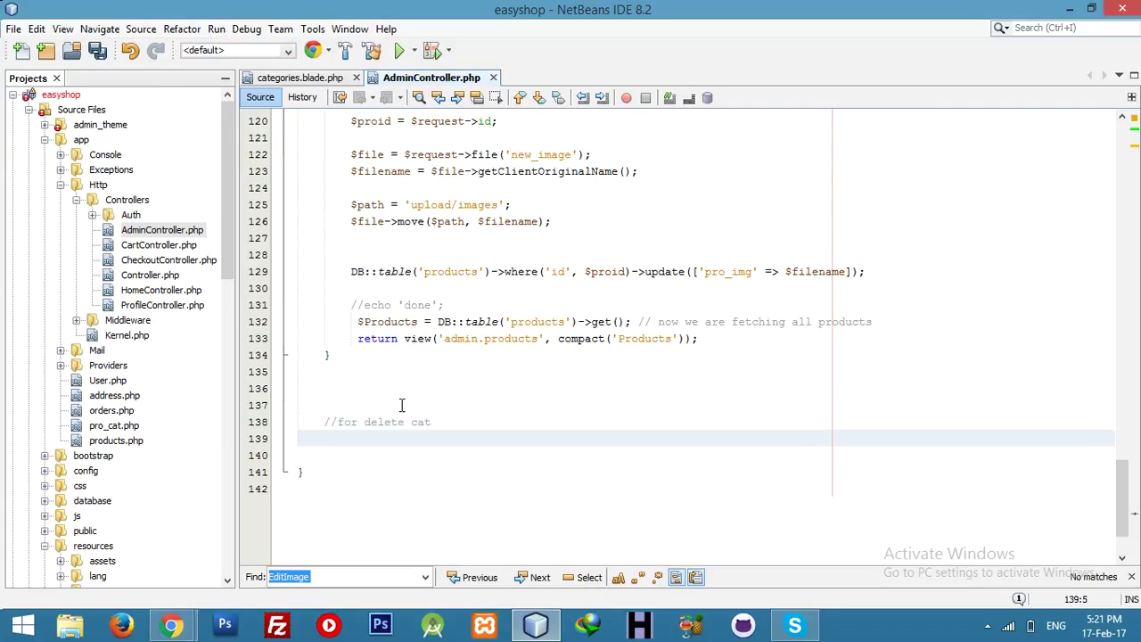
text(public)
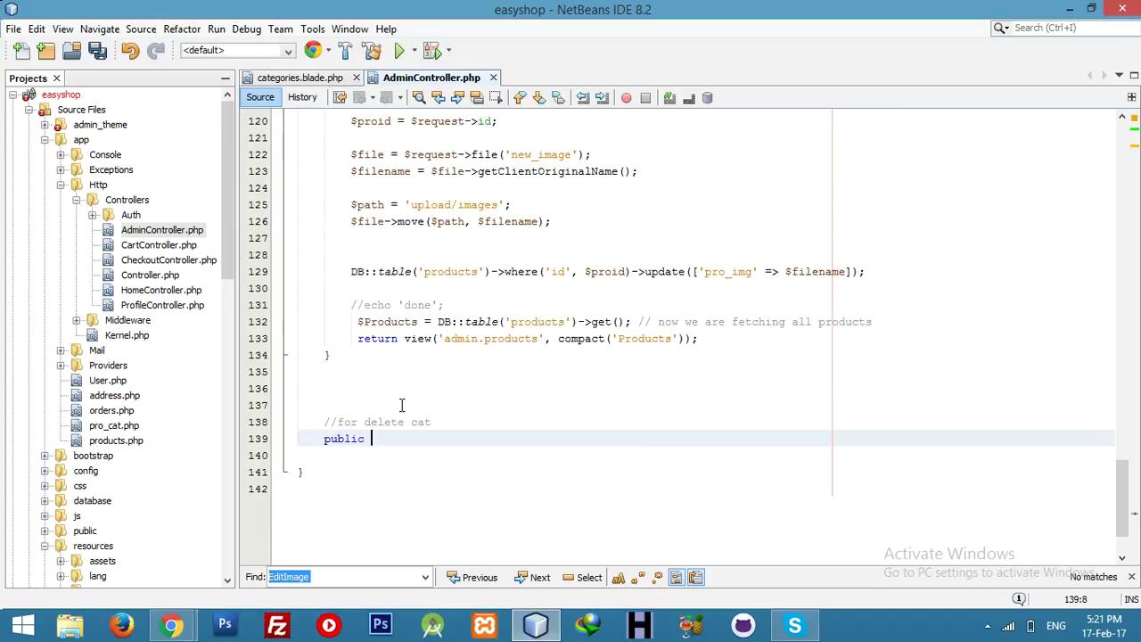
text(function deleteCat)
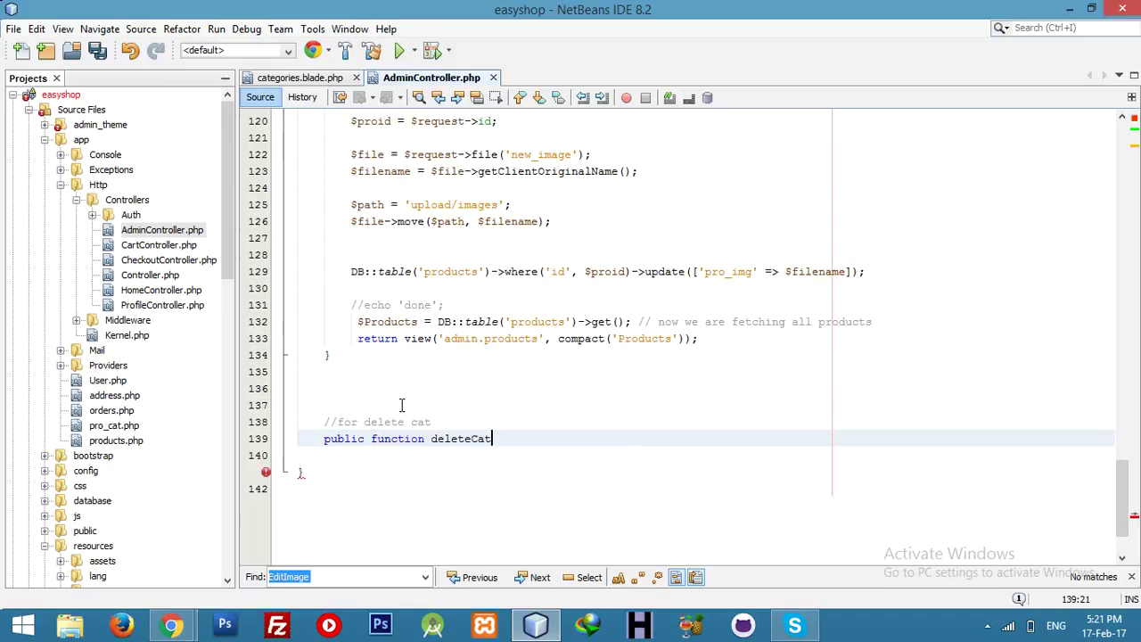
text(()P)
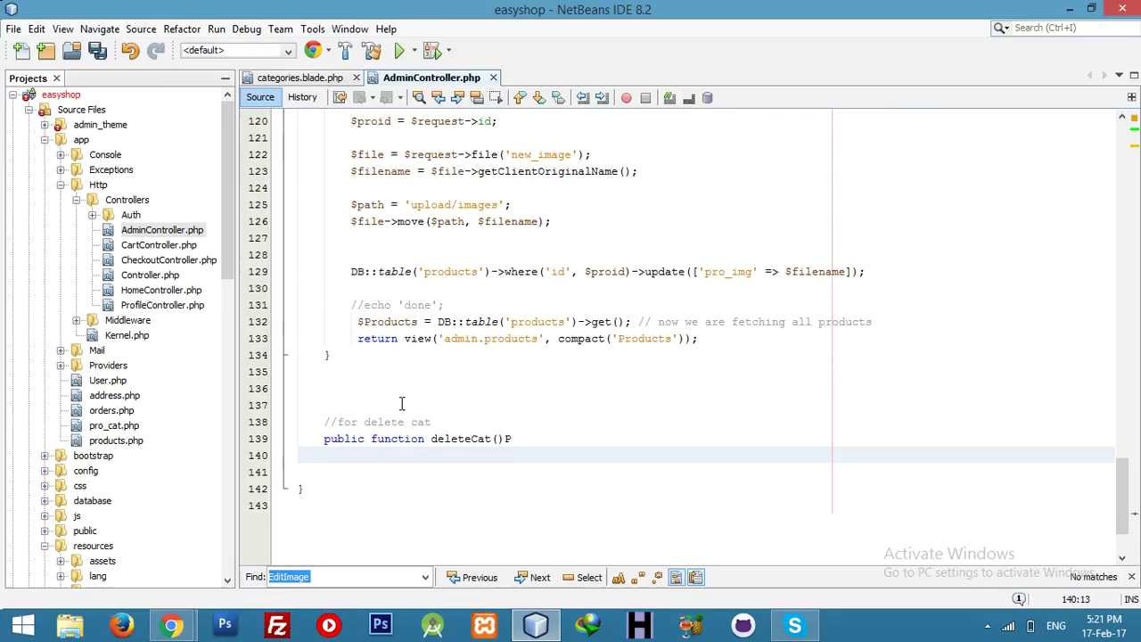
text({)
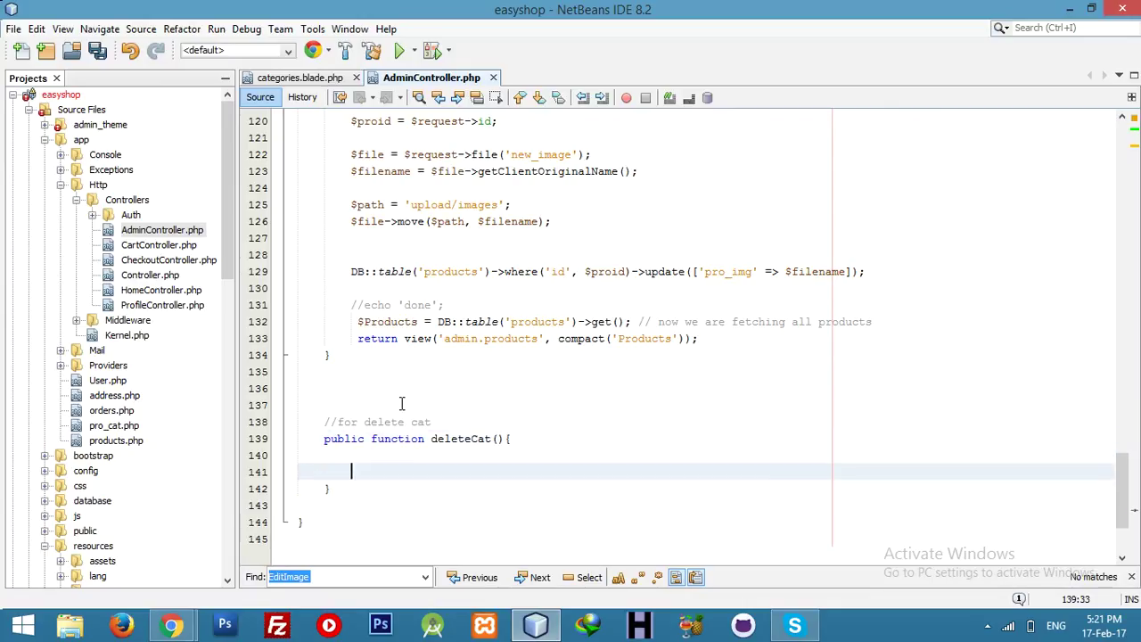
key(ctrl+s)
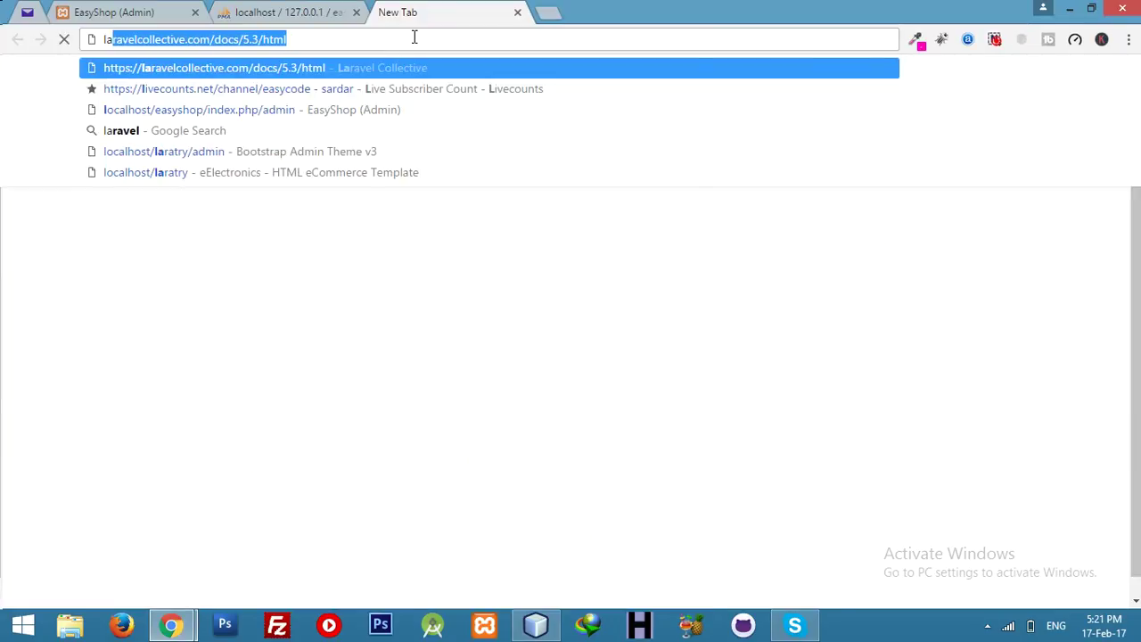
Search 'laravel delete query' and open the Query Builder docs in a new tab at Deletes
text(laravel delete query)
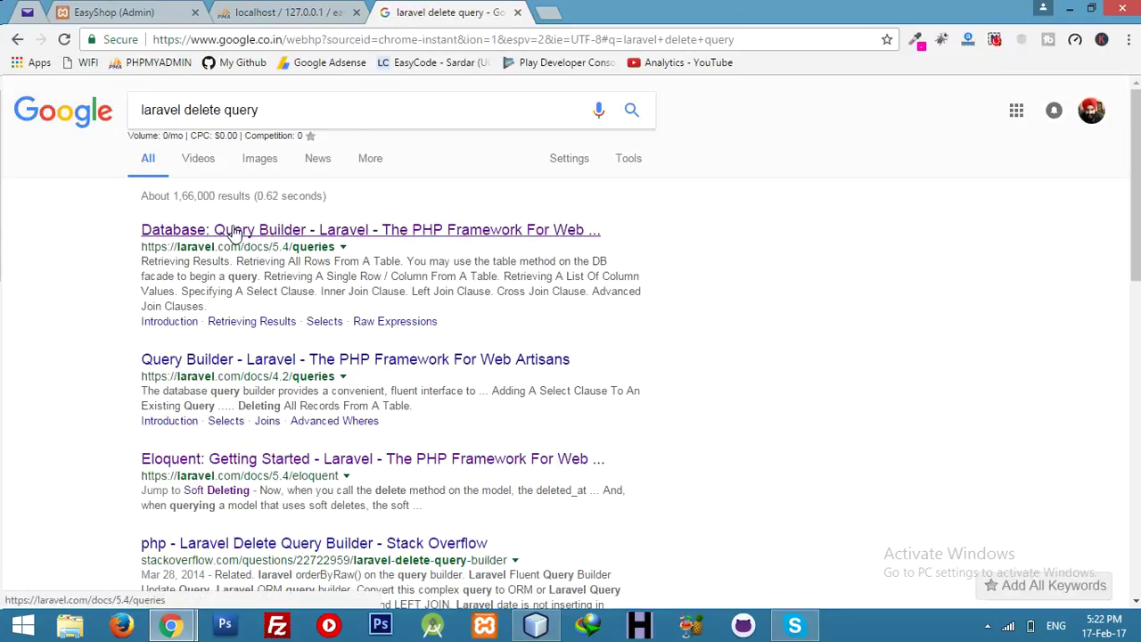
mouse_move(219, 358)
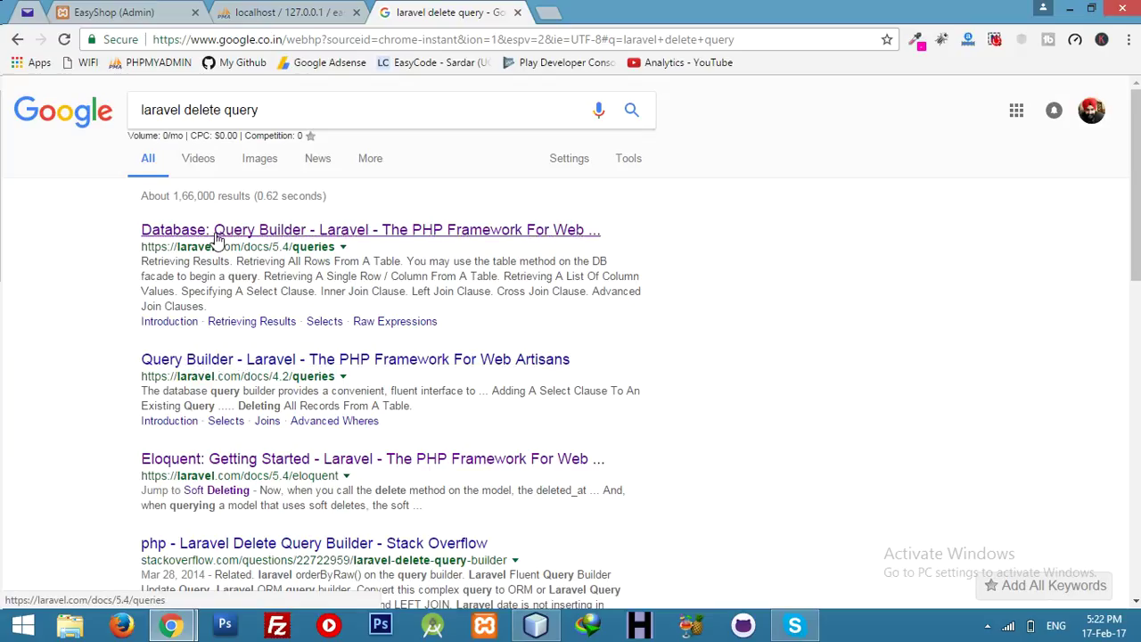
right_click(214, 236)
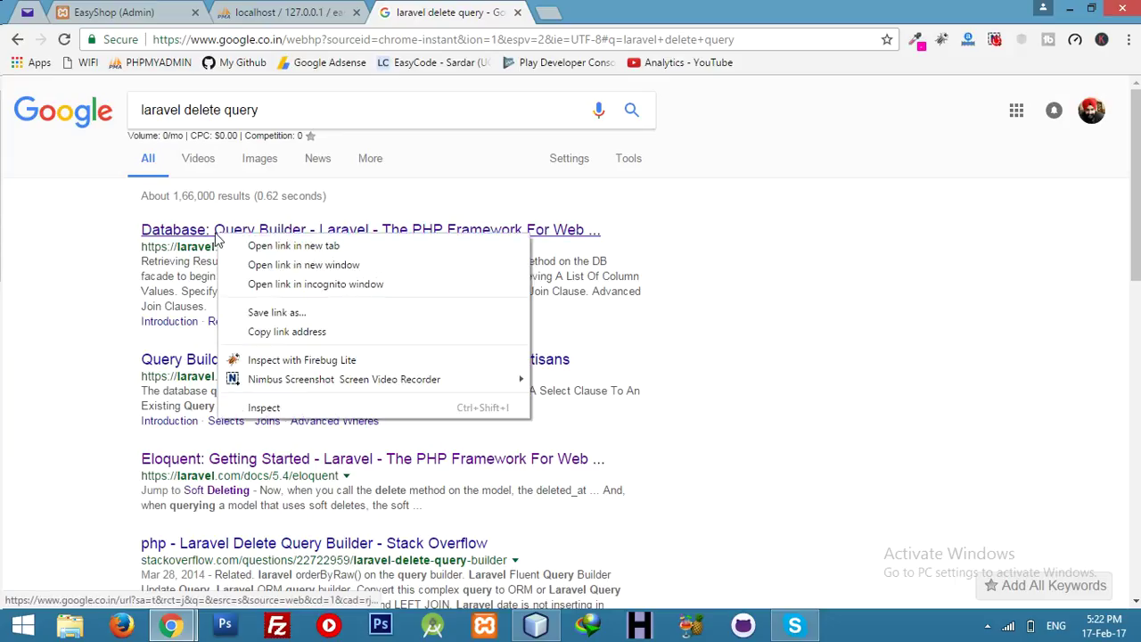
click(294, 245)
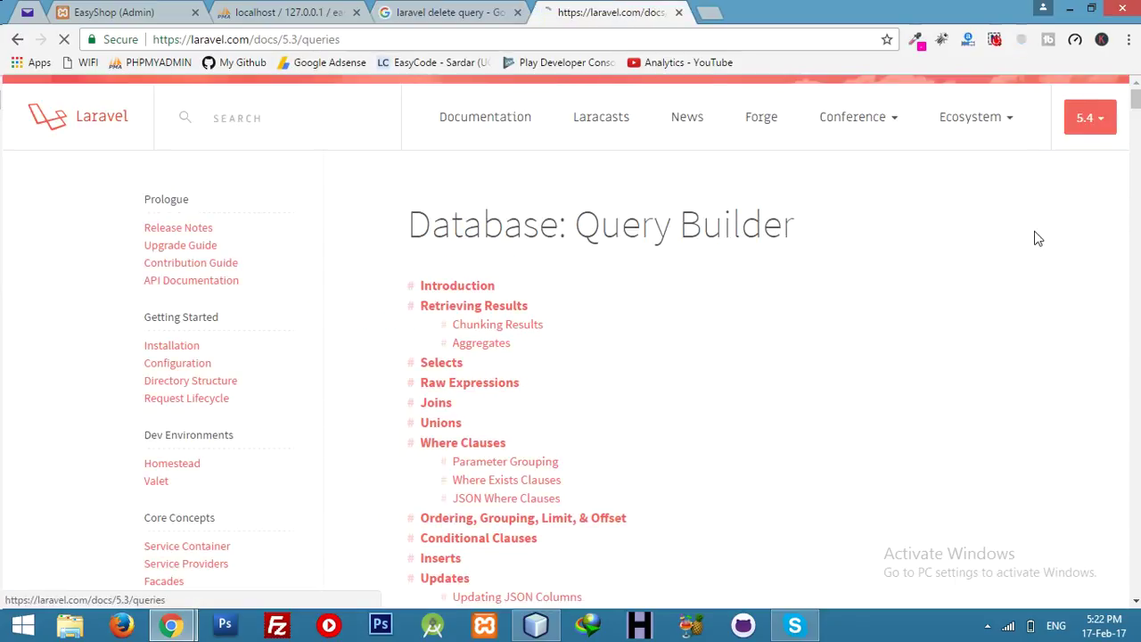
scroll(down, 3)
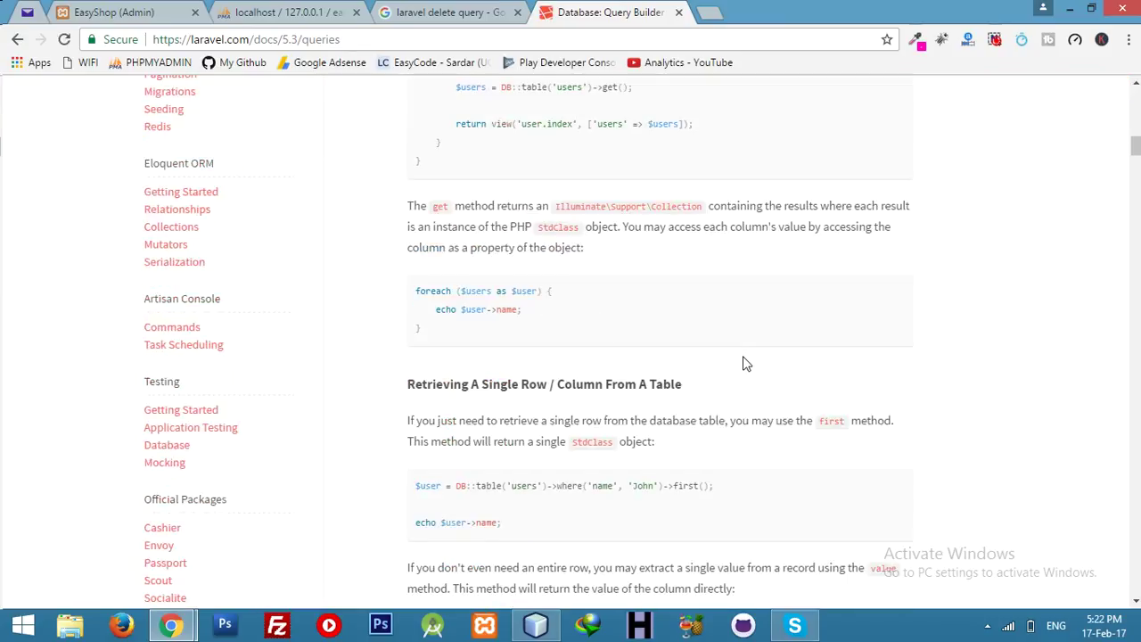
scroll(down, 3)
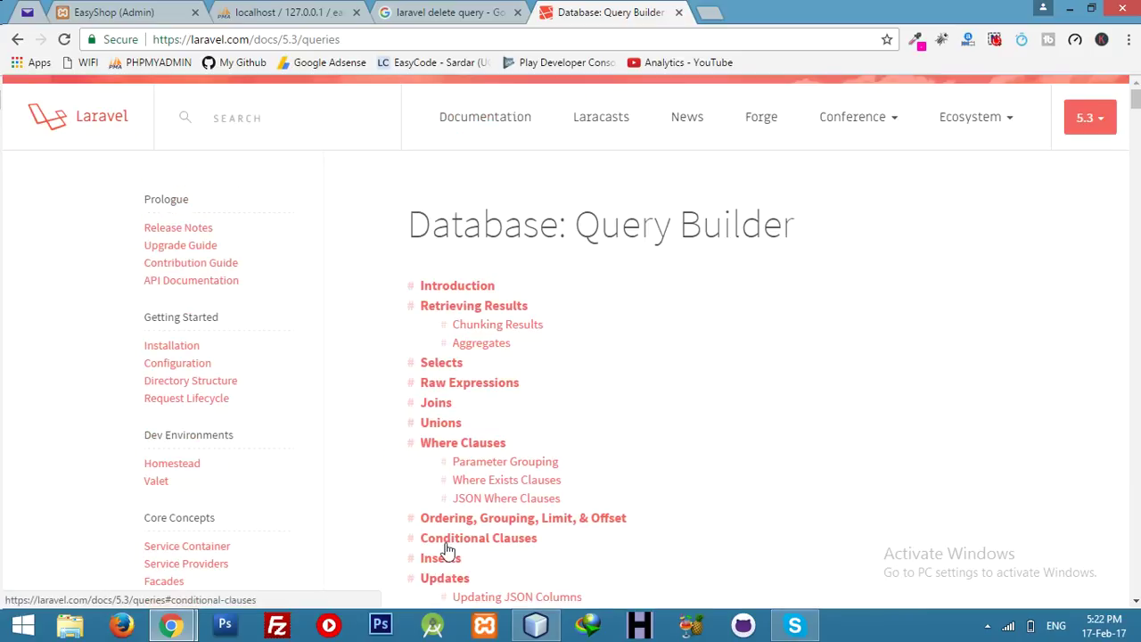
scroll(down, 3)
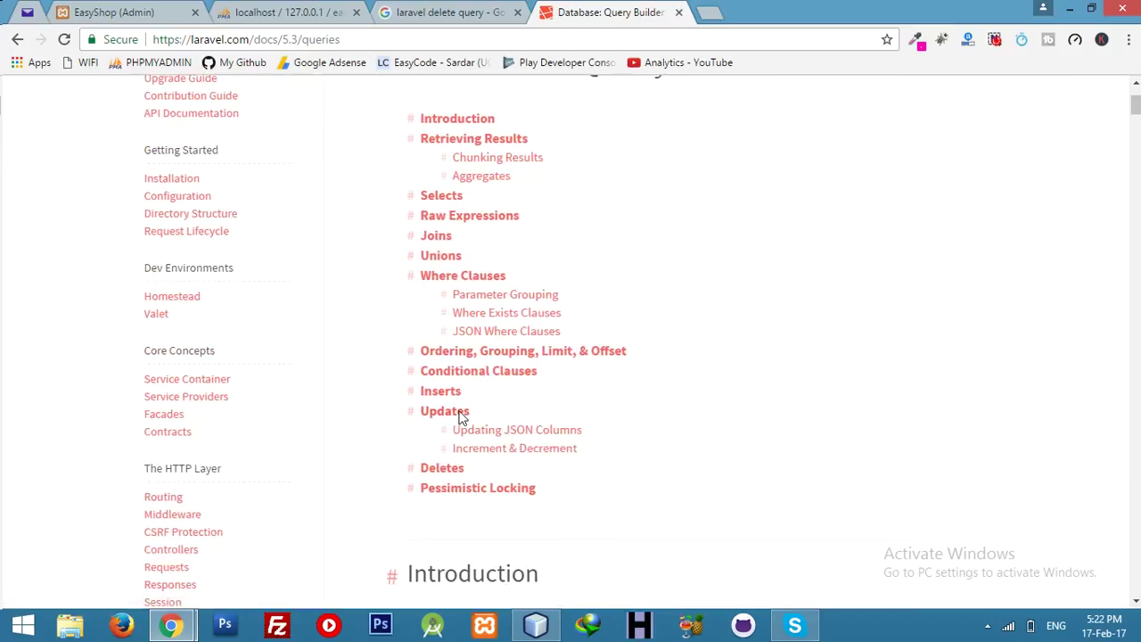
click(442, 468)
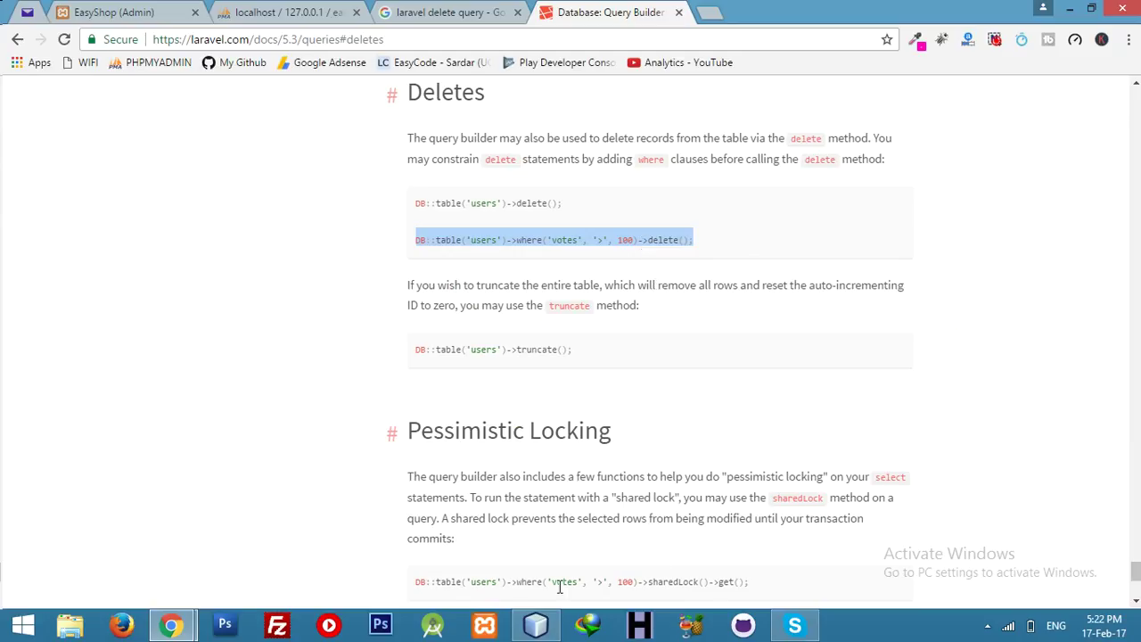
Paste the DB delete query into deleteCat, change the table to pro_cat, and add echo 'done';
click(536, 624)
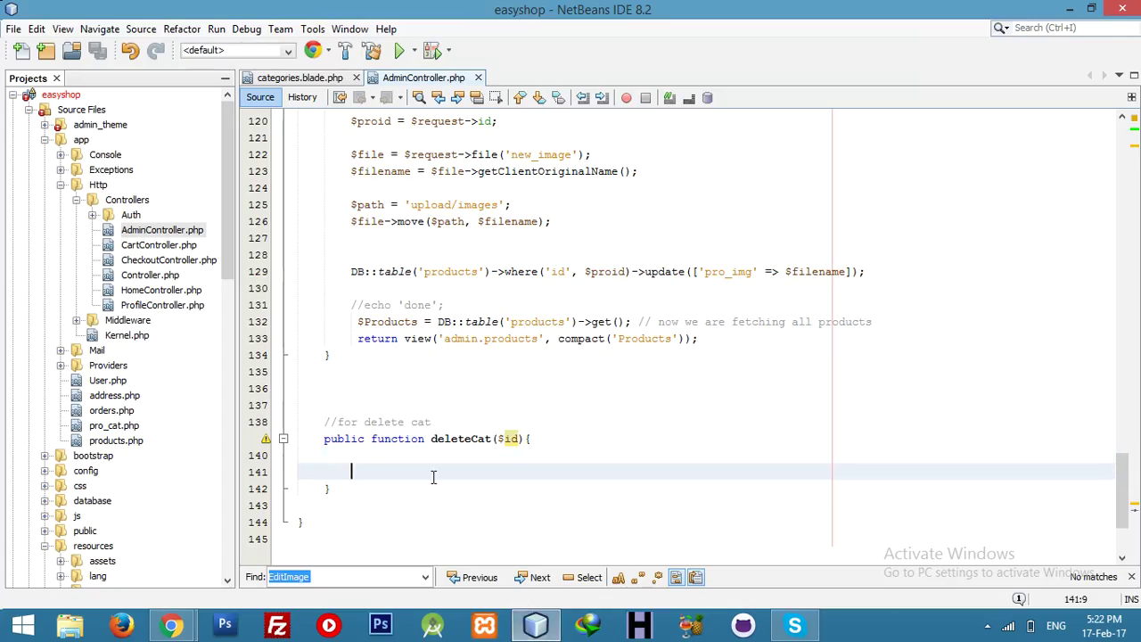
text(DB::table('users')->where('votes', '>', 100)->delete();)
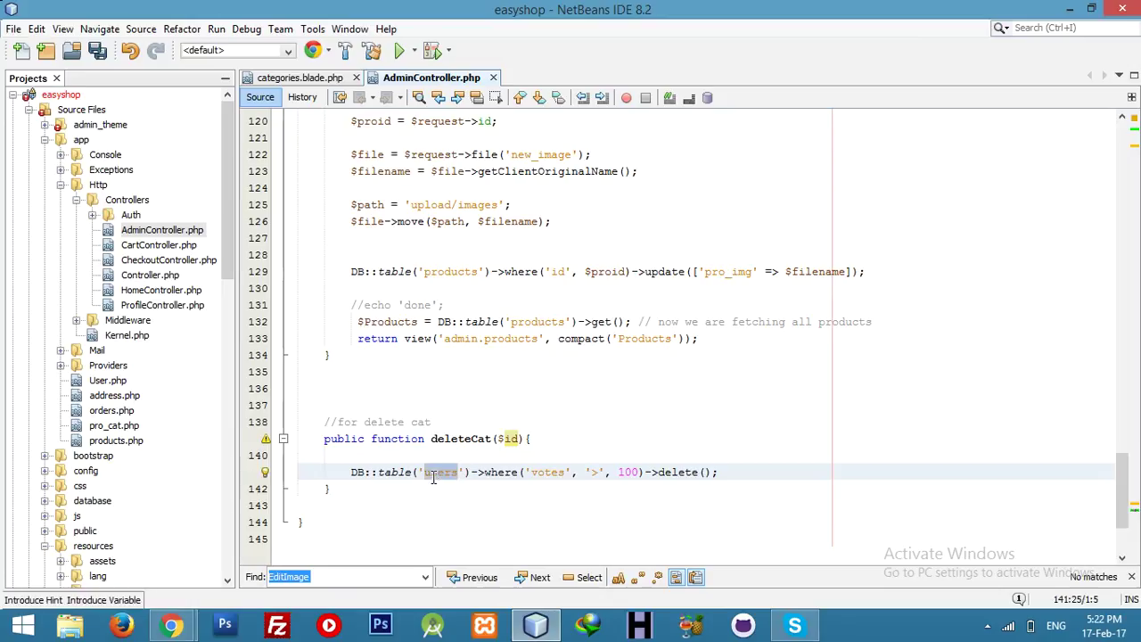
text(pro_cat)
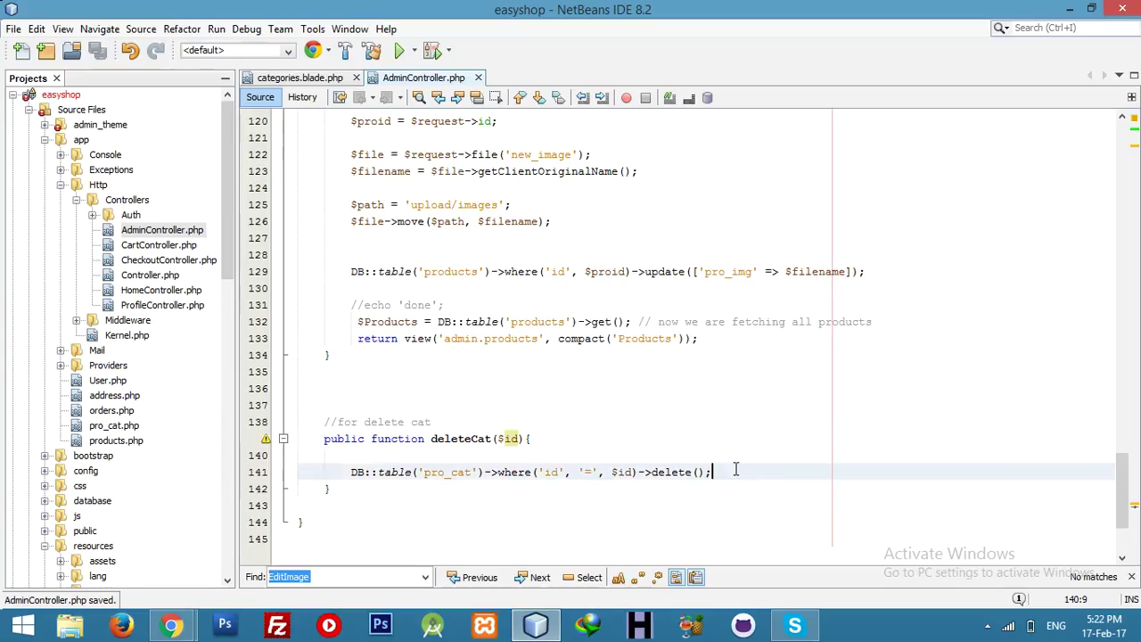
text(echo ')
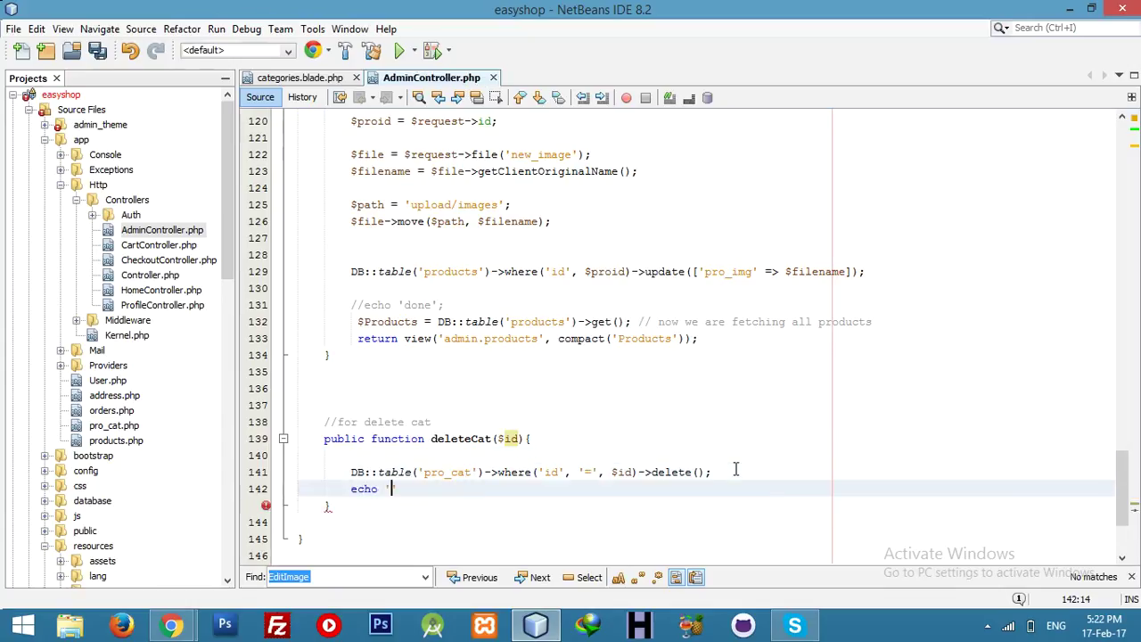
text('done';)
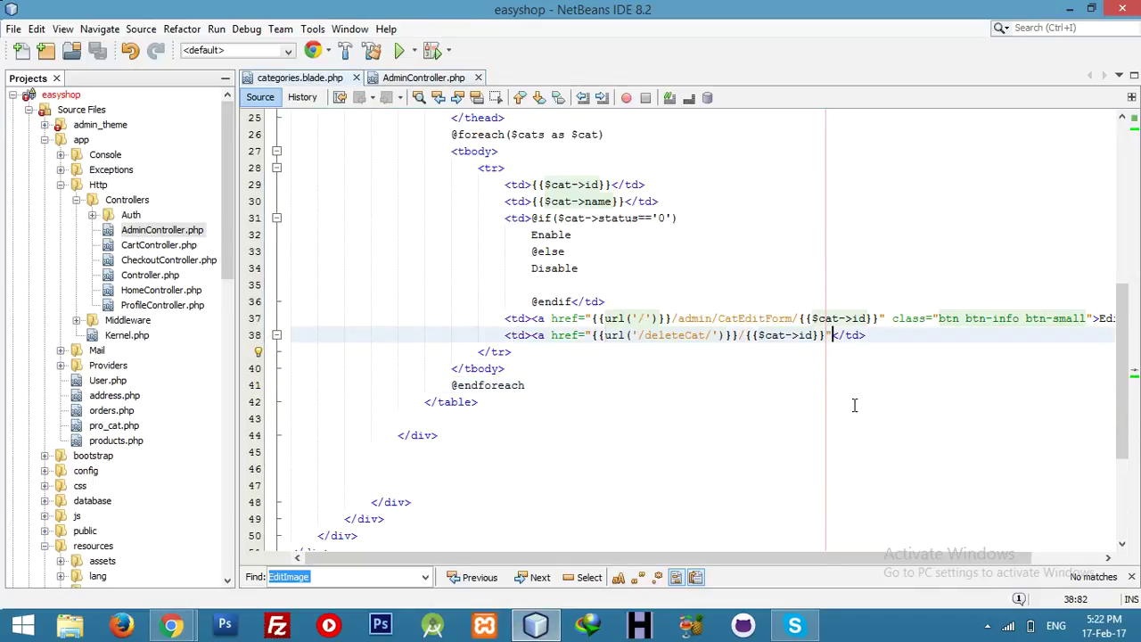
Close the Remove button anchor with </a> in categories.blade.php and switch to Chrome
text(</a>)
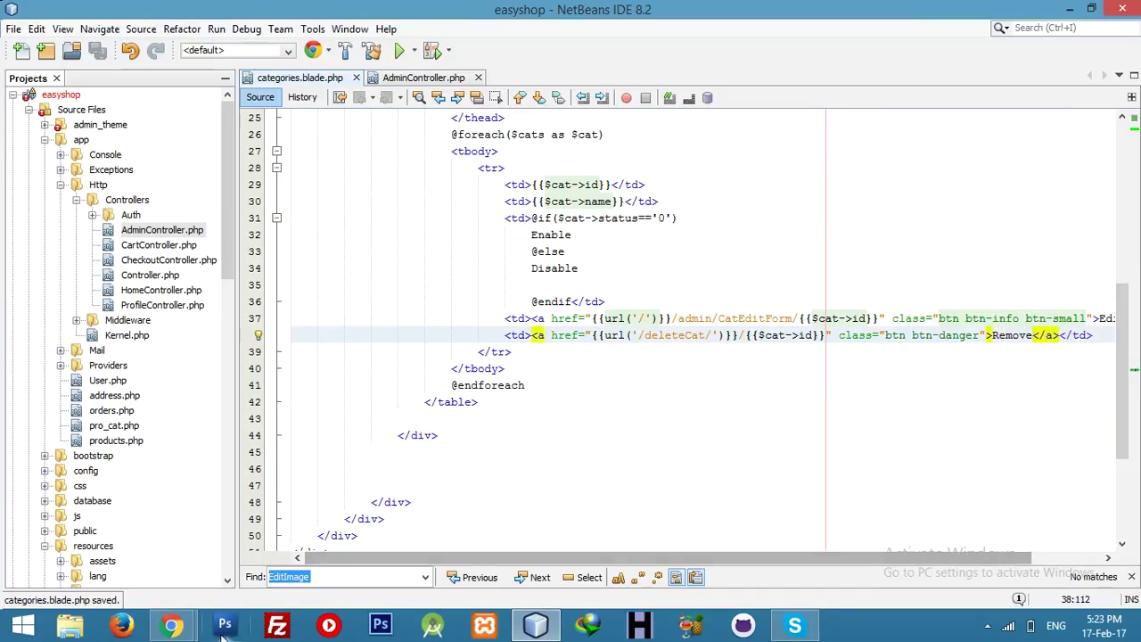
click(172, 624)
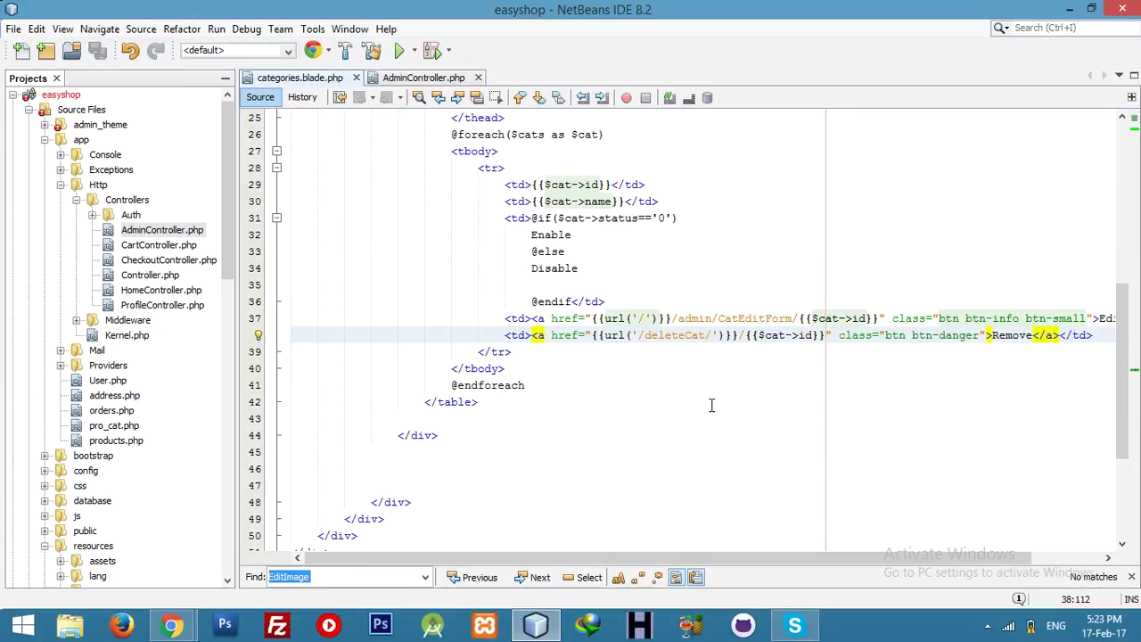
mouse_move(183, 610)
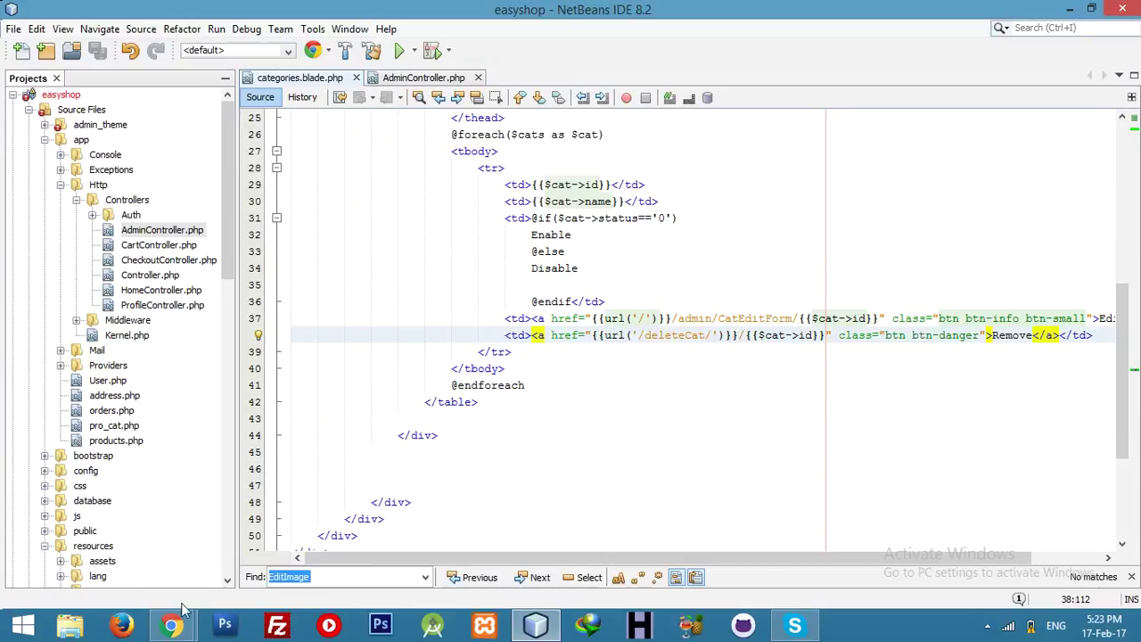
click(173, 624)
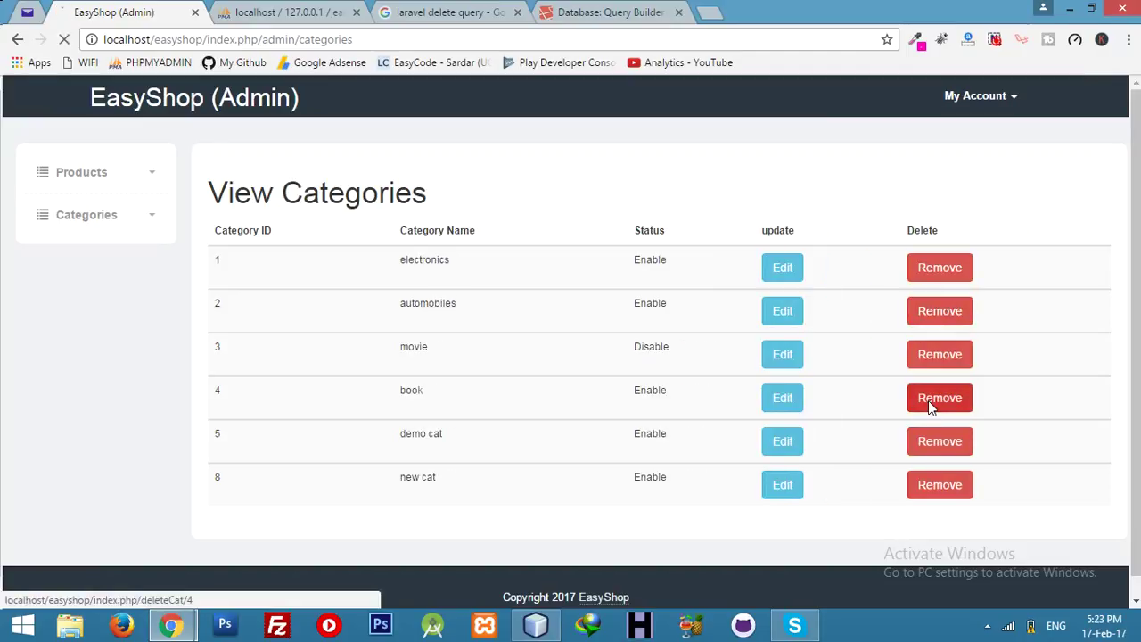
Remove the book category, inspect the admin/deleteCat/4 URL after NotFoundHttpException, and retry
click(939, 398)
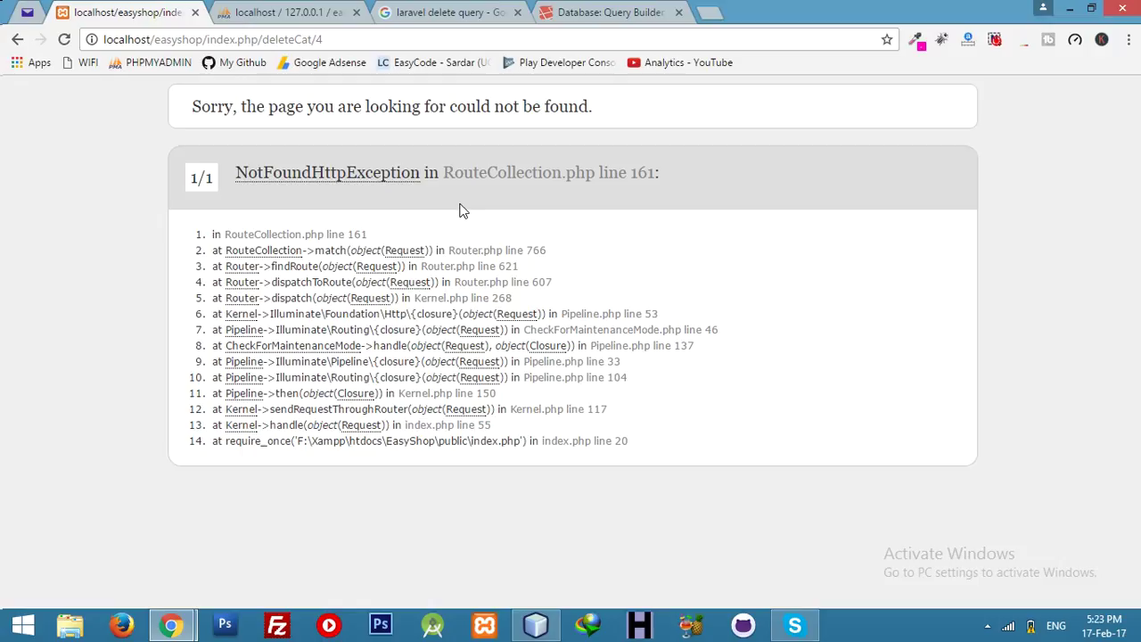
mouse_move(492, 430)
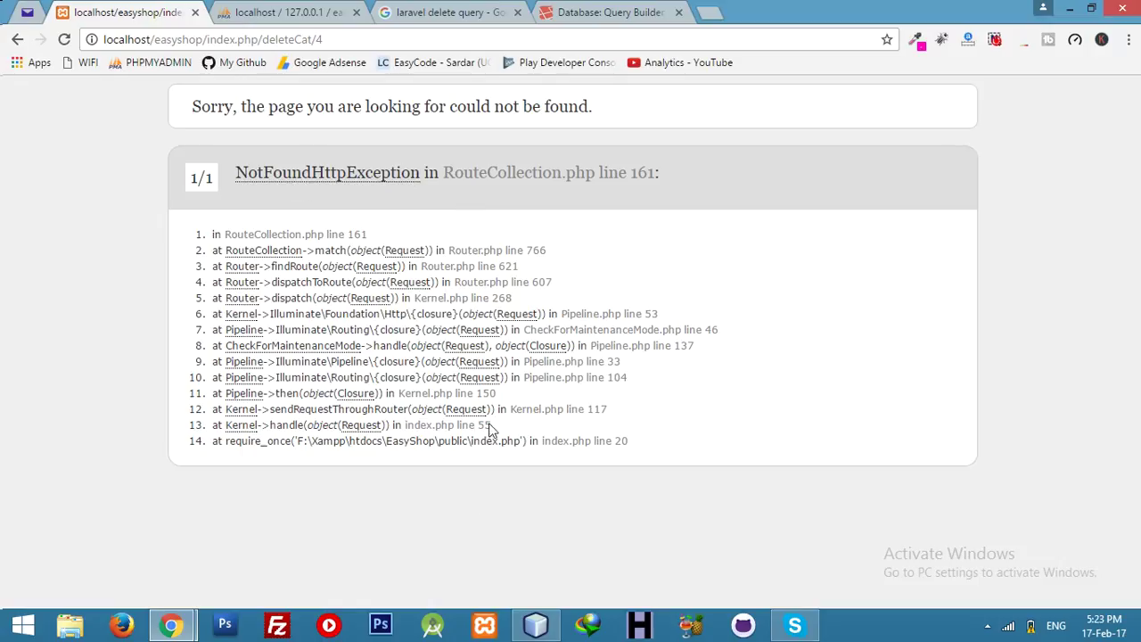
double_click(287, 40)
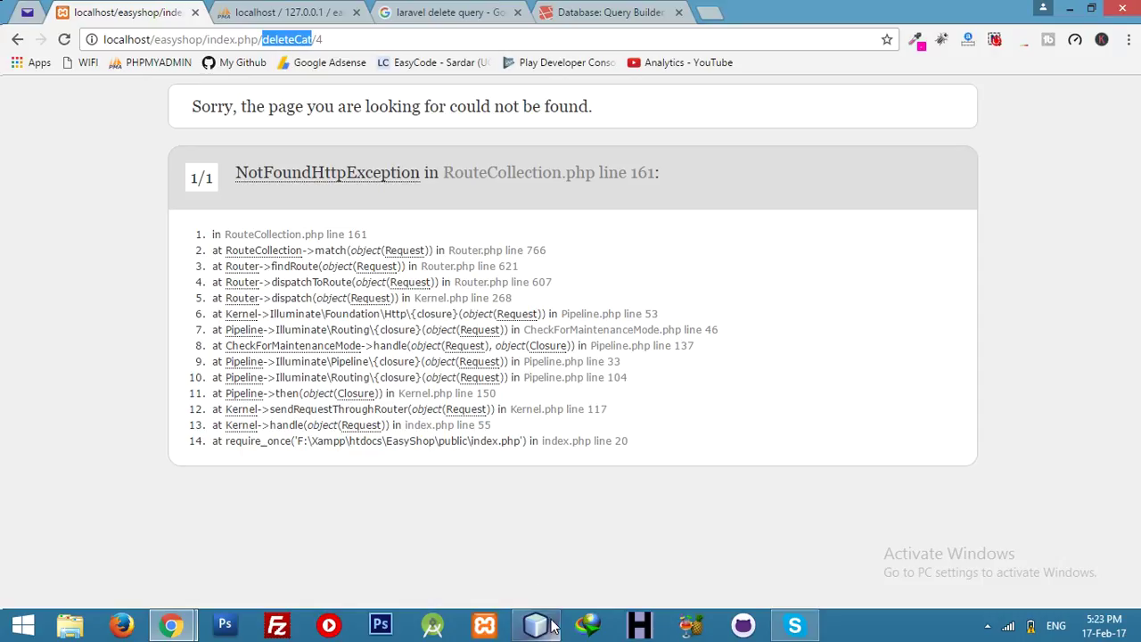
click(535, 624)
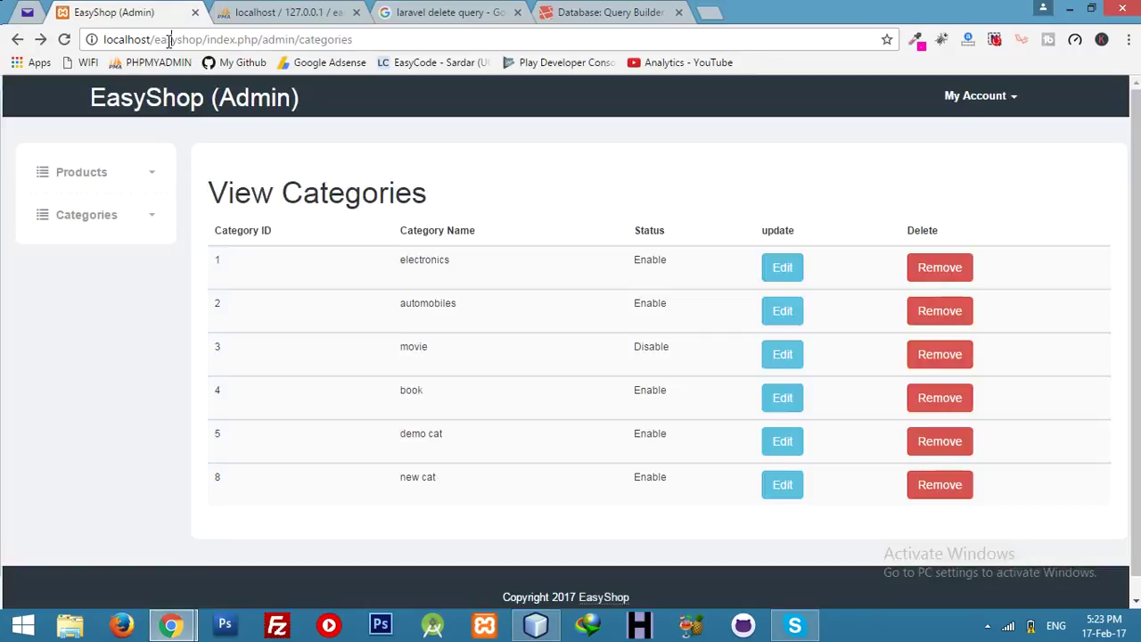
click(940, 398)
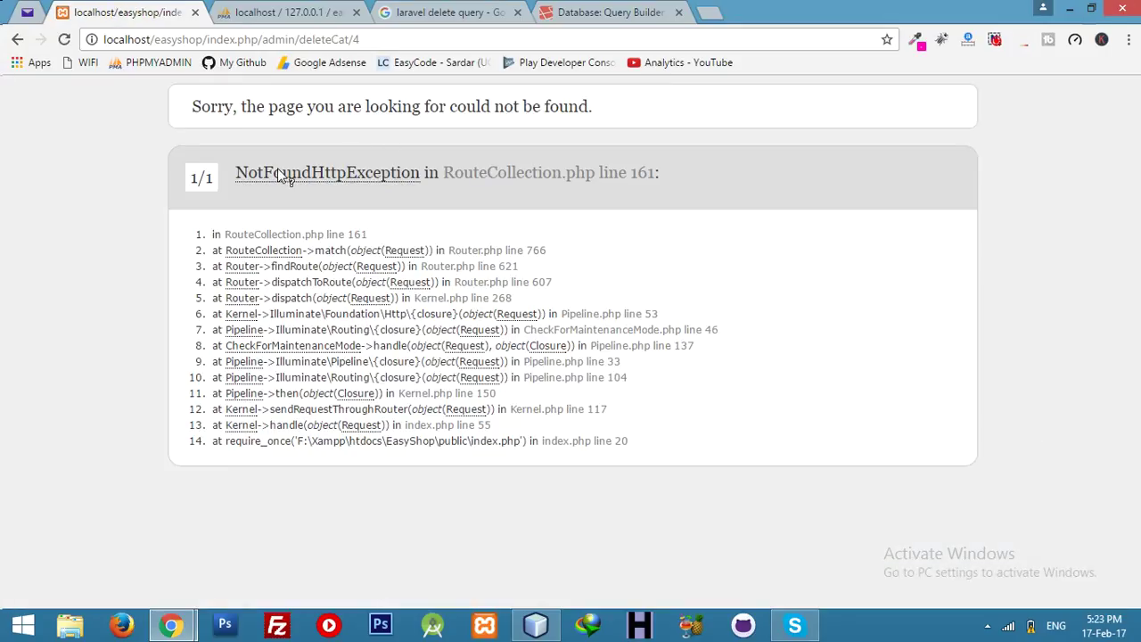
mouse_move(477, 556)
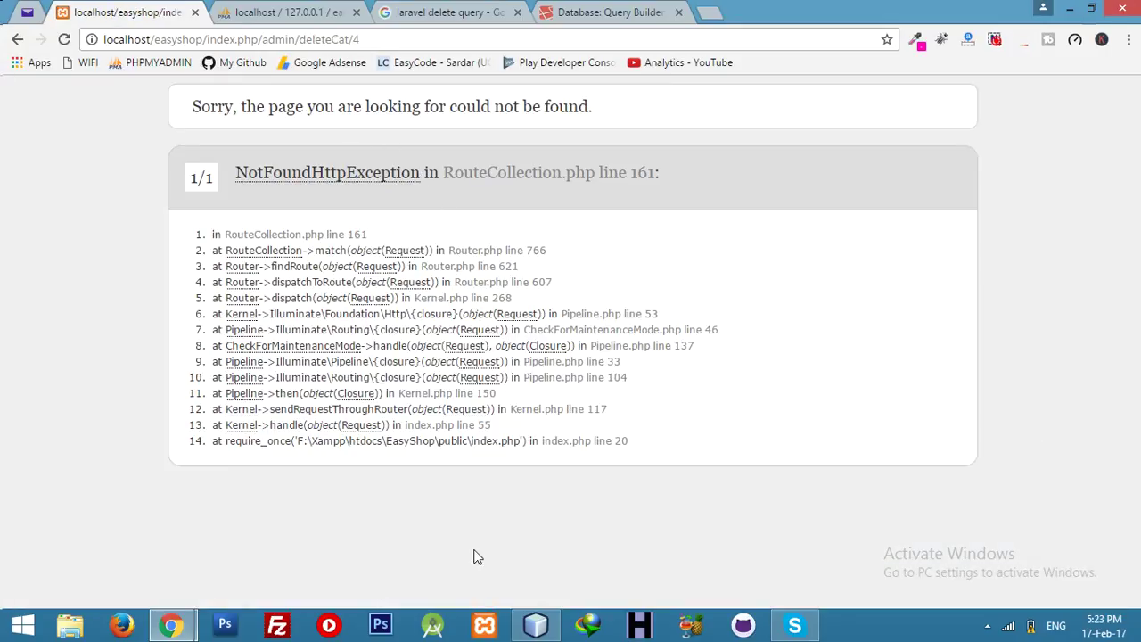
click(535, 624)
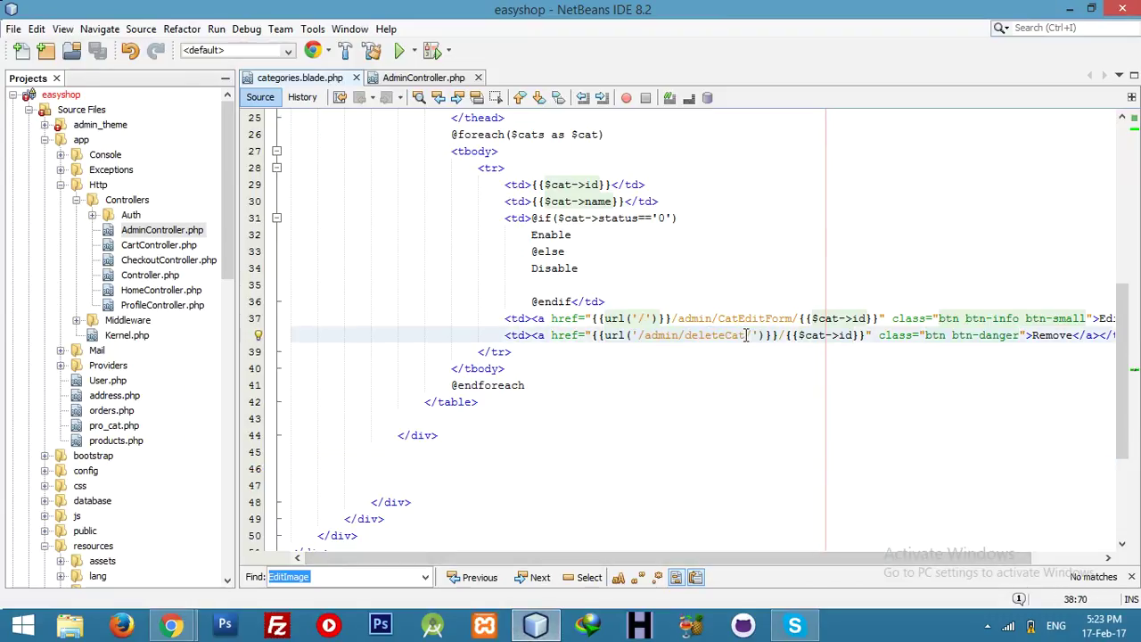
Start Route::get('deleteCat', …) in web.php below the editProImage route and reload the categories page
double_click(708, 336)
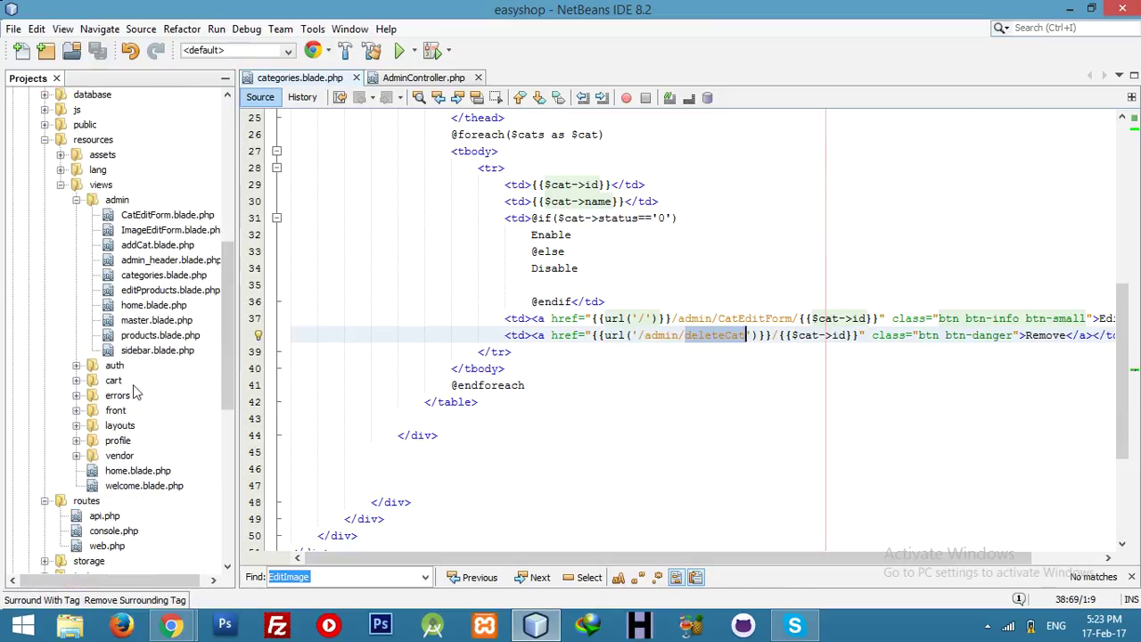
scroll(down, 3)
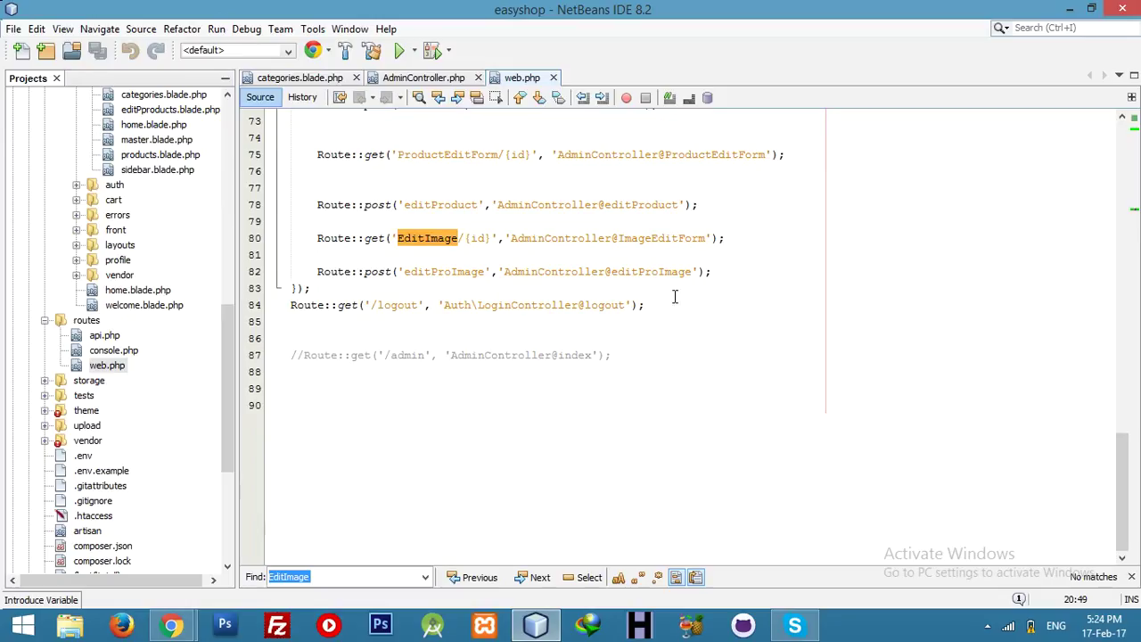
text(Ro)
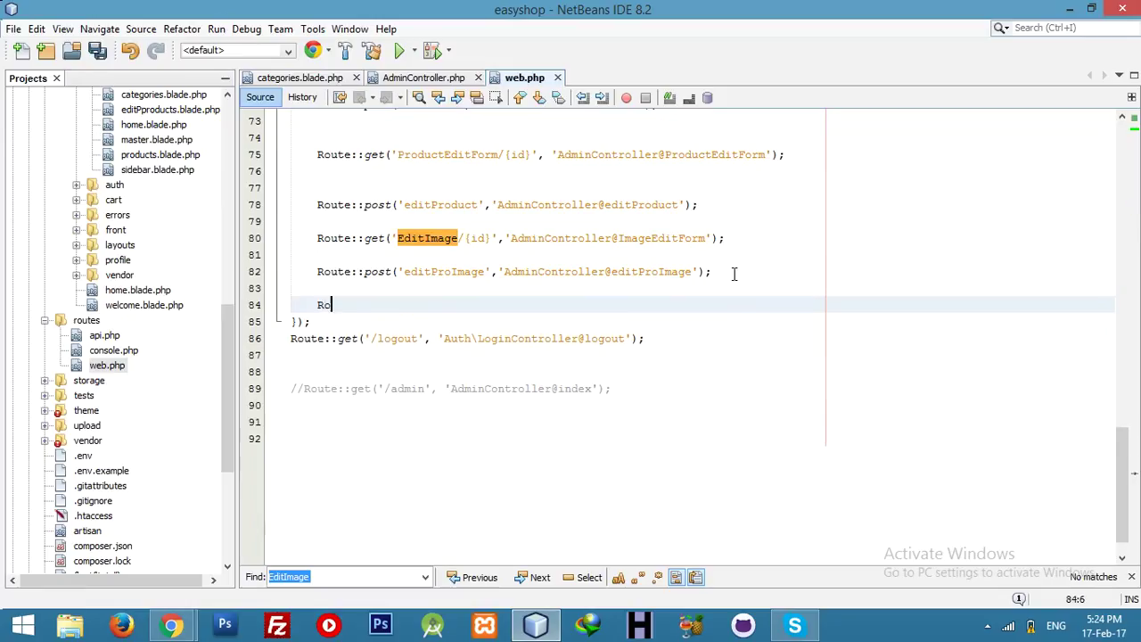
text(ute::get)
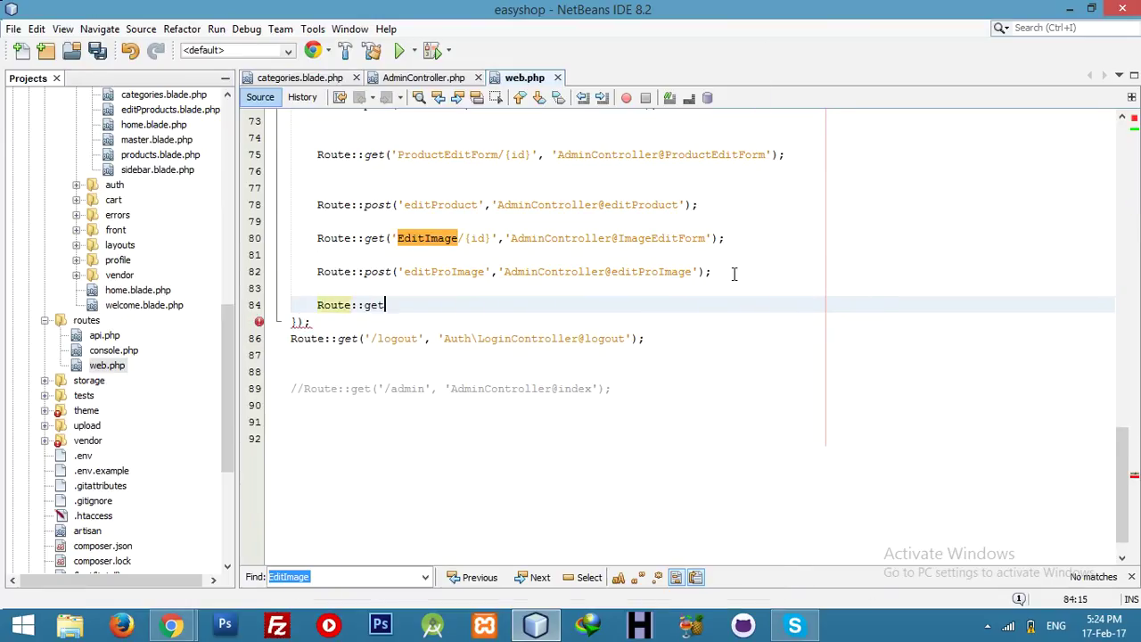
text(('deleteCat'))
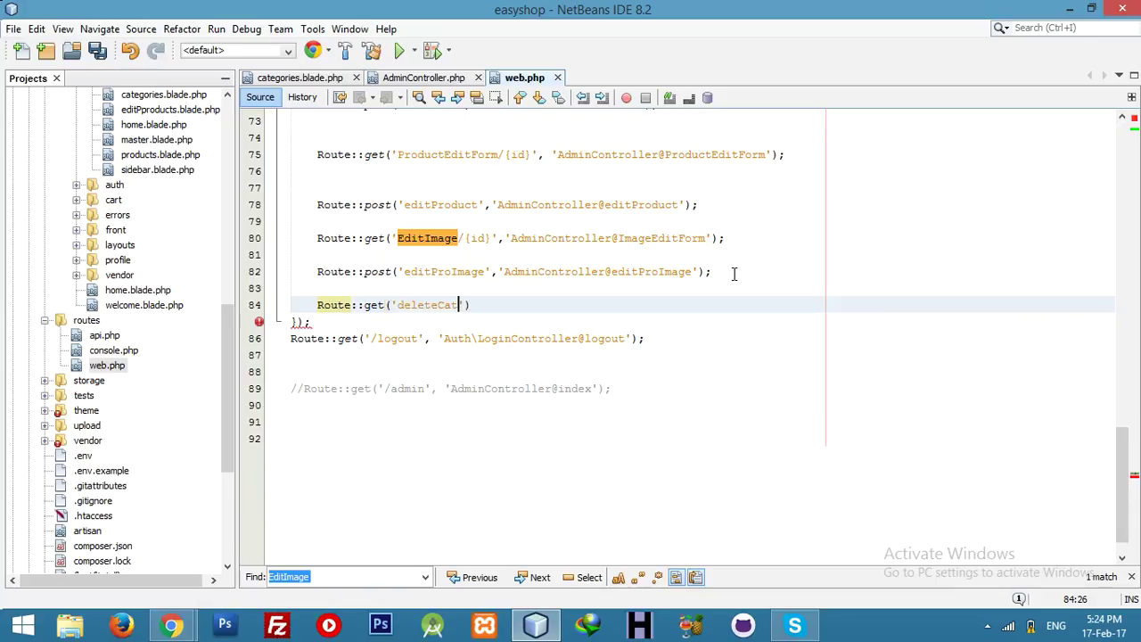
text(,)
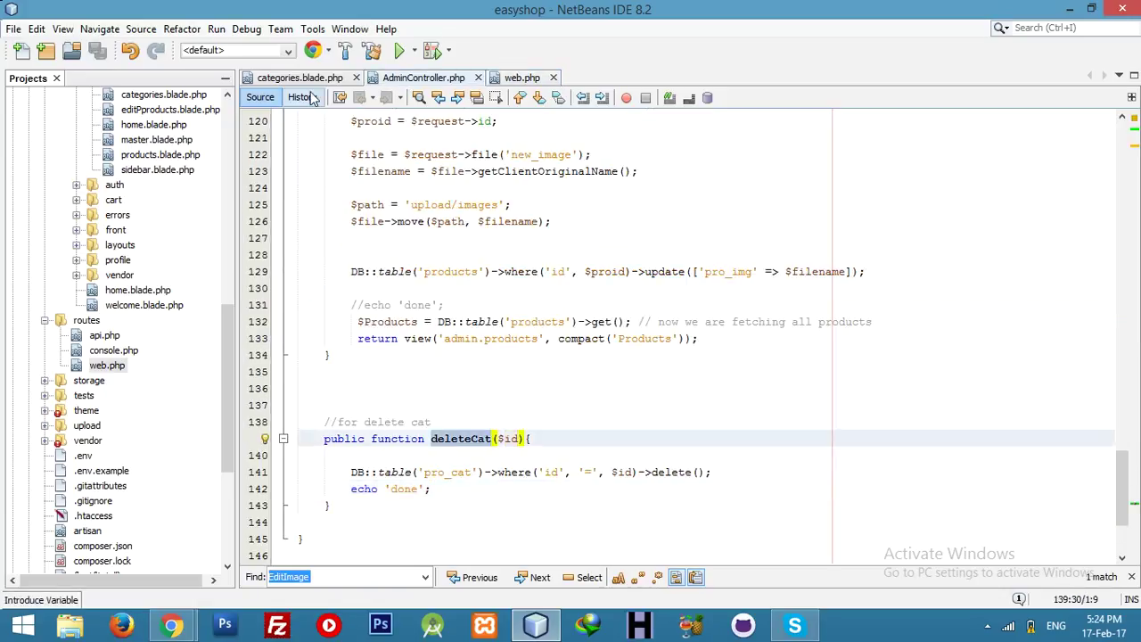
click(521, 78)
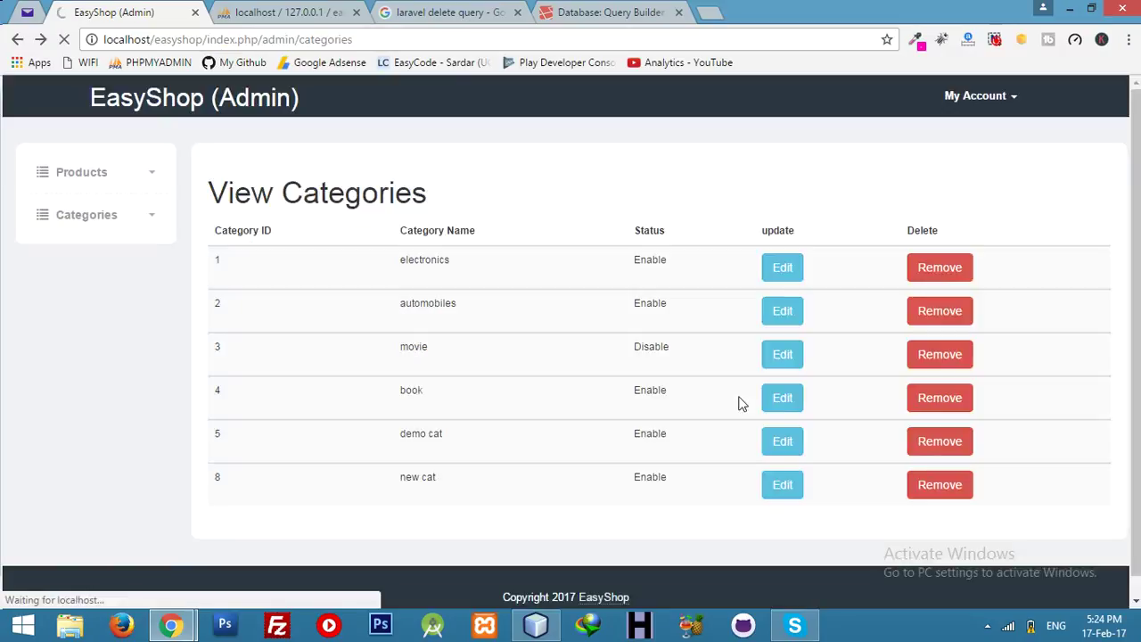
Click Remove on the book row again, reaching NotFoundHttpException at admin/deleteCat/4
click(939, 397)
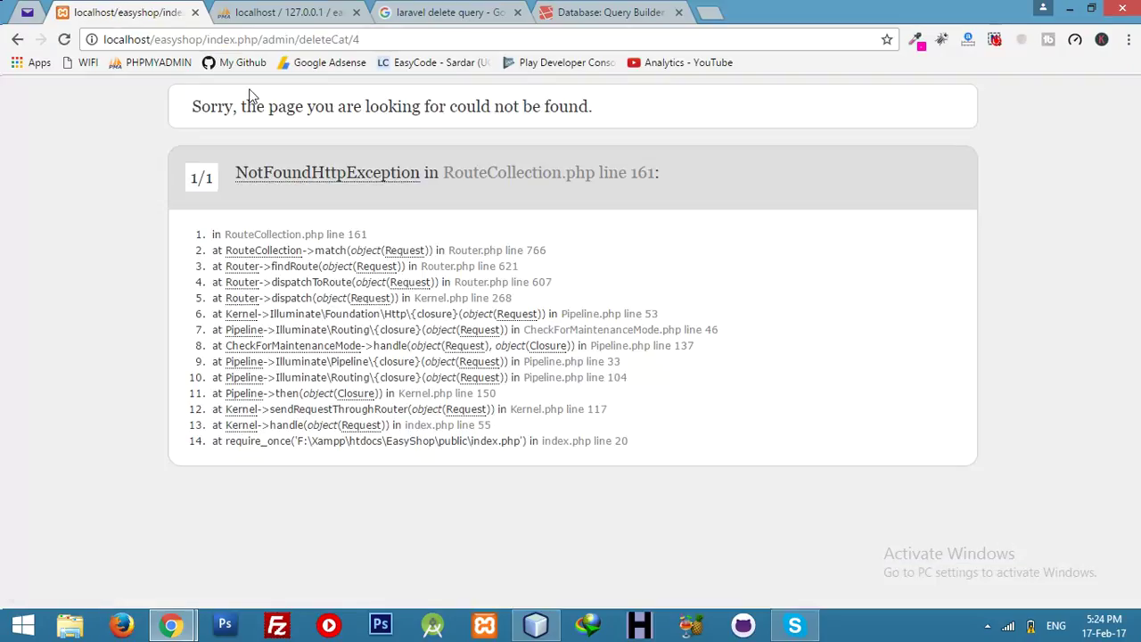
mouse_move(412, 198)
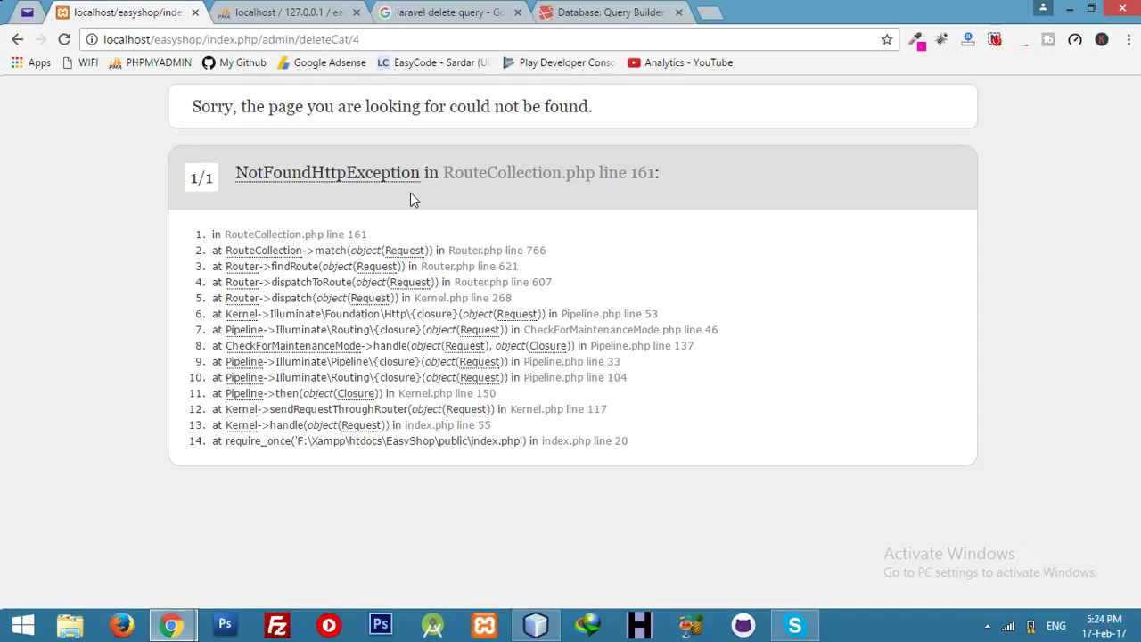
click(535, 624)
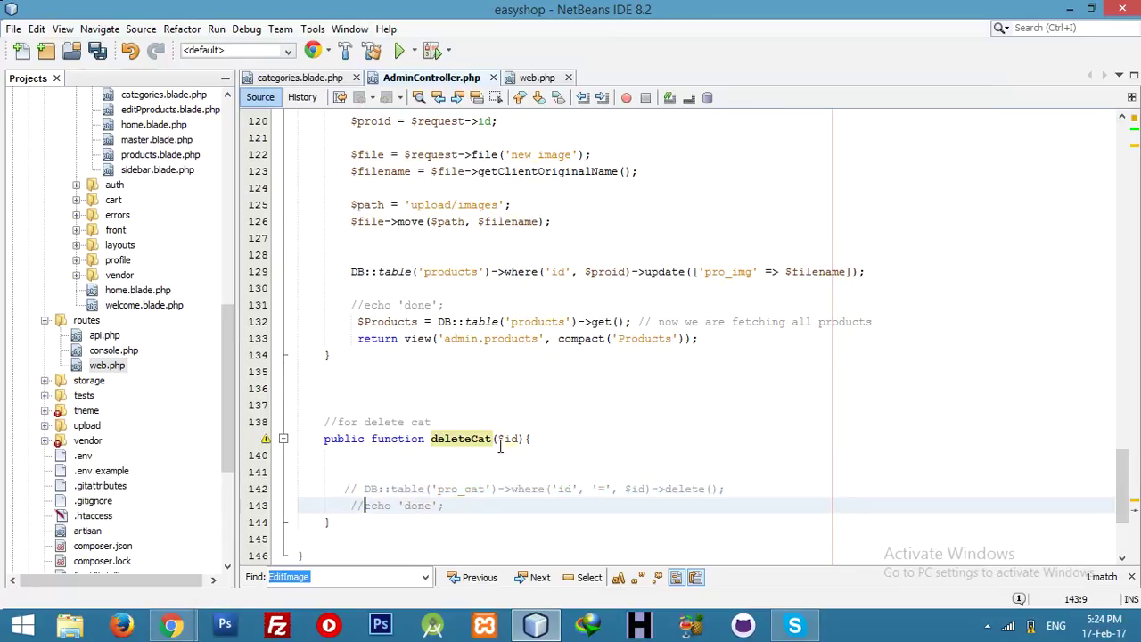
Add echo $id; to deleteCat's body in AdminController.php
text(echo)
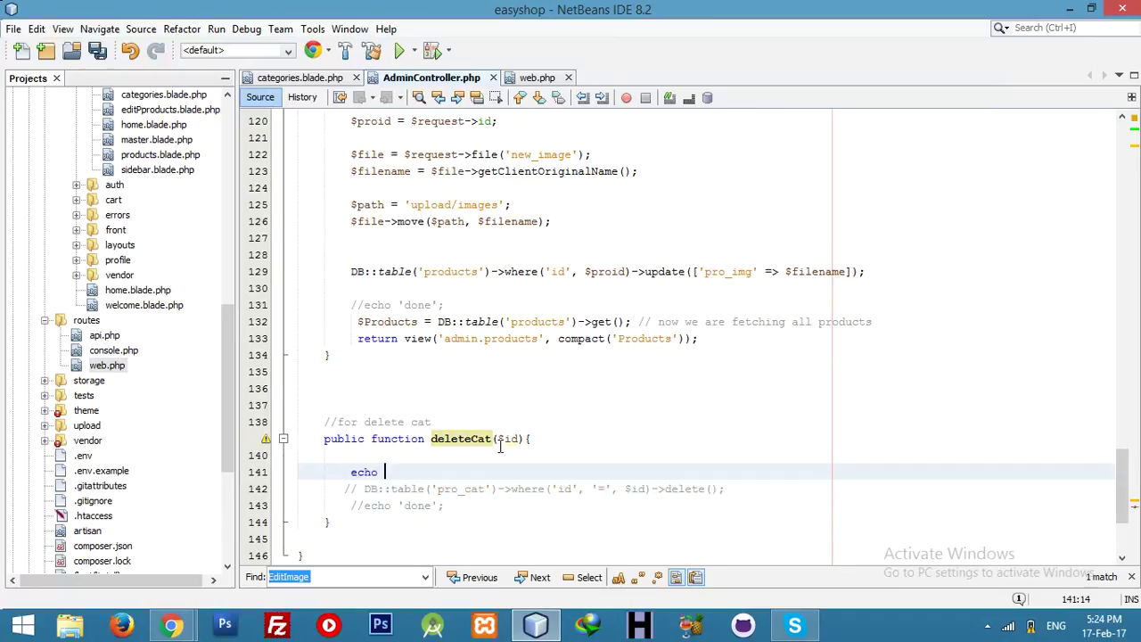
text($id;)
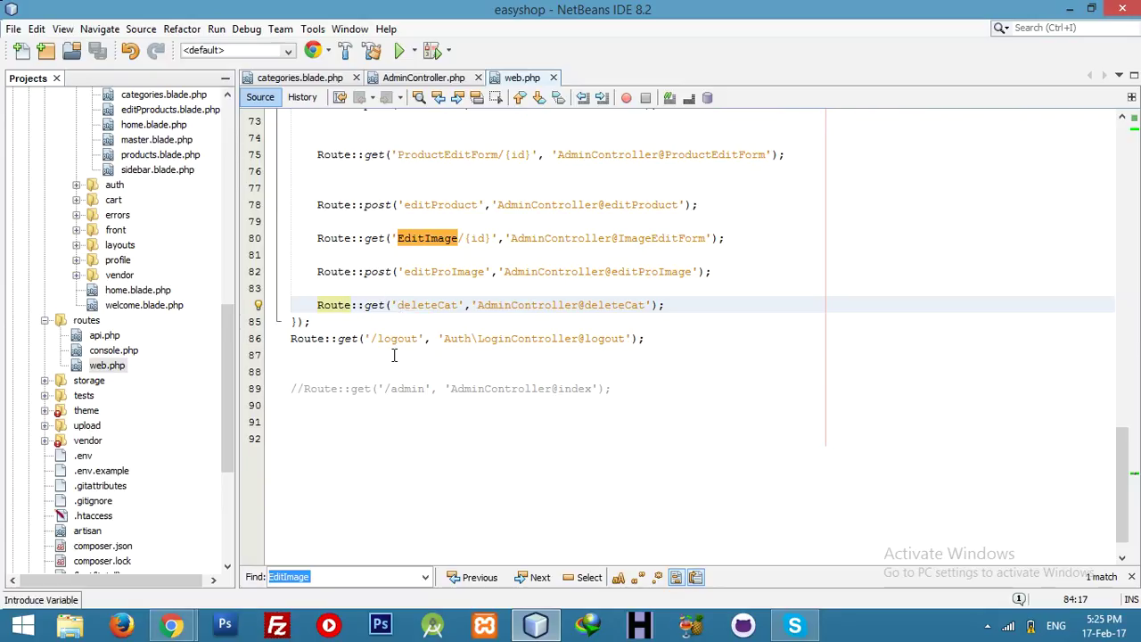
right_click(171, 624)
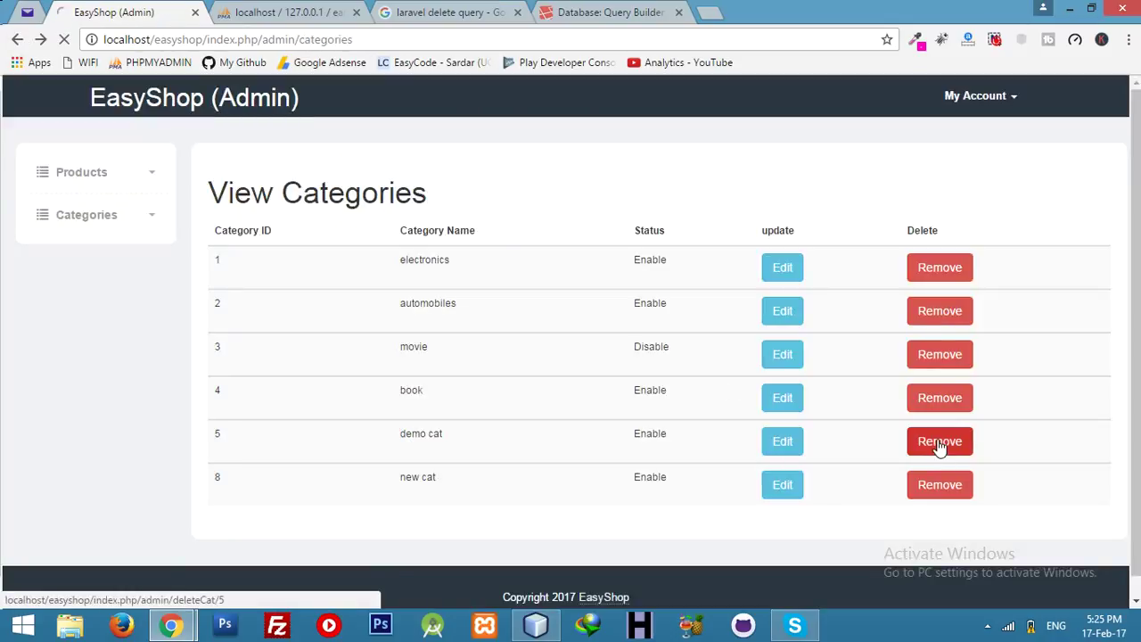
Click Remove on demo cat, then change the route path to 'deleteCat/{id}' in web.php
click(939, 442)
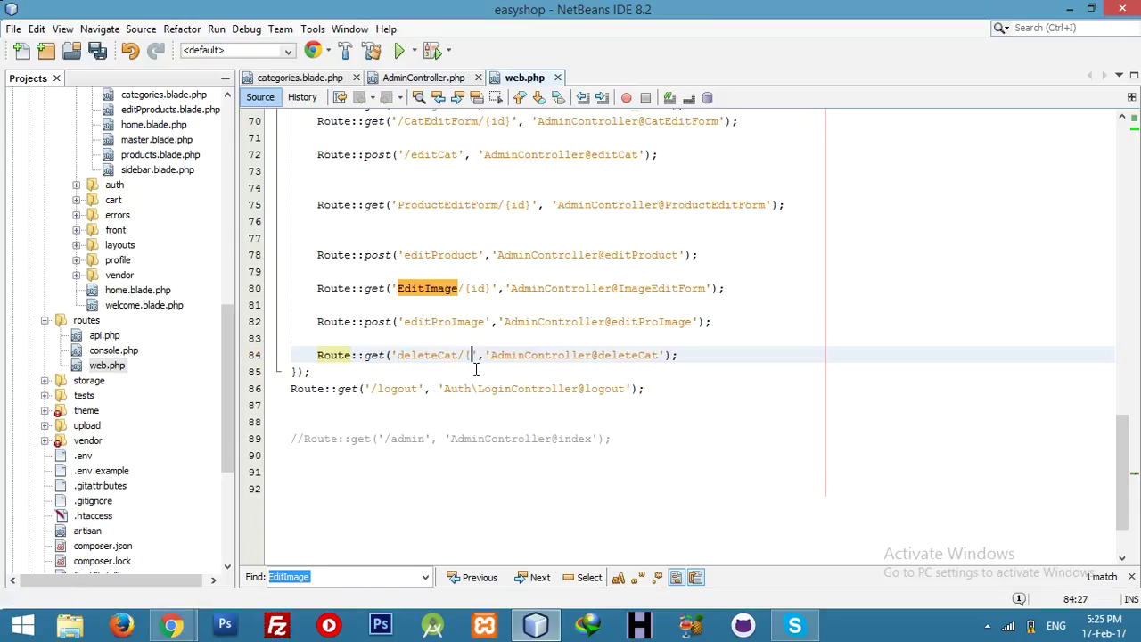
text({id})
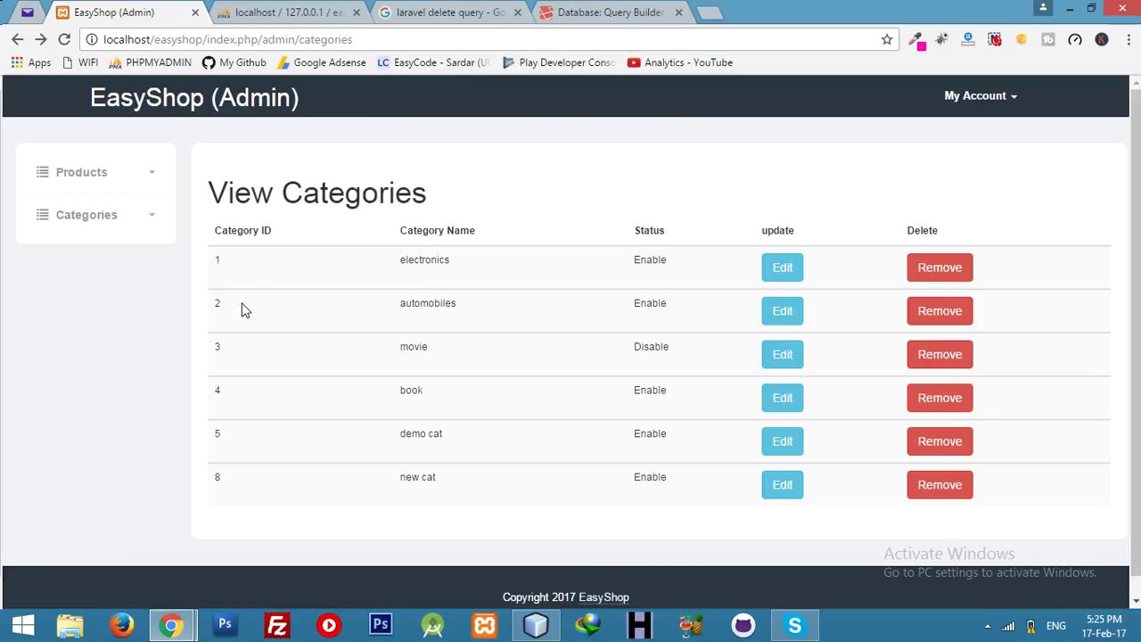
mouse_move(364, 362)
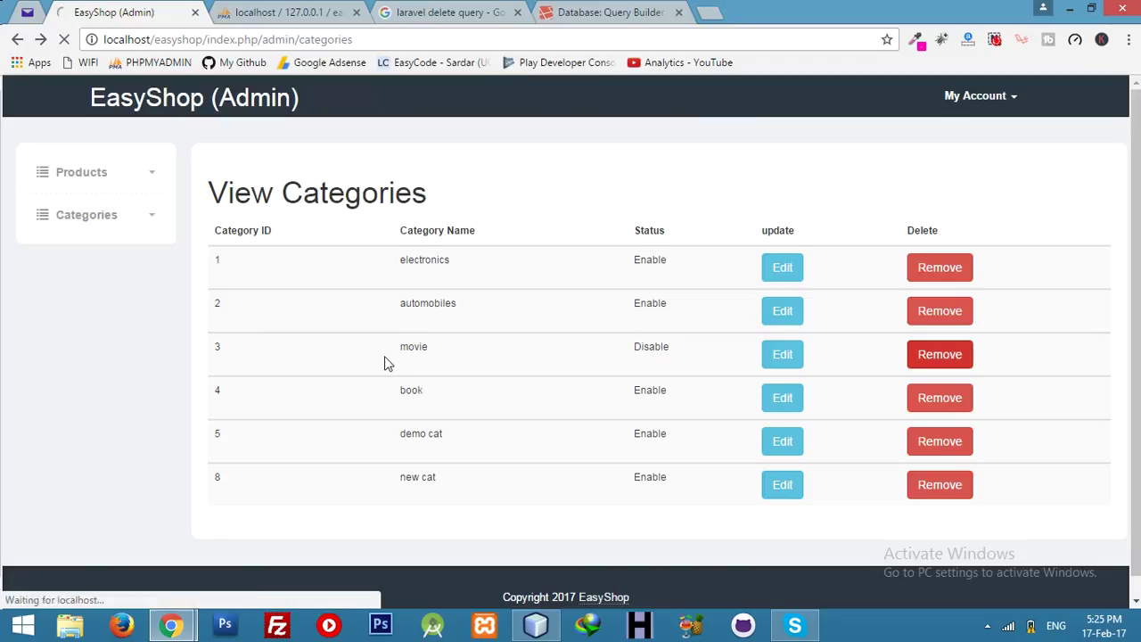
Remove the movie category and confirm the deleteCat/3 page prints 3
click(939, 354)
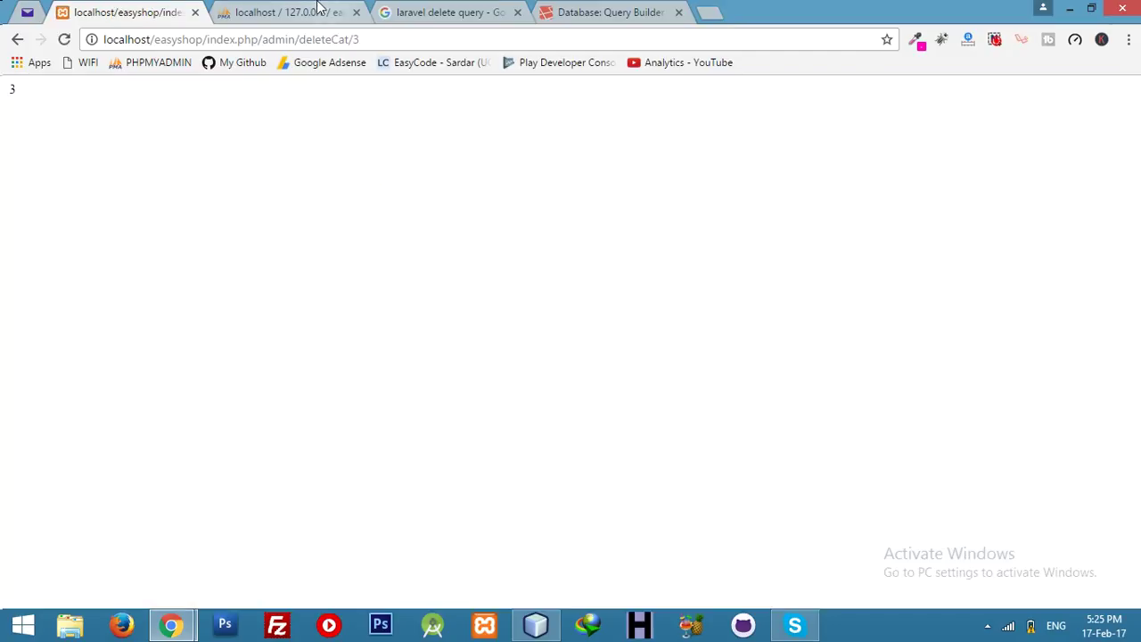
click(535, 624)
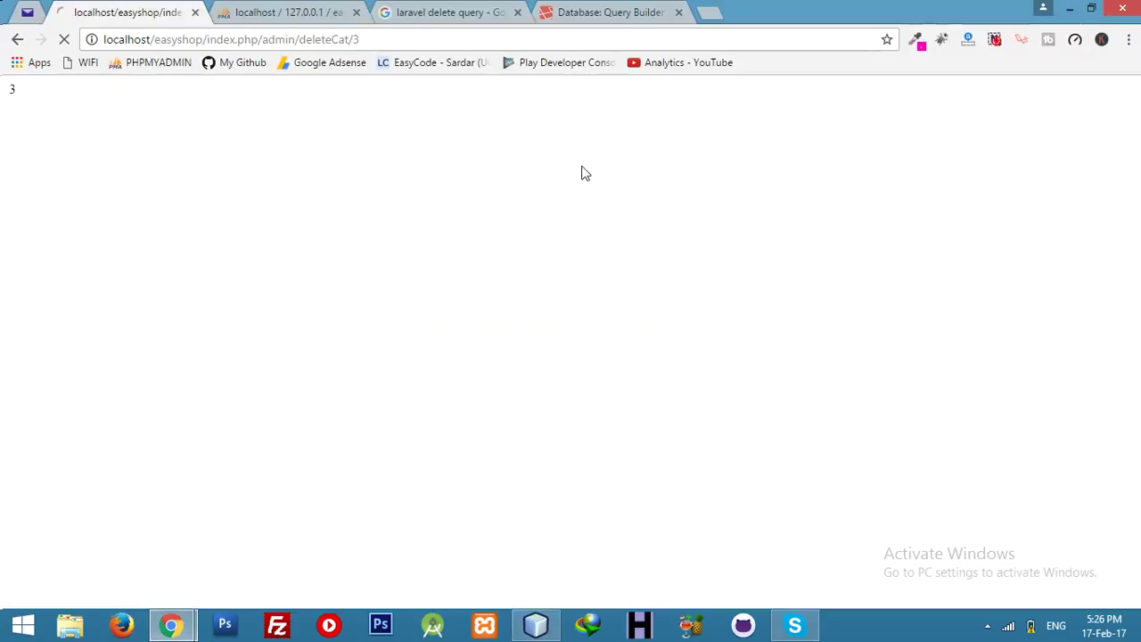
click(285, 12)
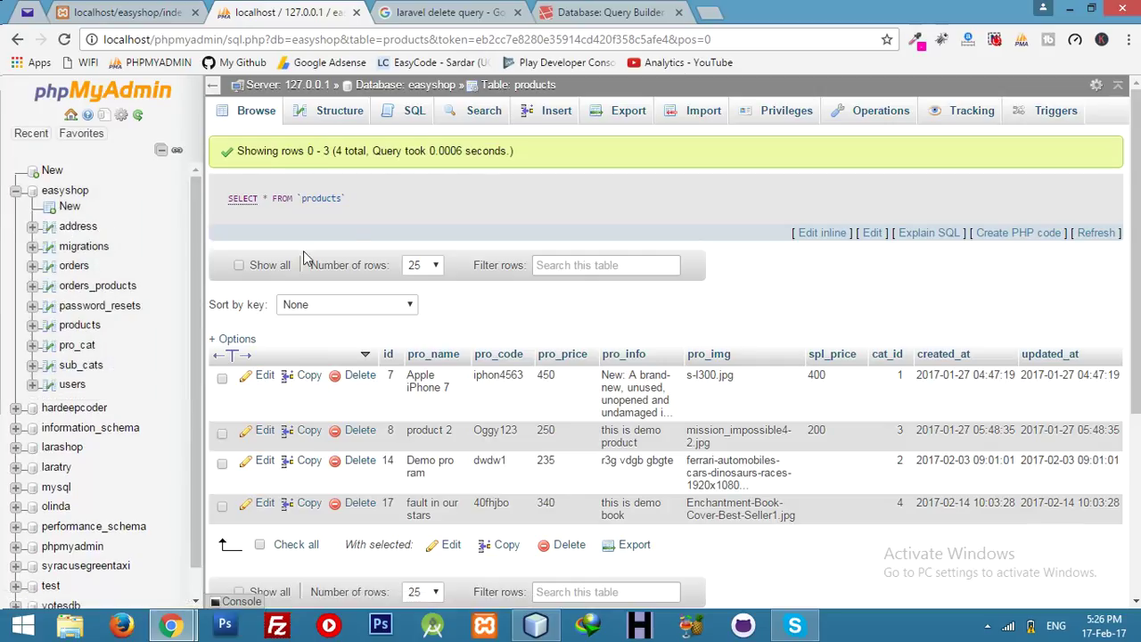
Open the pro_cat table, then the products table and product 2's cat_id cell
click(77, 345)
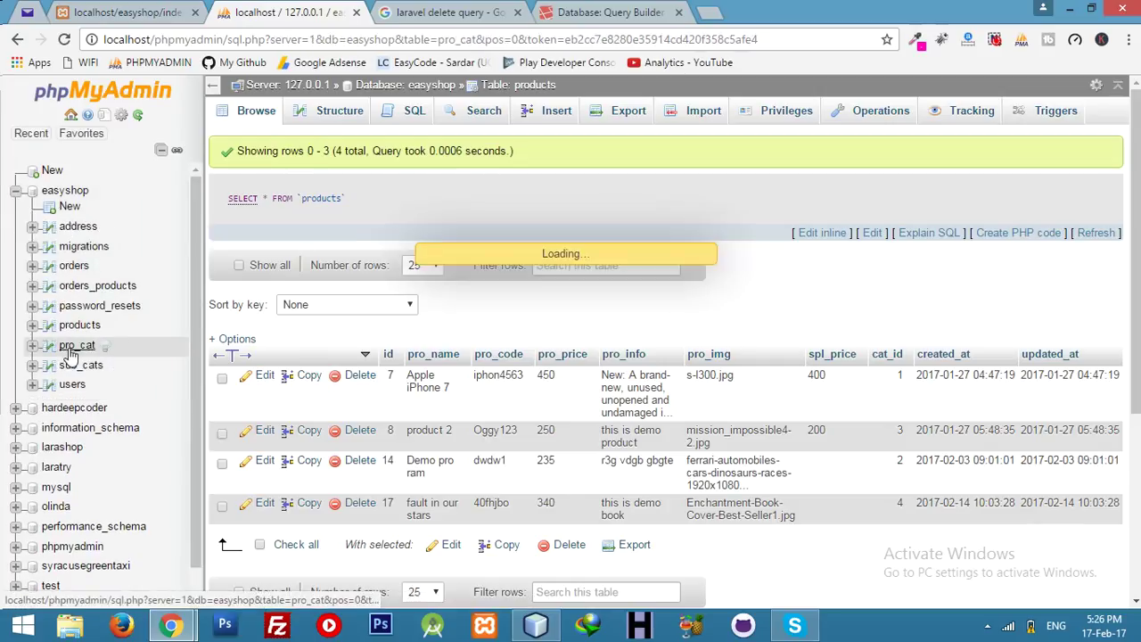
click(77, 345)
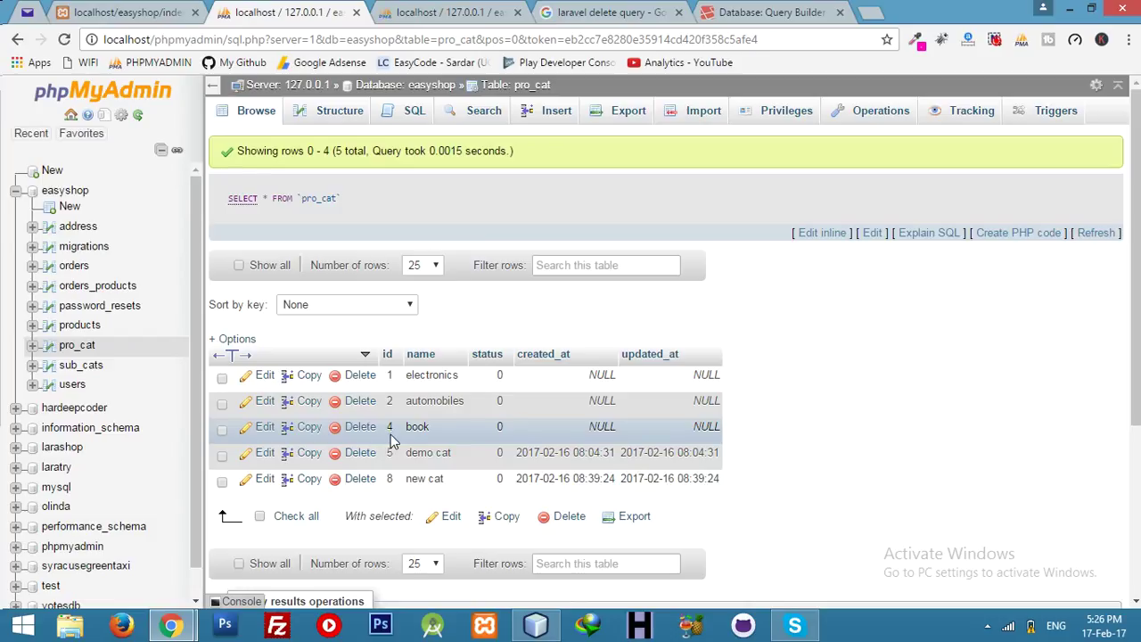
click(80, 325)
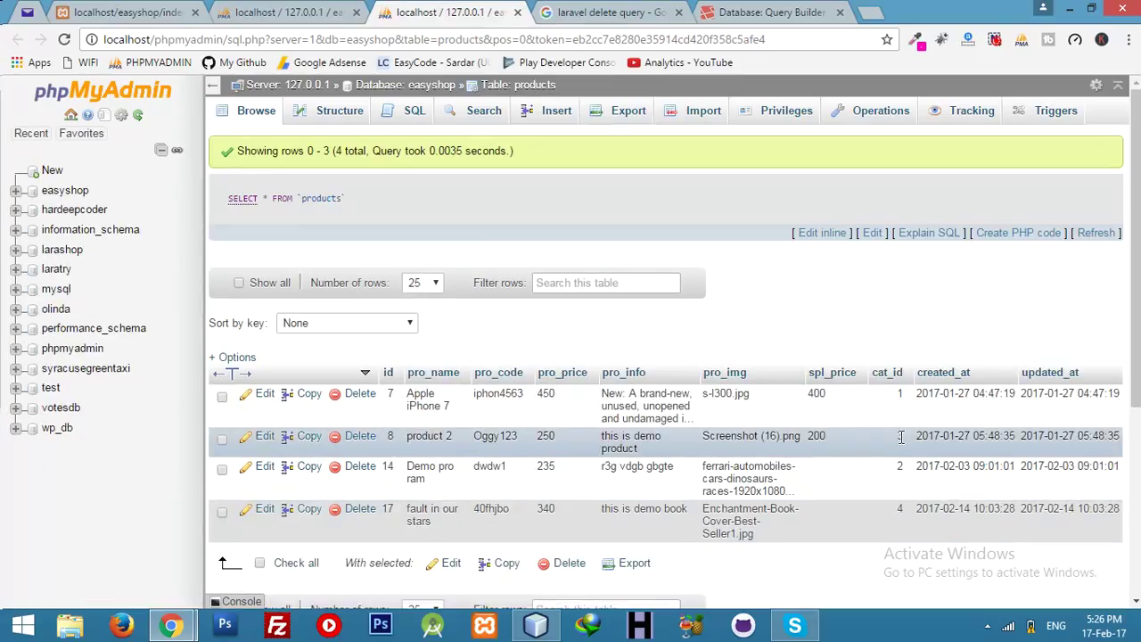
double_click(891, 435)
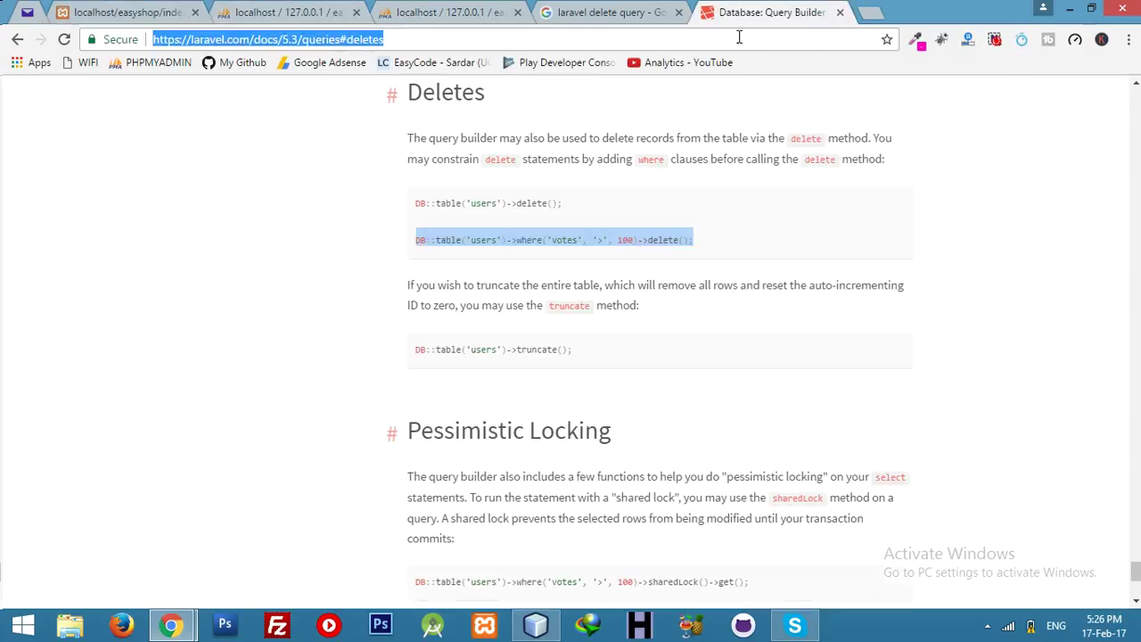
Load localhost/easyshop/index.php/admin/deleteCat/3 in the address bar
text(http://localhost/easyshop/index.php/admin/deleteCat/3)
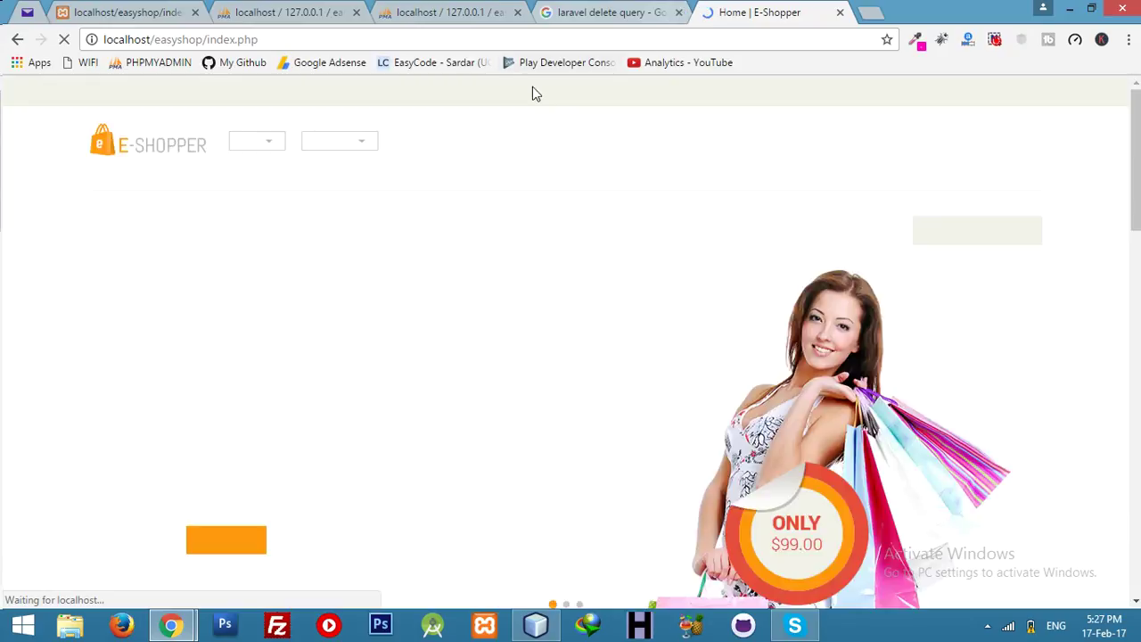
click(677, 11)
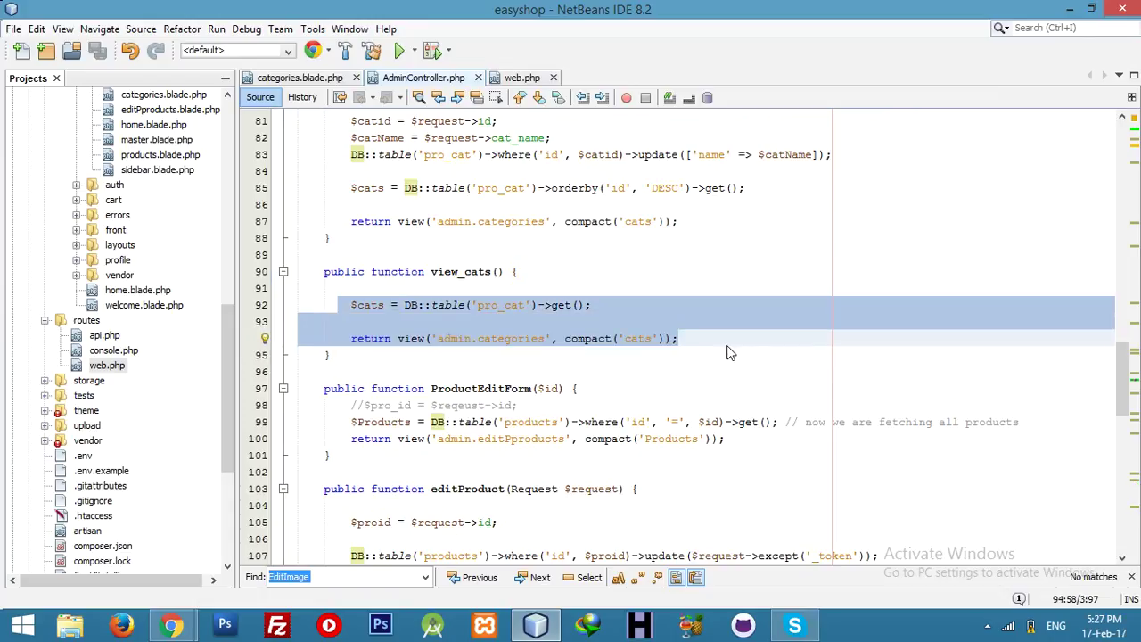
Delete the 'new cat' and 'demo cat' categories, then go to Add Category
scroll(down, 3)
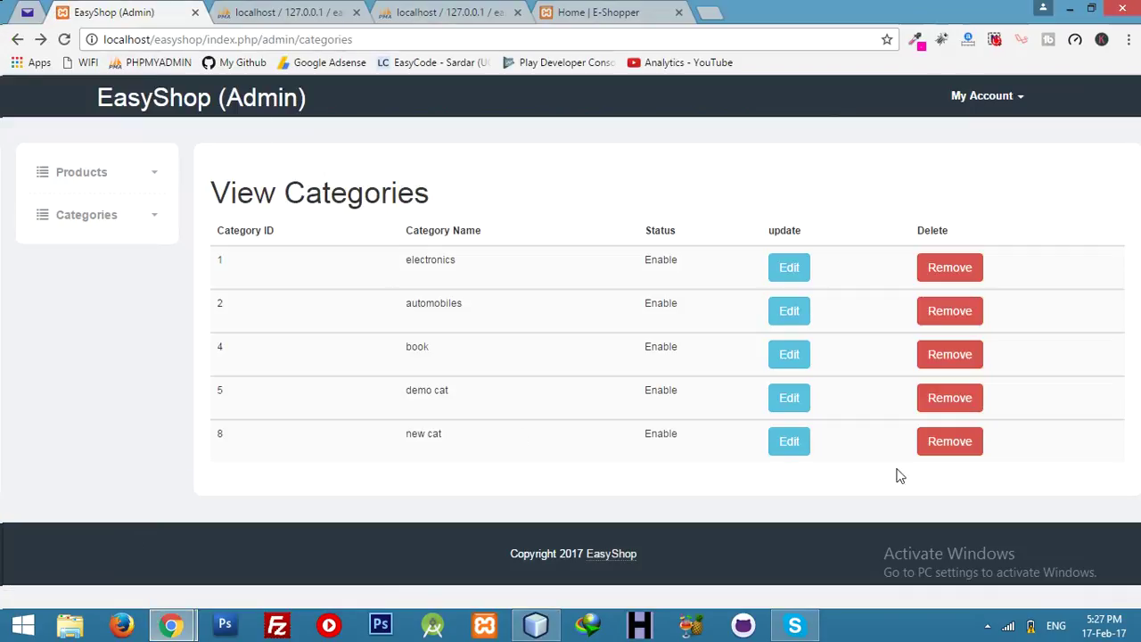
click(949, 440)
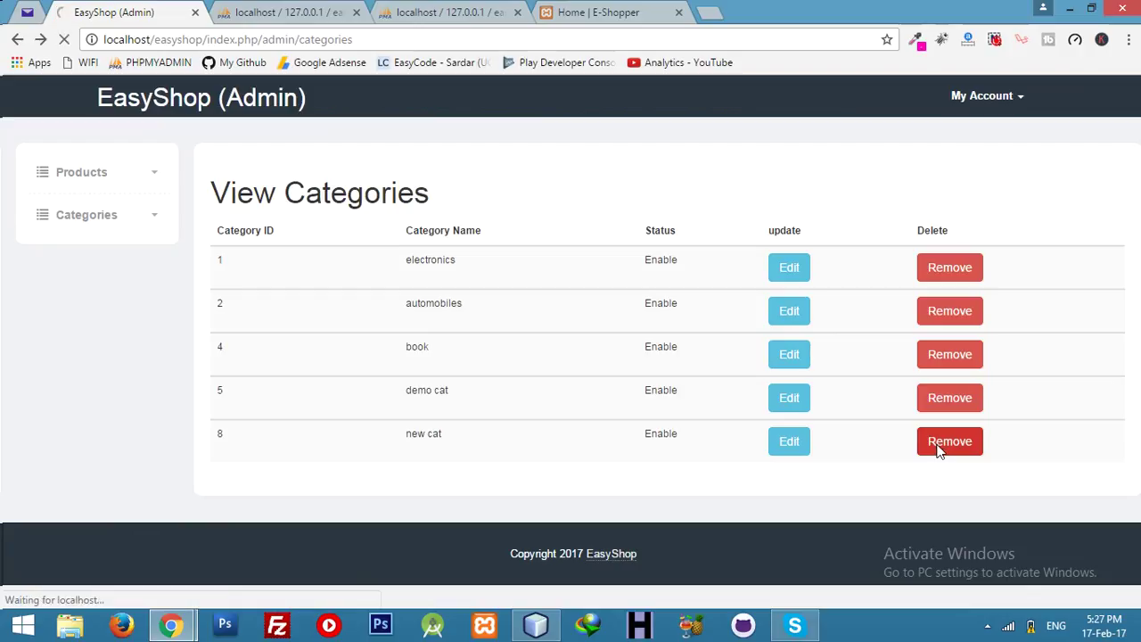
click(949, 440)
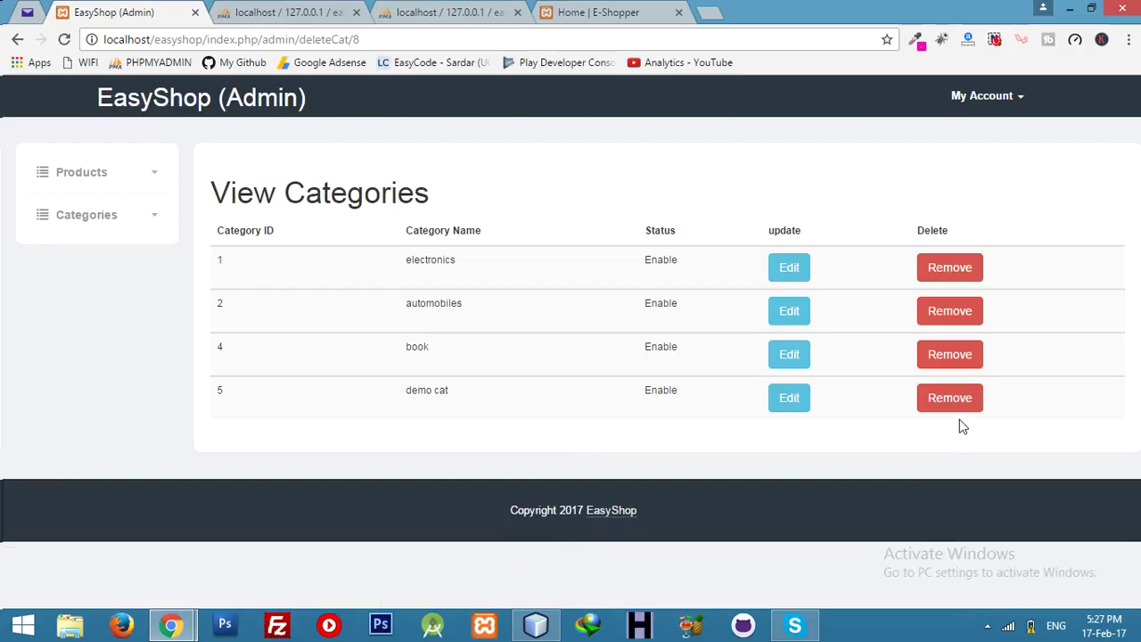
click(949, 398)
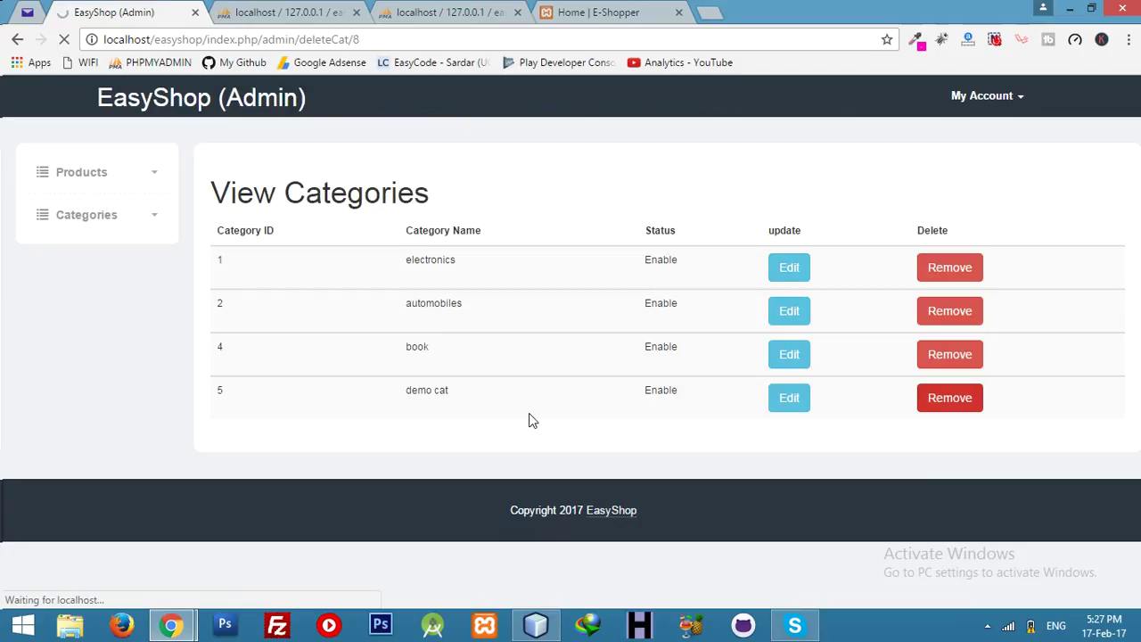
click(950, 397)
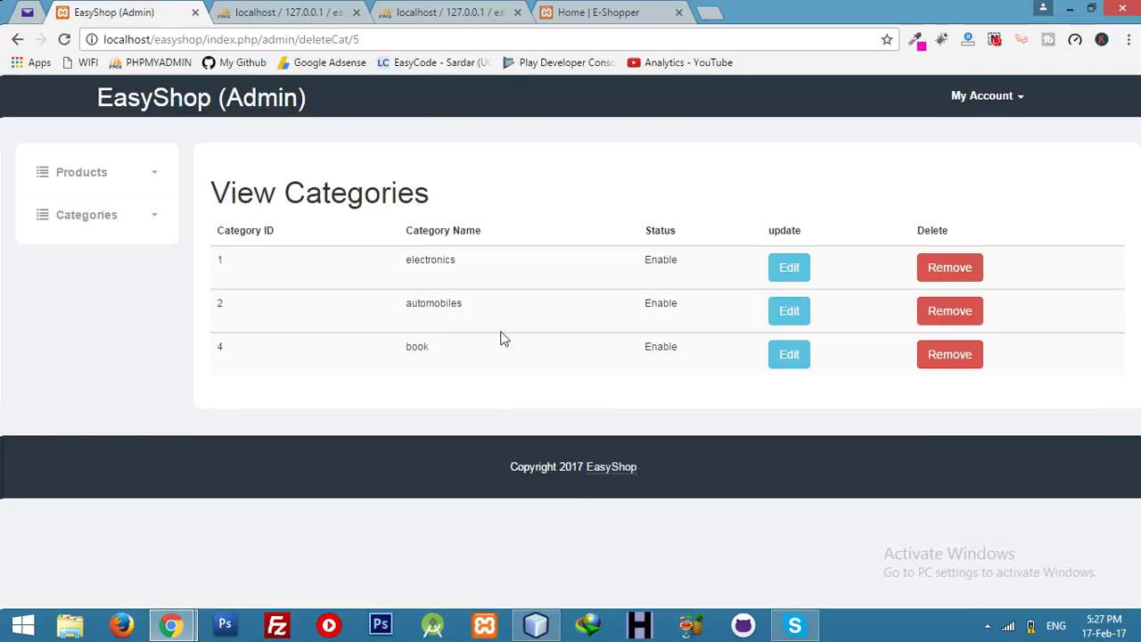
click(87, 214)
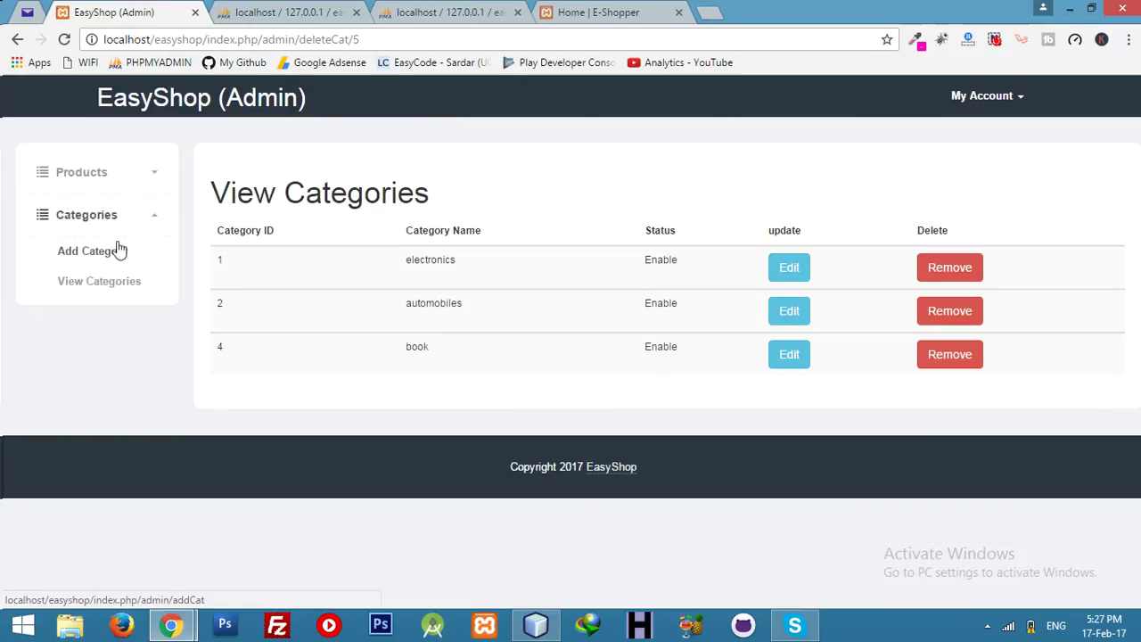
click(92, 250)
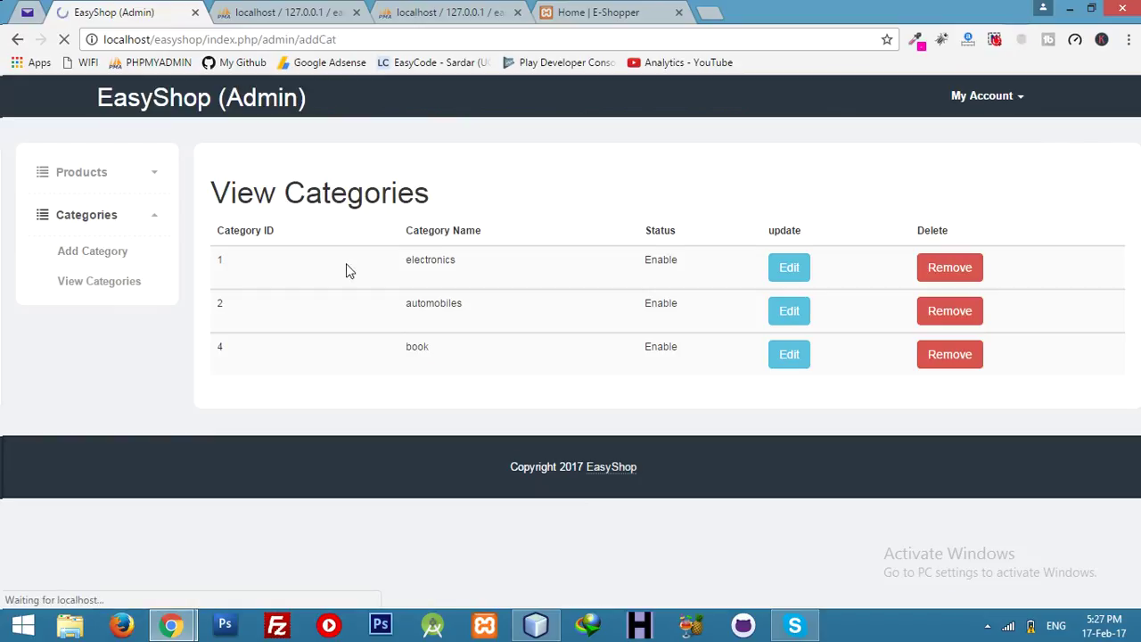
Enter 'movies' as the category name and submit the Add Category form
click(92, 250)
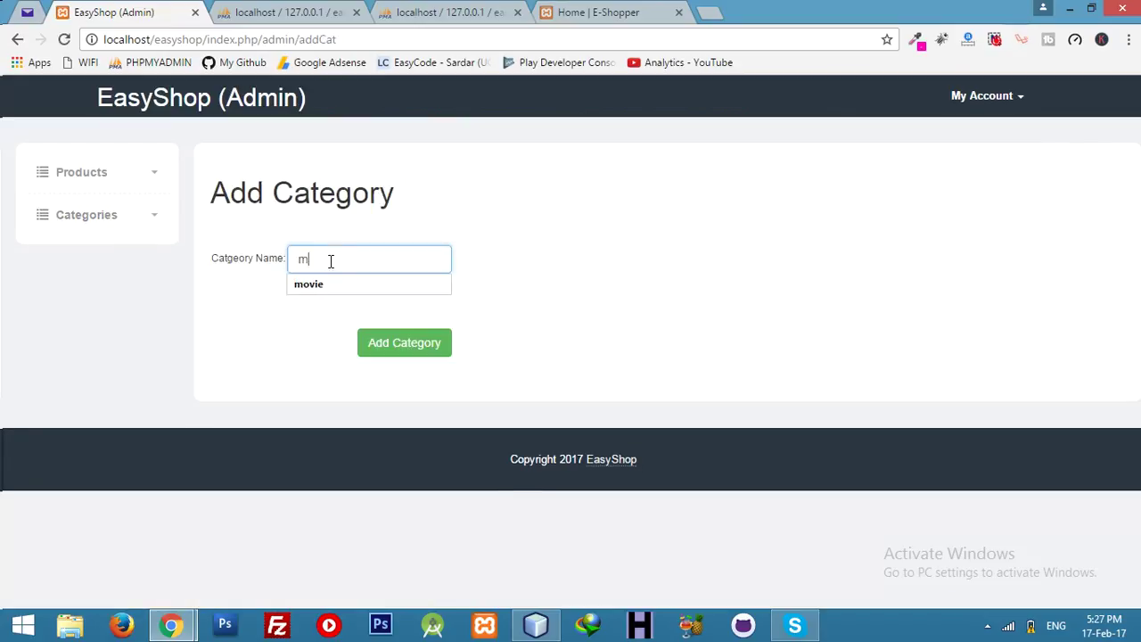
text(ovies)
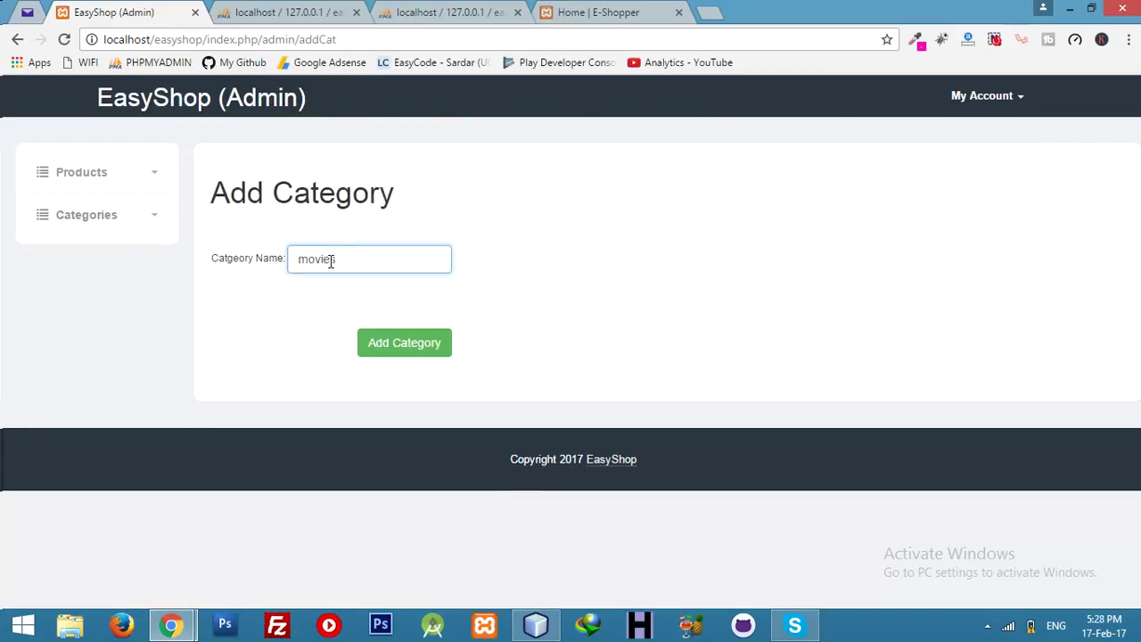
click(598, 12)
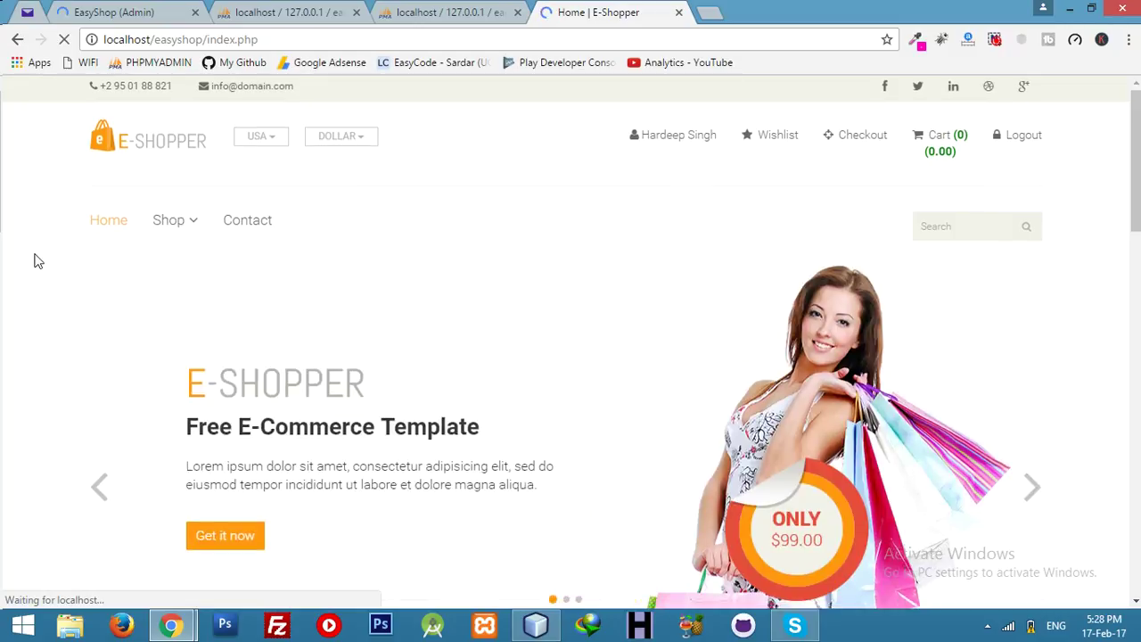
mouse_move(169, 220)
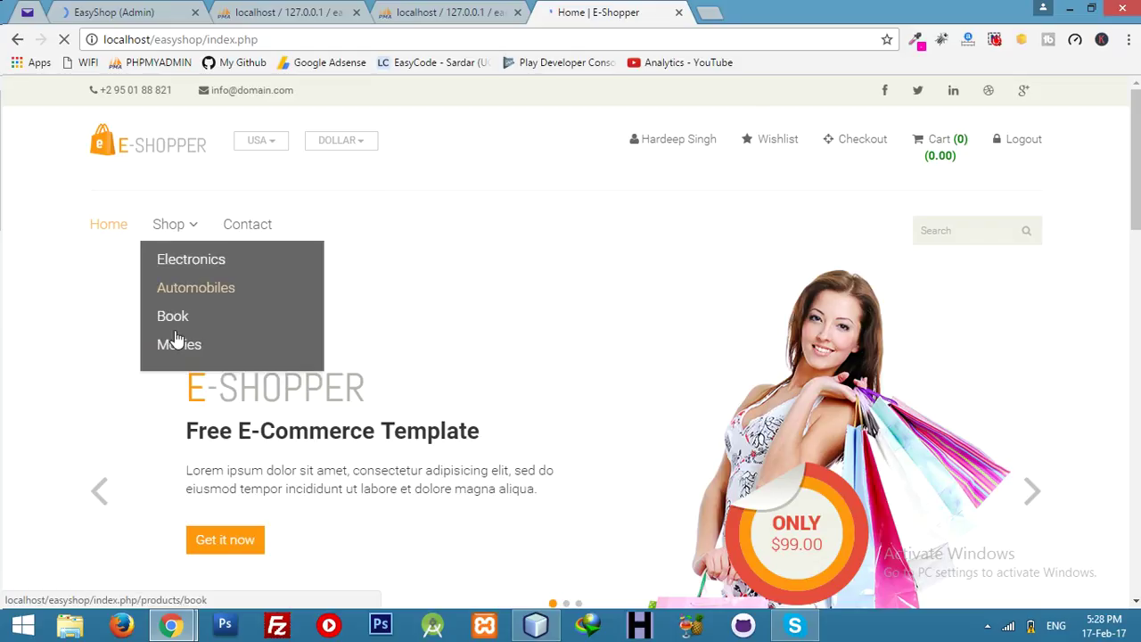
View the empty Movies shop page, then return to the admin category list
click(173, 316)
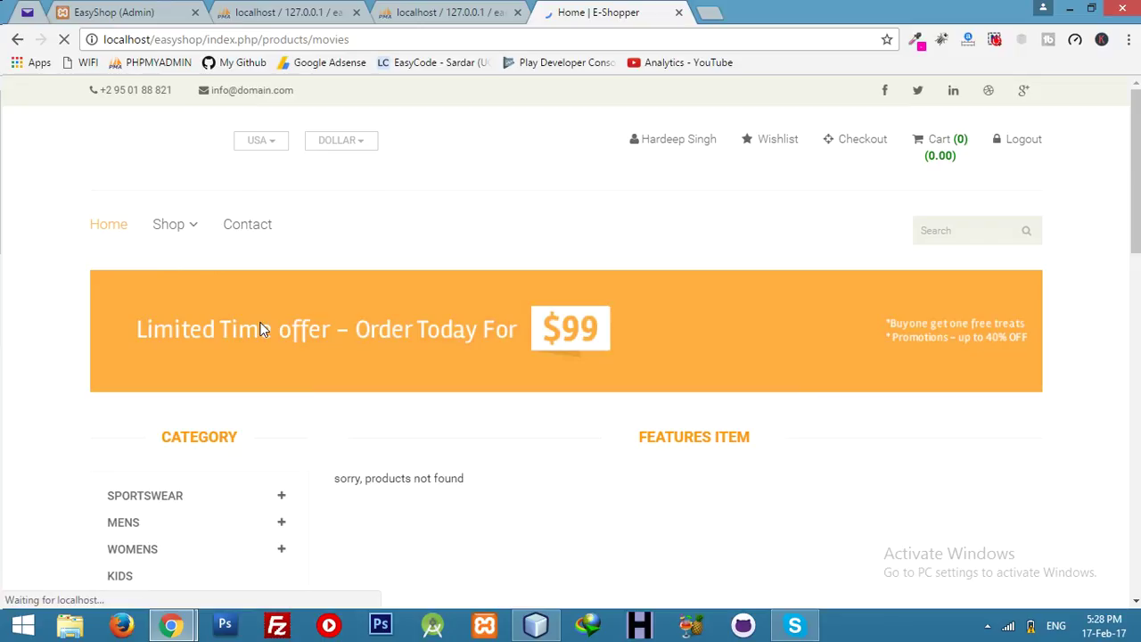
scroll(down, 3)
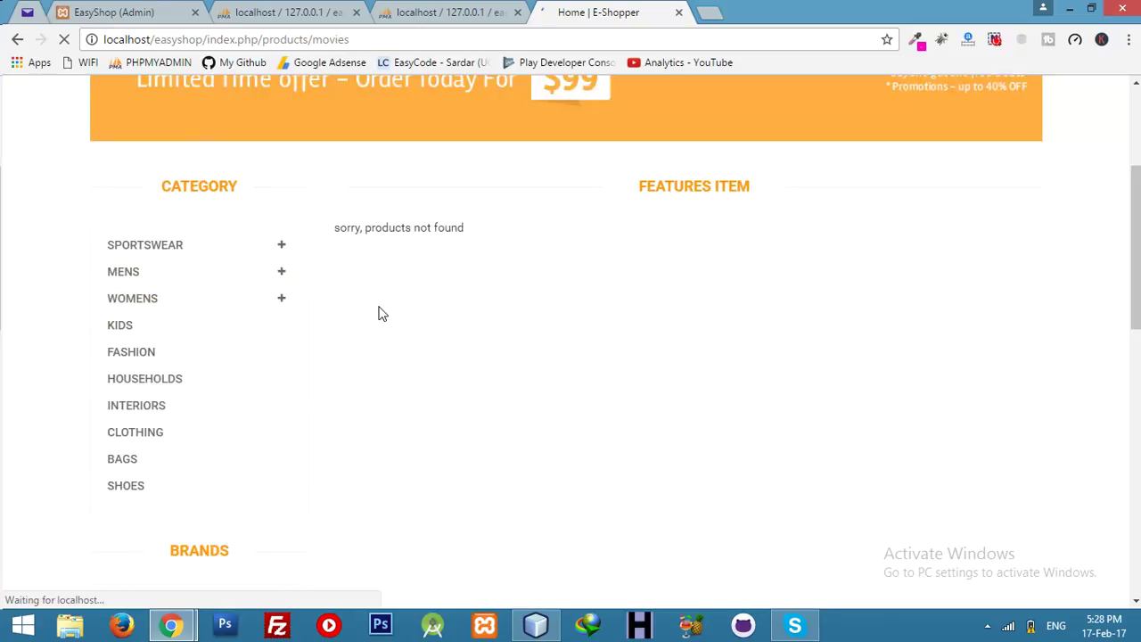
click(113, 13)
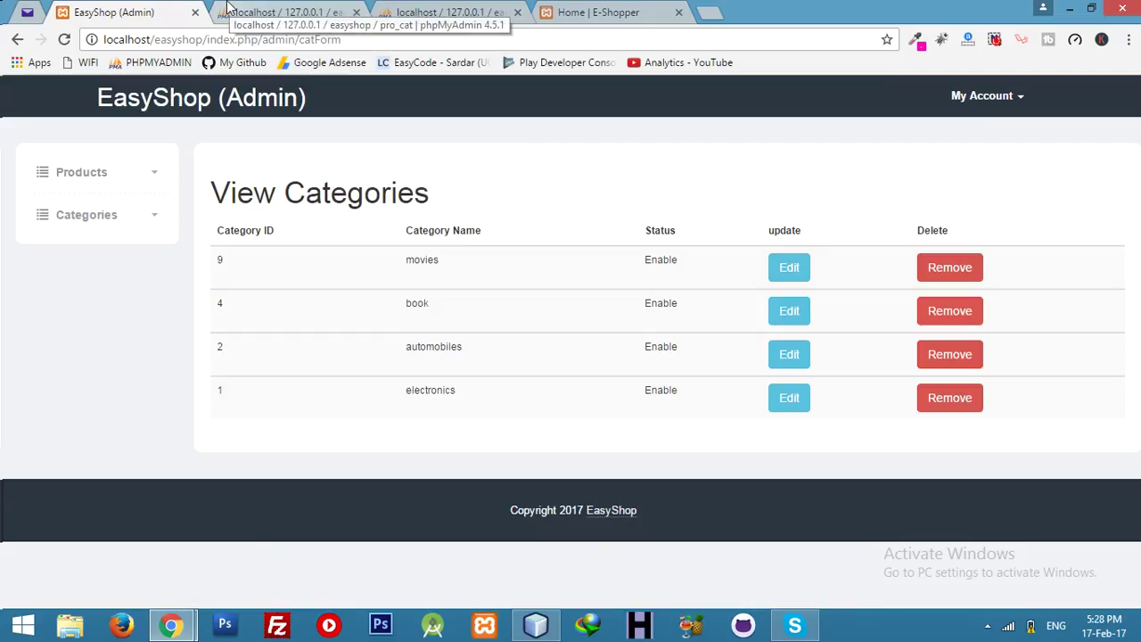
Set product 2's cat_id to 9 and reload the storefront Movies listing
click(286, 13)
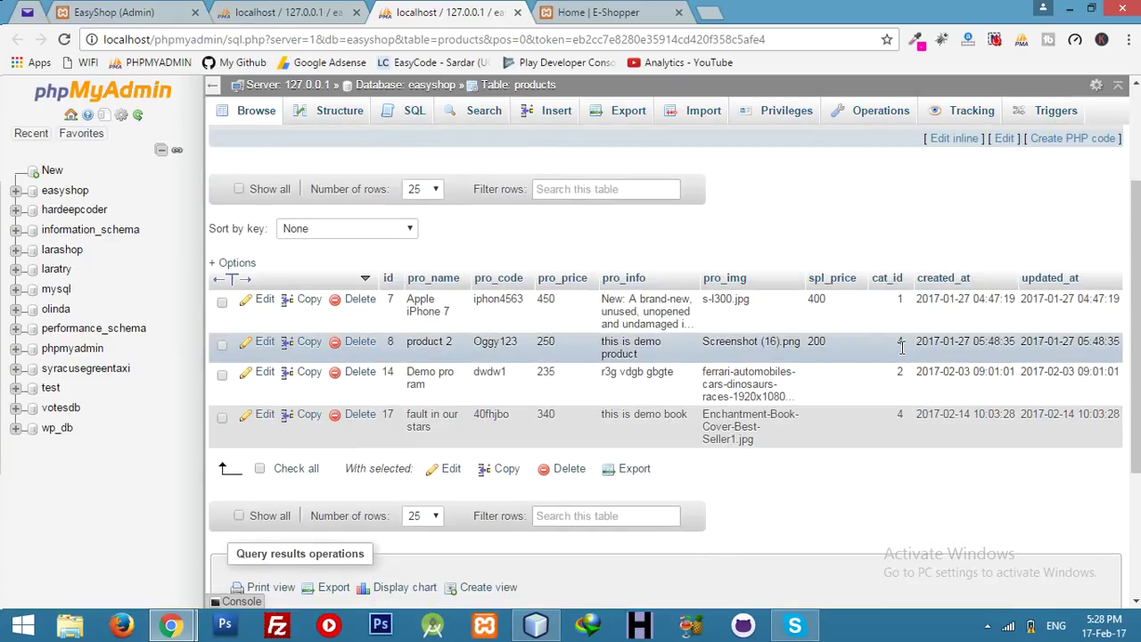
click(113, 12)
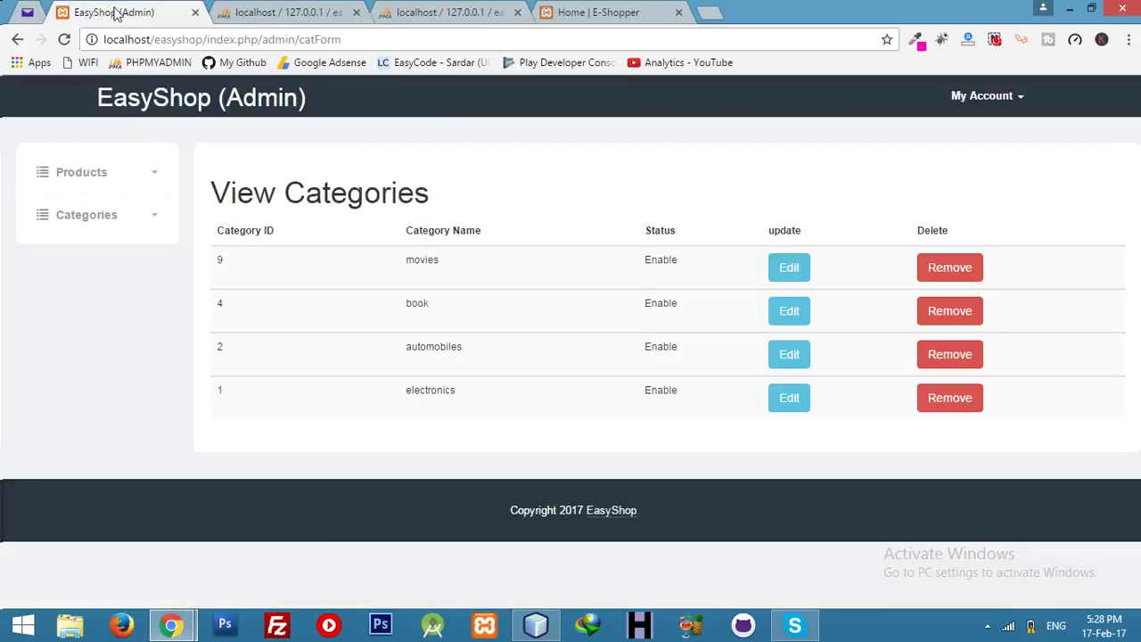
click(82, 172)
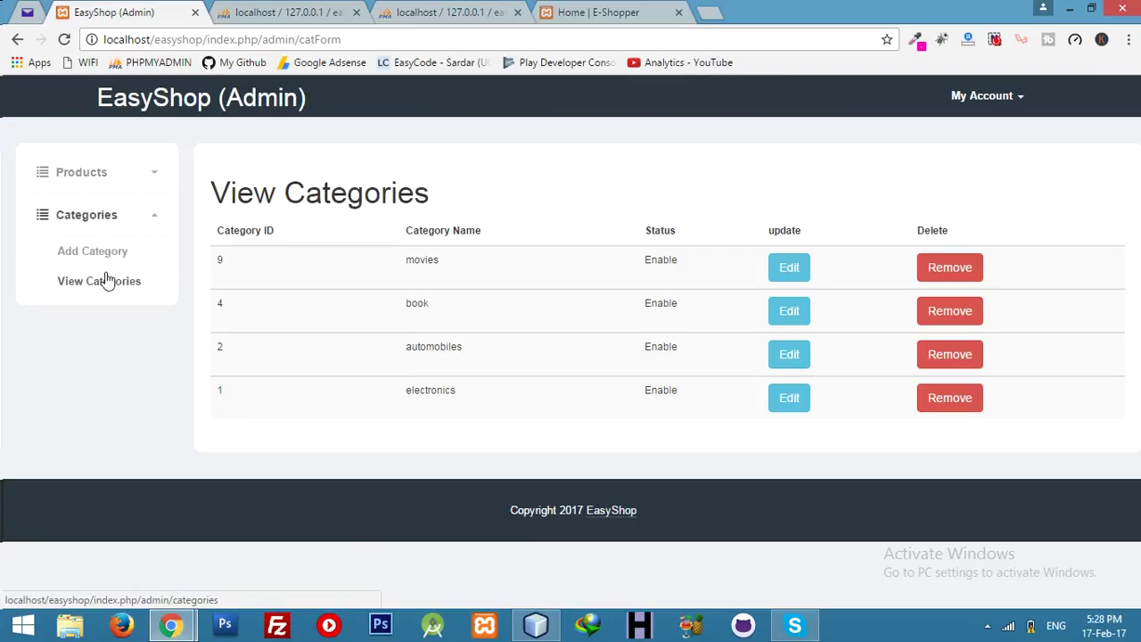
mouse_move(232, 327)
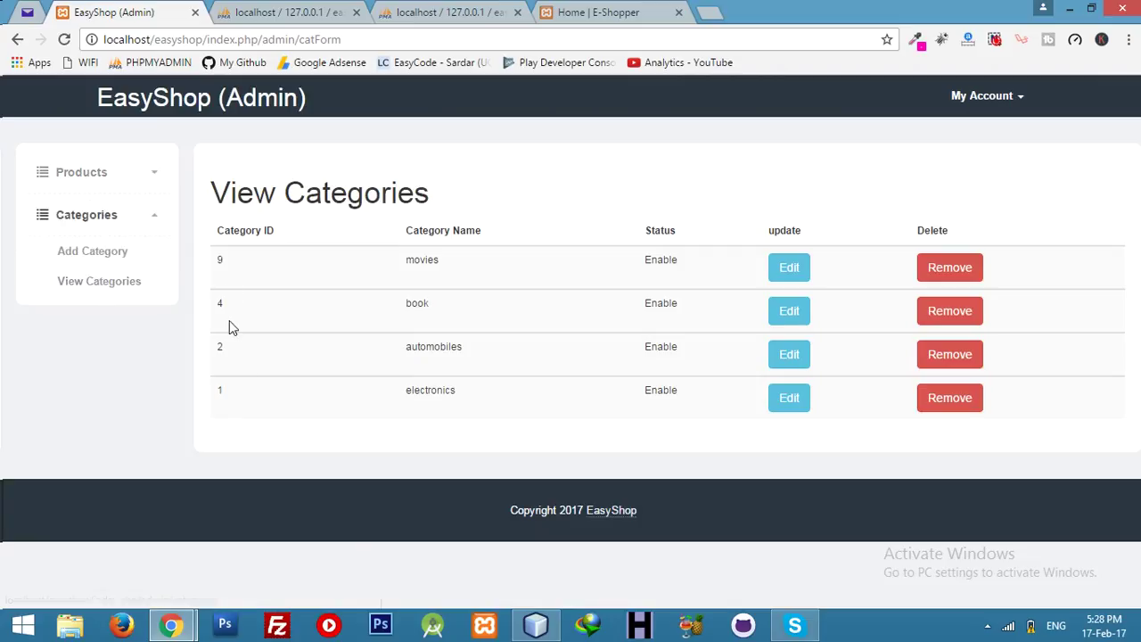
click(286, 11)
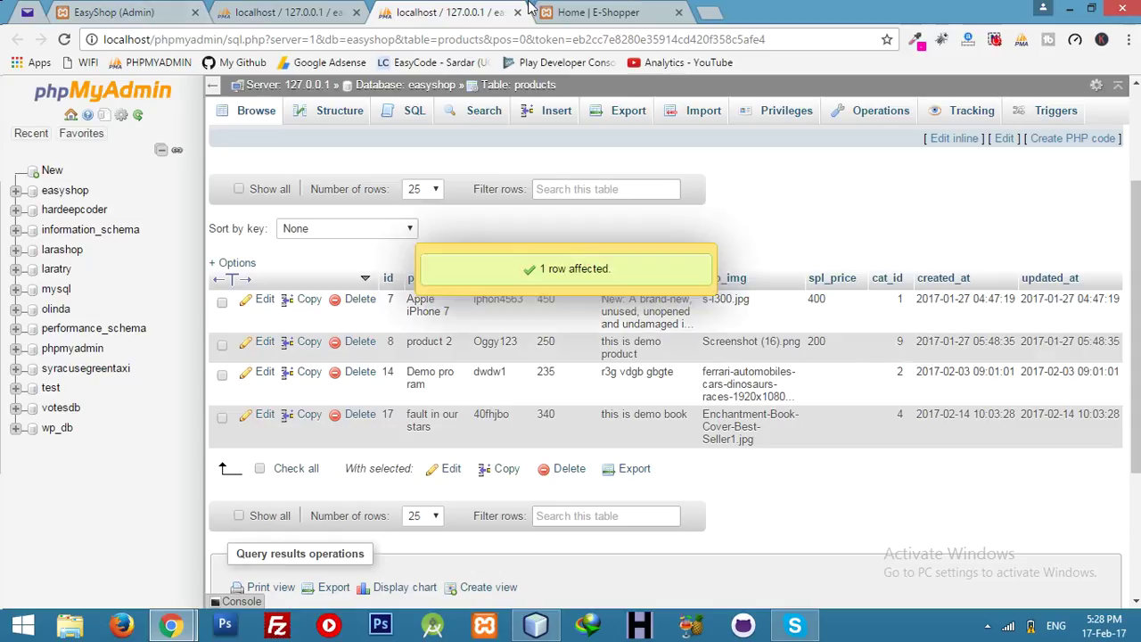
click(597, 13)
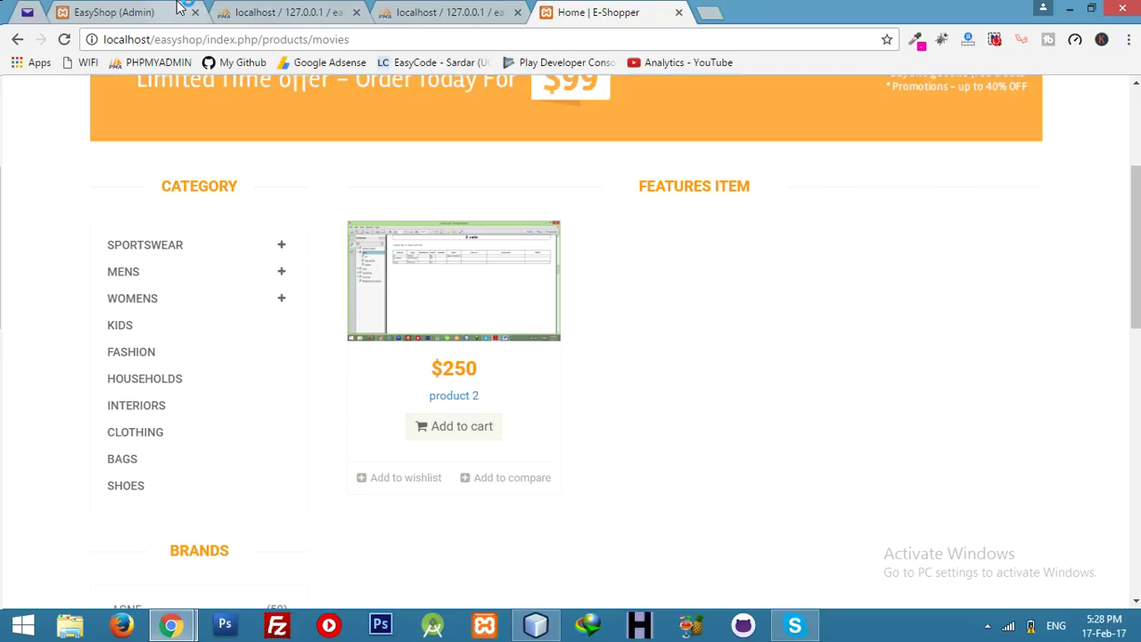
Go to View Products from the admin sidebar's Products menu
click(112, 11)
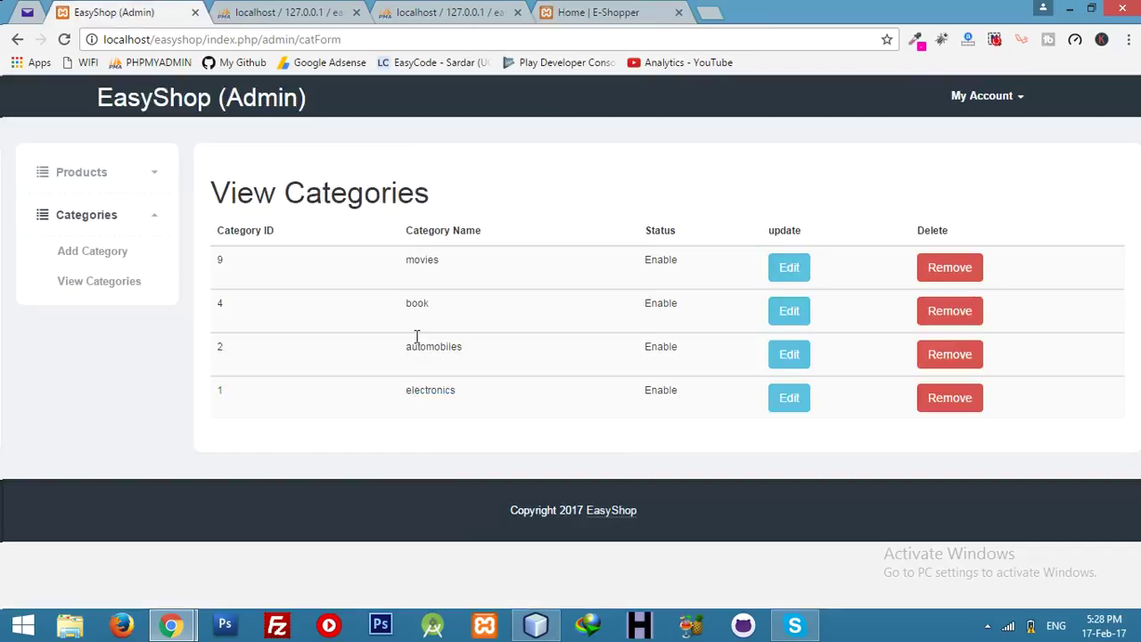
click(597, 12)
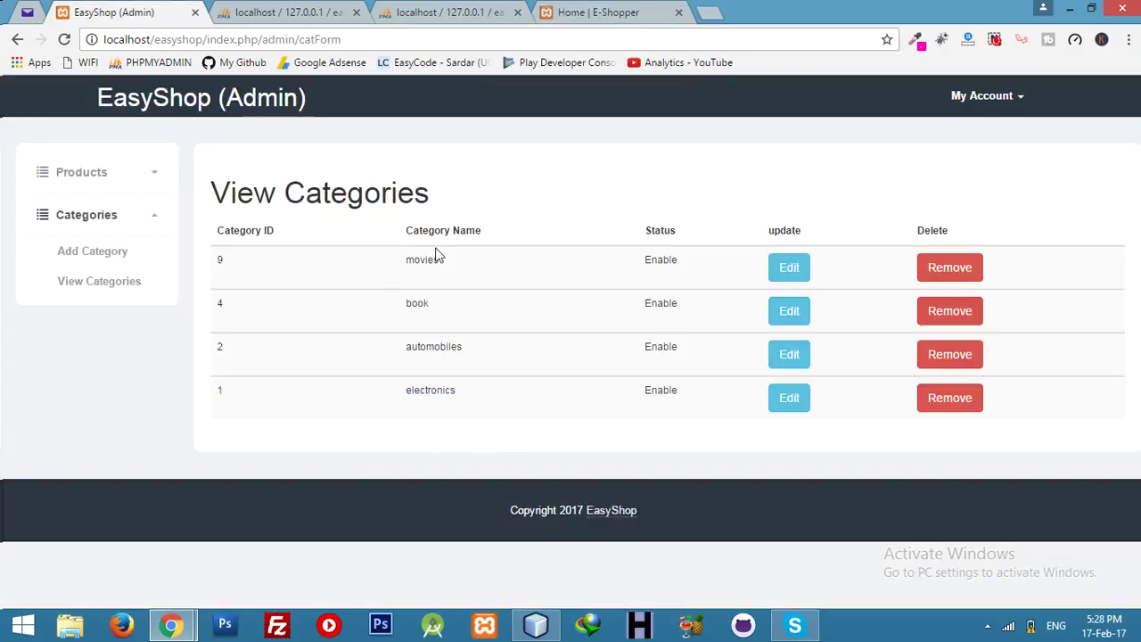
click(81, 172)
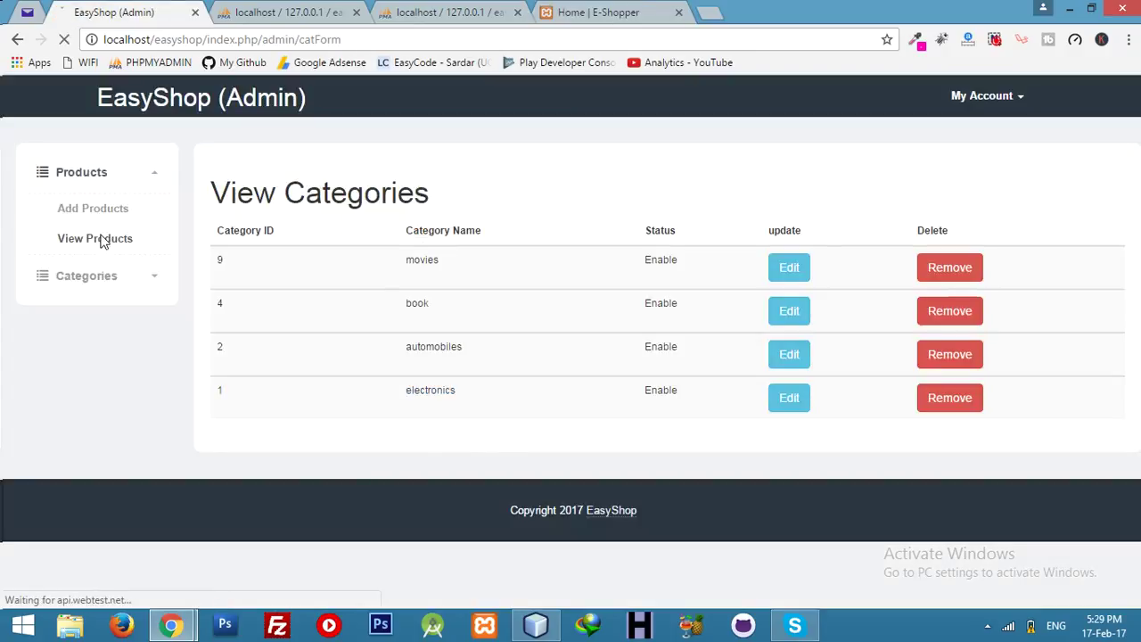
click(95, 238)
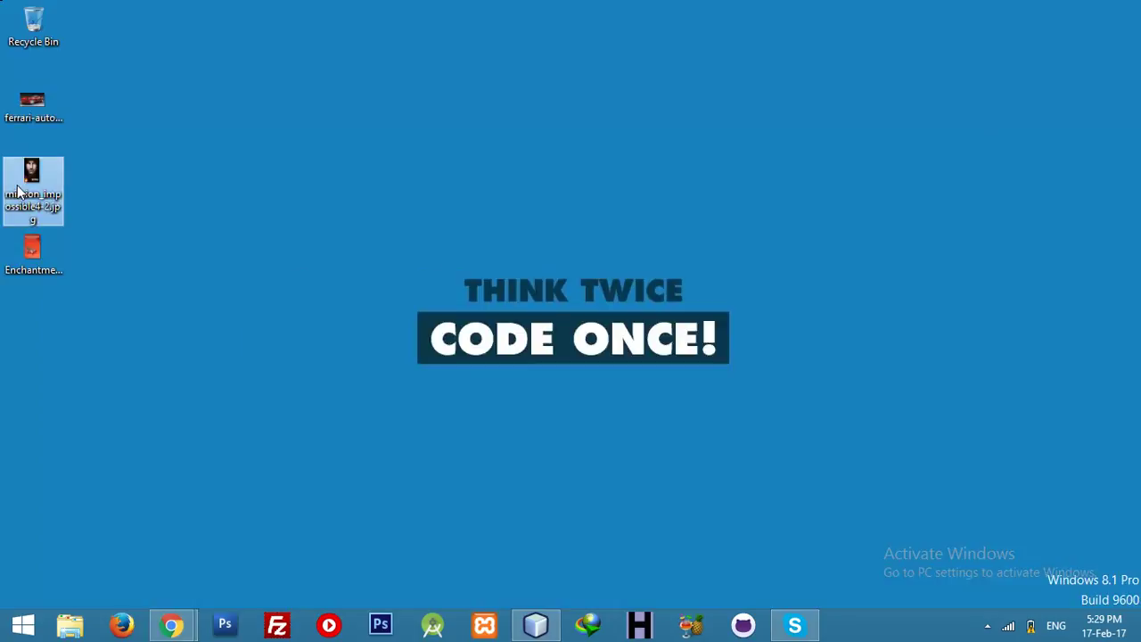
Change product 8 to Mission Impossible, code Mission123, details 'this is Mission Impossible'
right_click(33, 192)
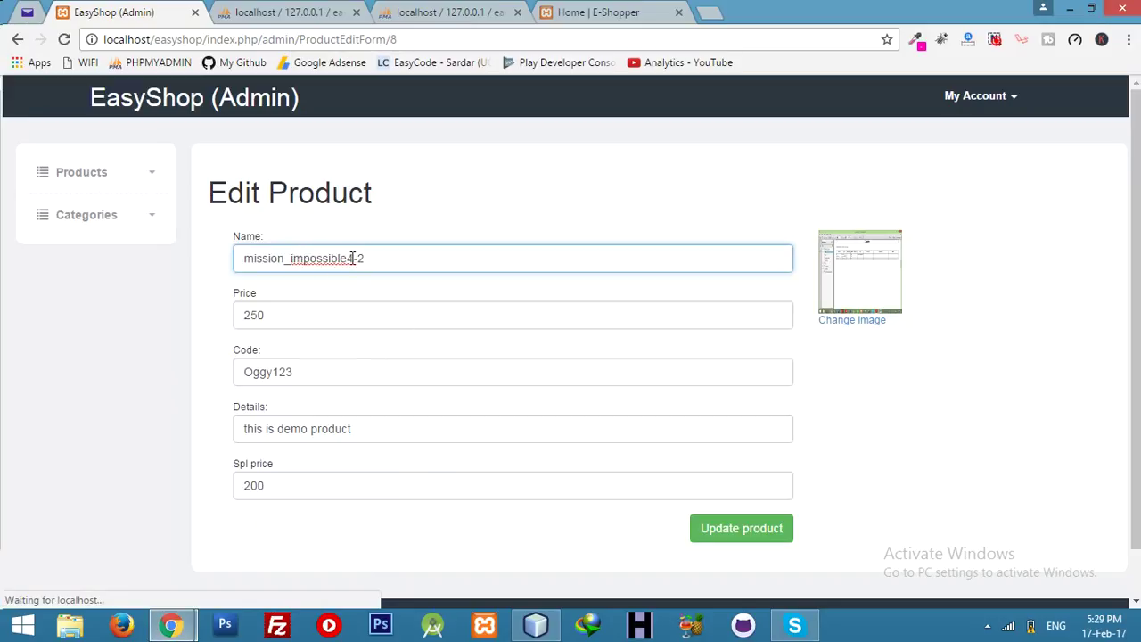
key(BackSpace)
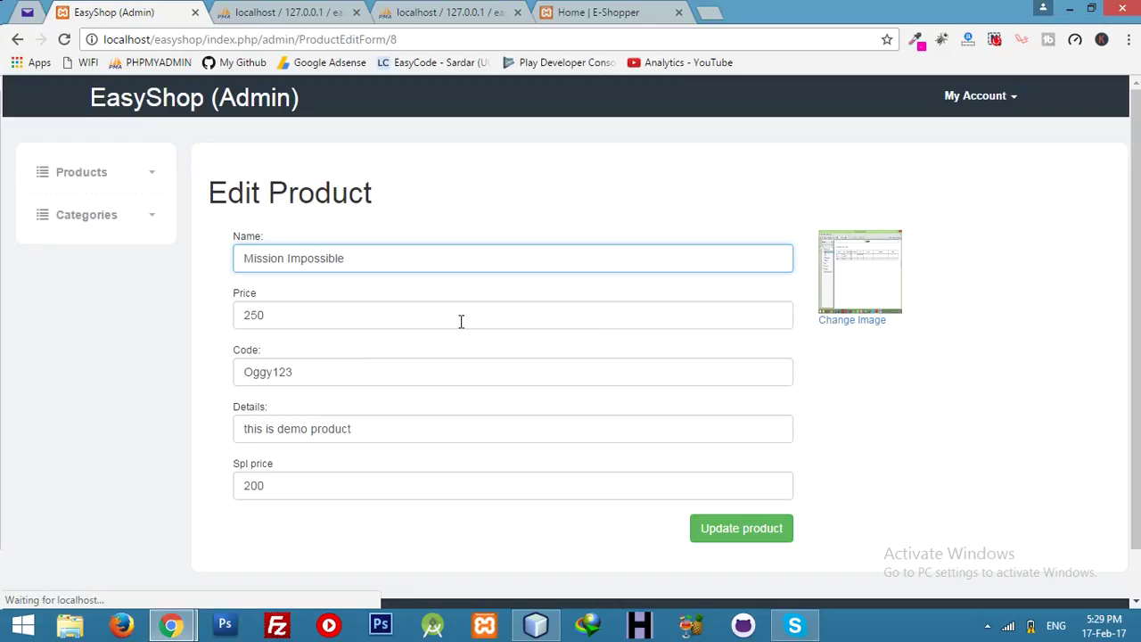
mouse_move(274, 295)
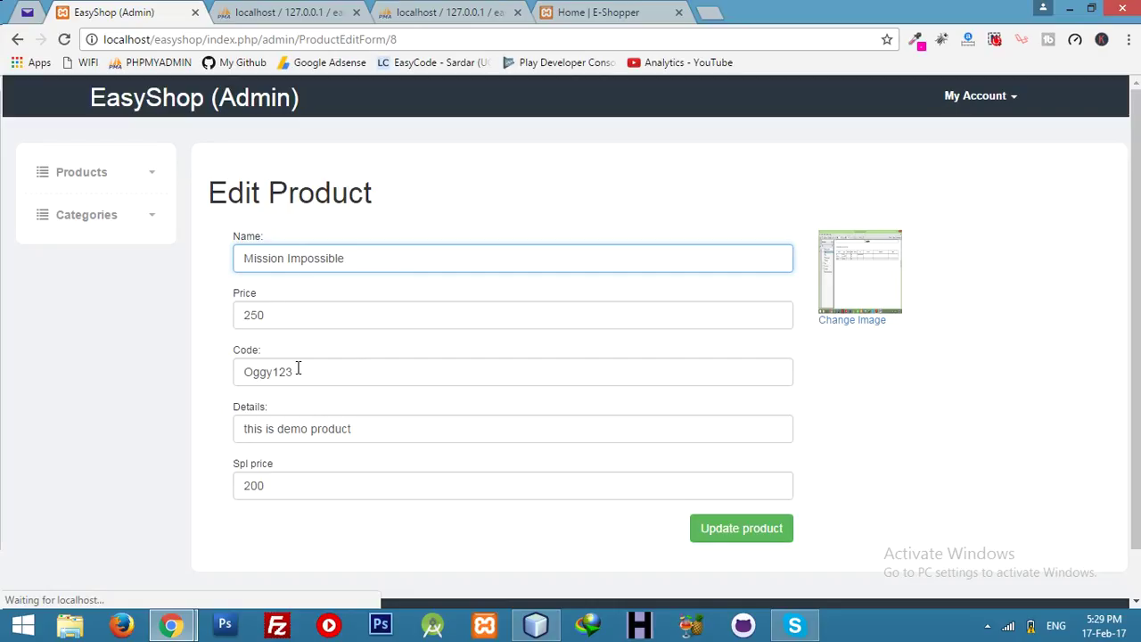
double_click(267, 371)
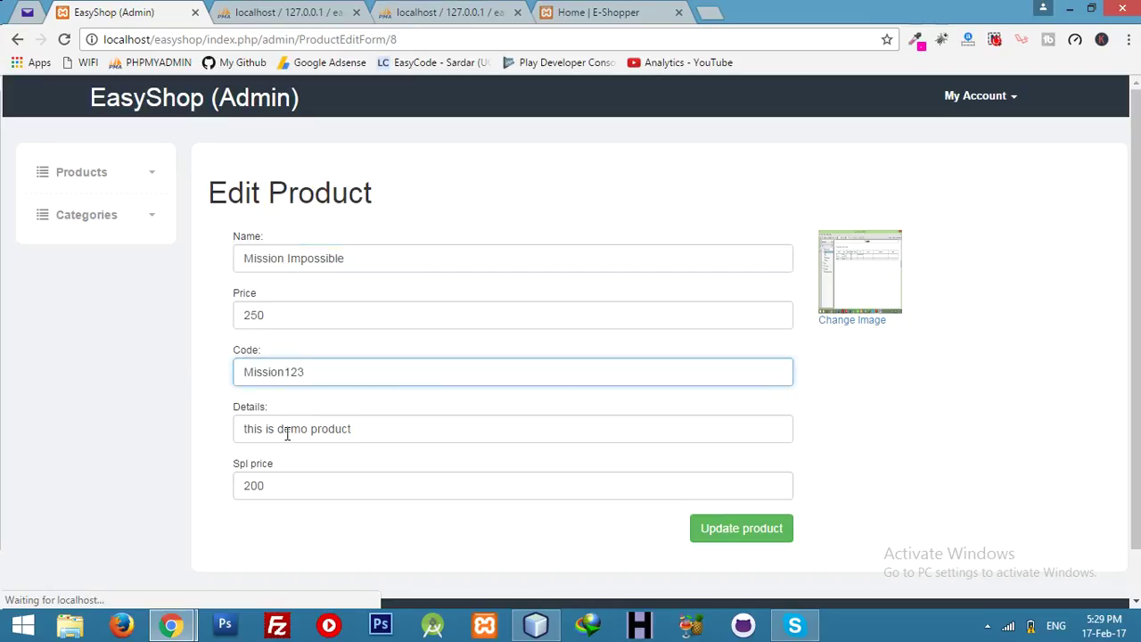
click(512, 429)
text(this is Mission)
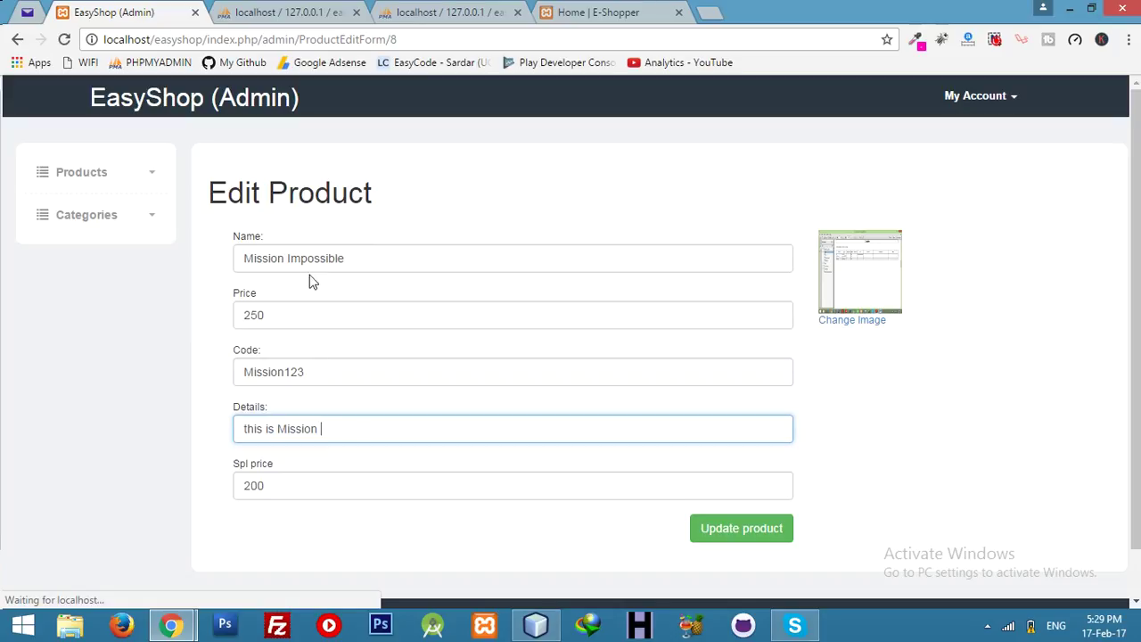
double_click(315, 258)
text( Impossible)
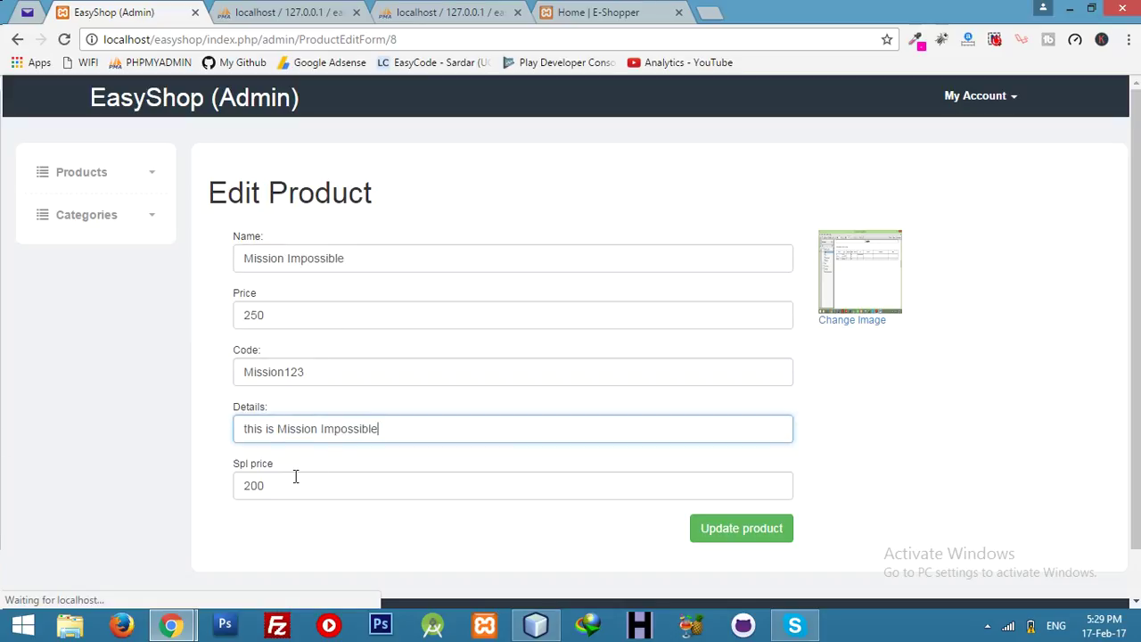
mouse_move(744, 515)
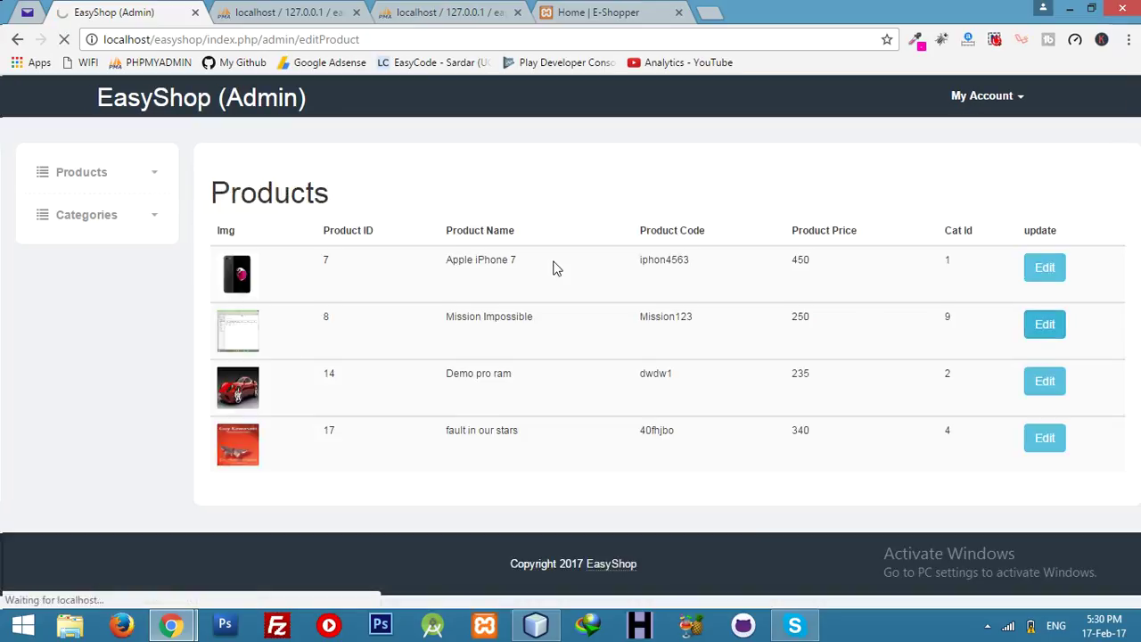
Upload mission_impossible4-2.jpg as product 8's new image
click(1044, 324)
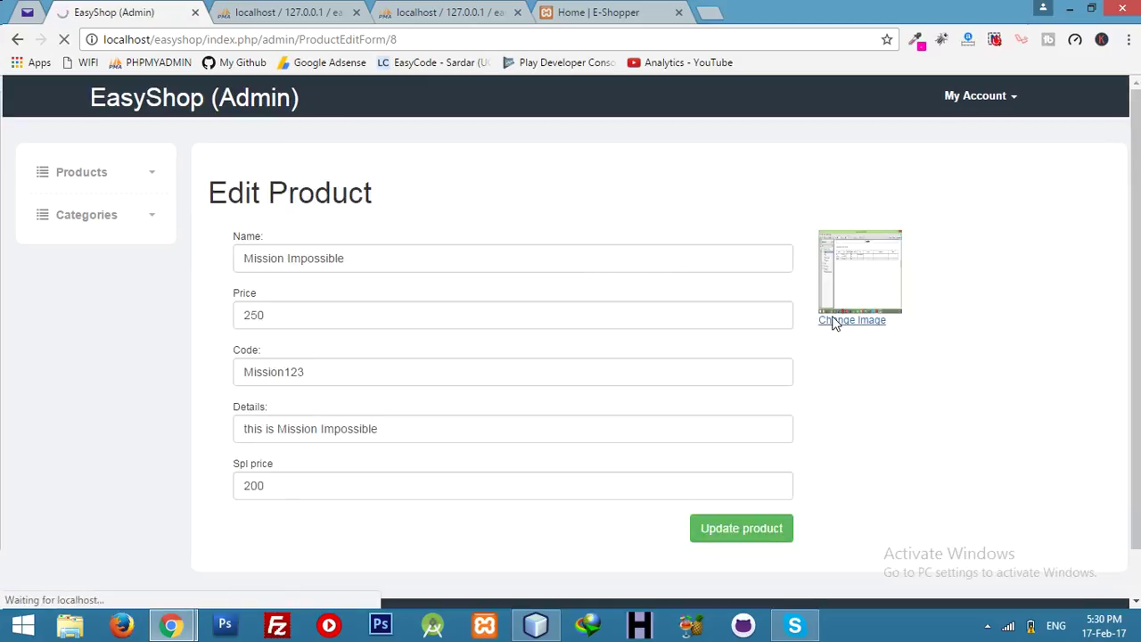
click(852, 319)
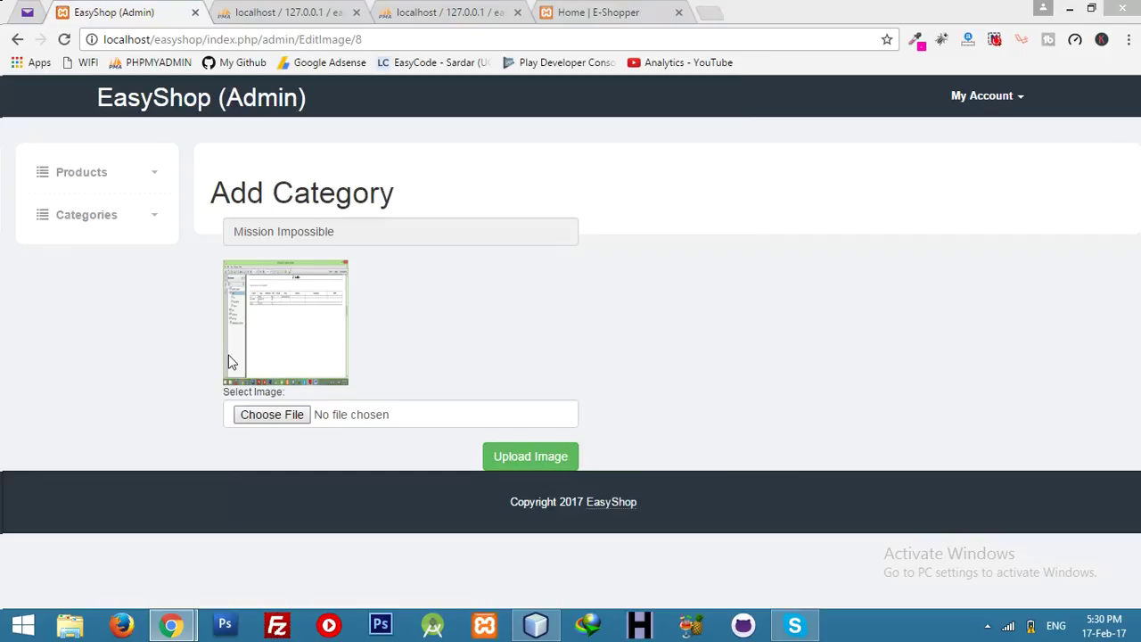
click(271, 414)
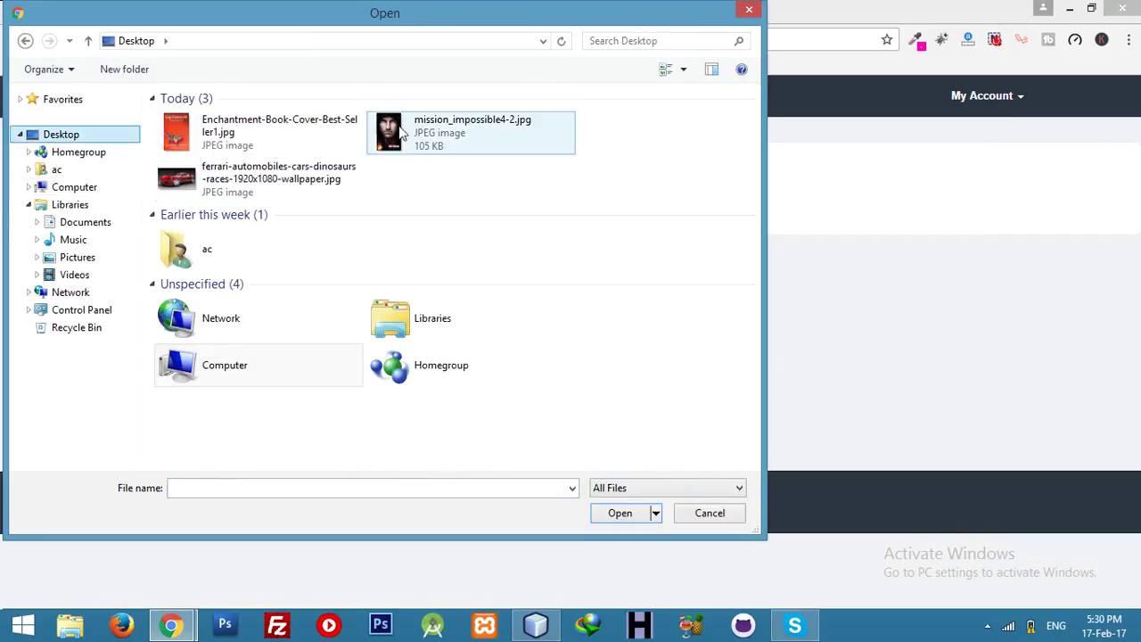
click(619, 513)
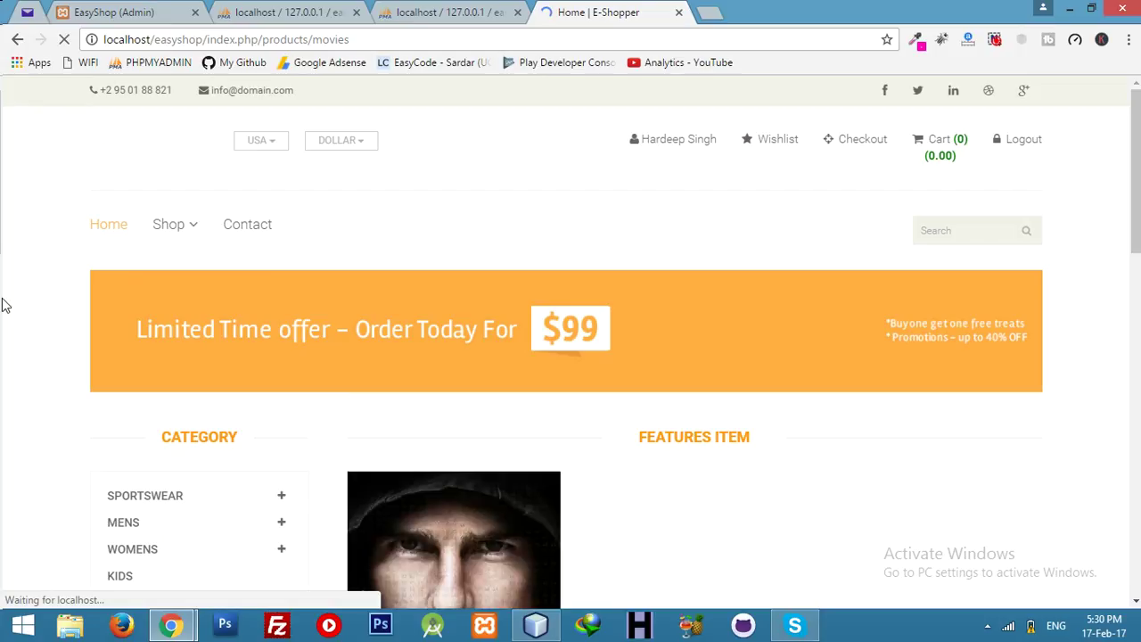
Scroll the storefront's Features Items to find Mission Impossible at $250 with its poster, then return to the admin
scroll(down, 3)
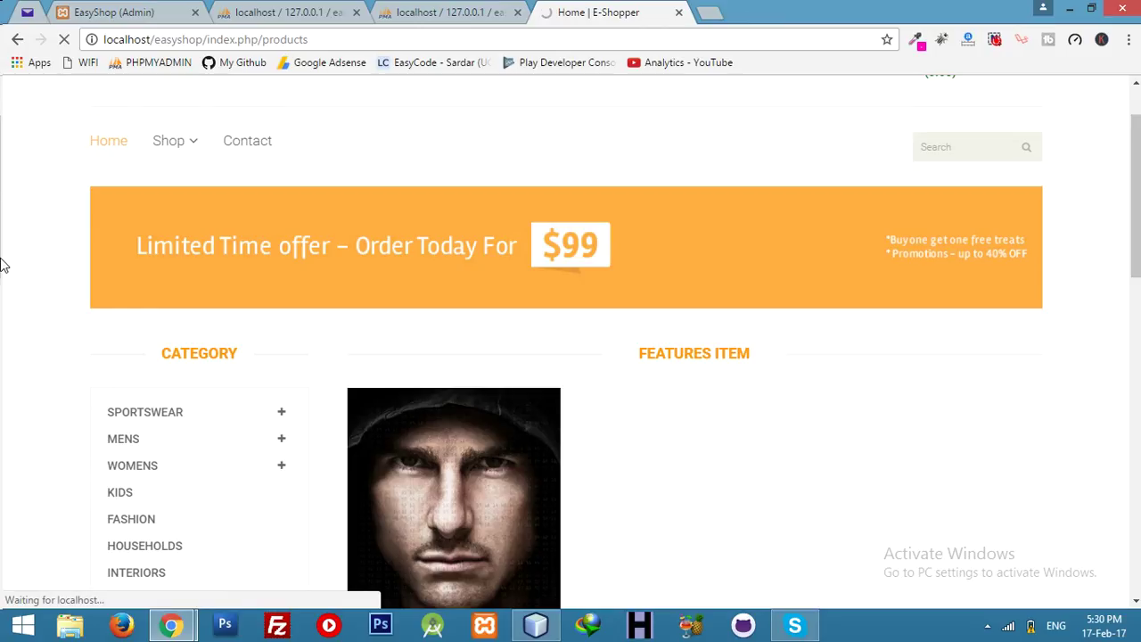
scroll(down, 3)
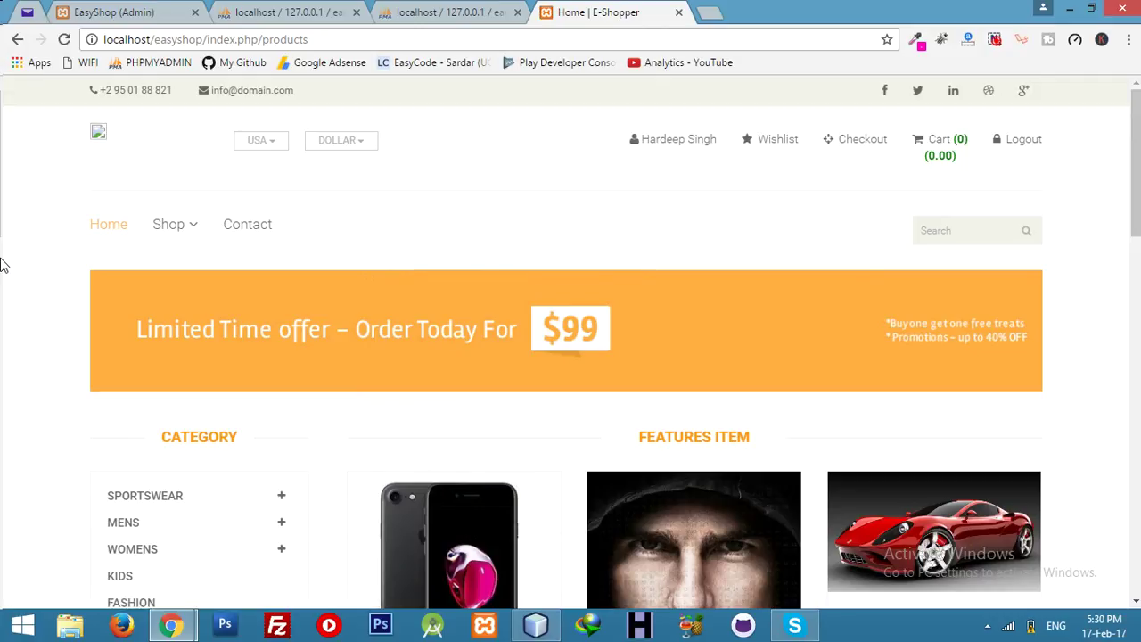
scroll(down, 3)
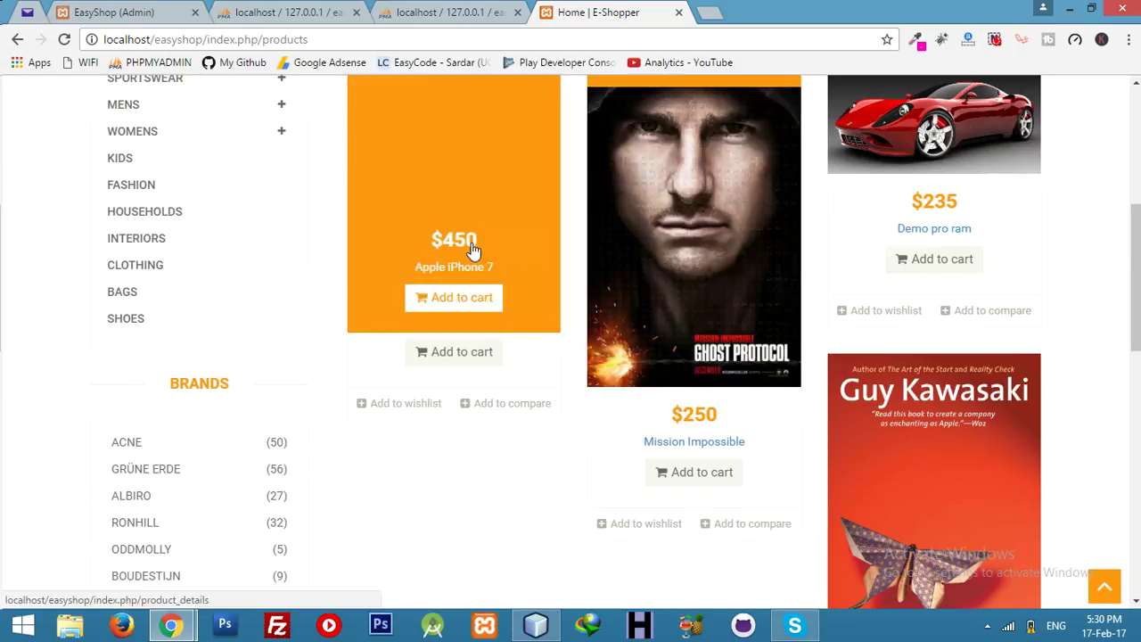
scroll(up, 3)
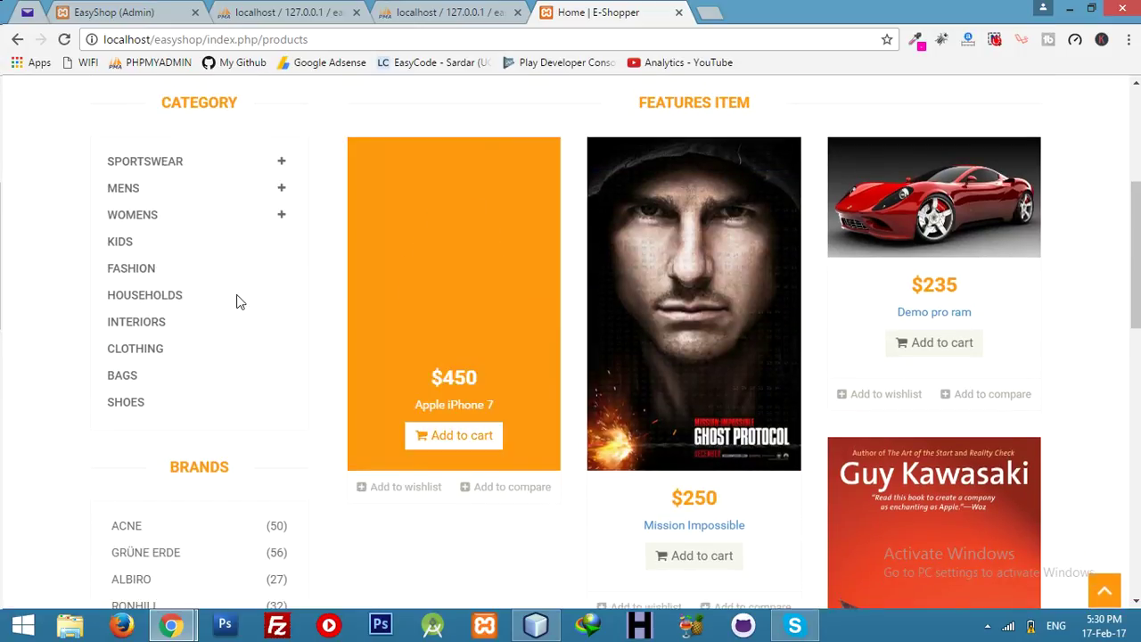
scroll(down, 3)
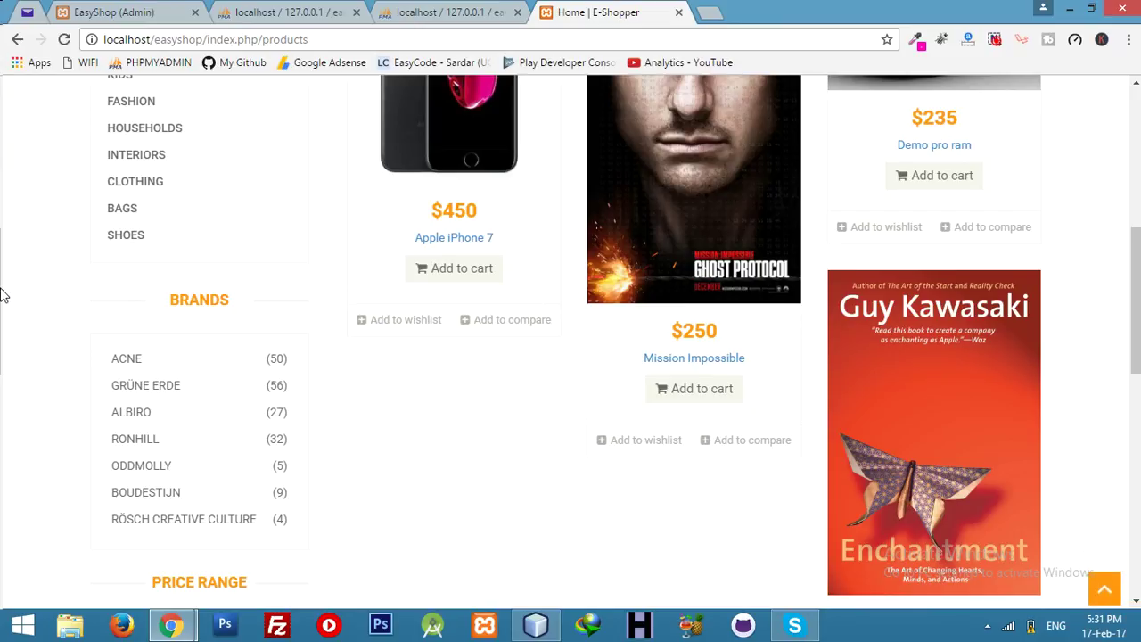
scroll(up, 3)
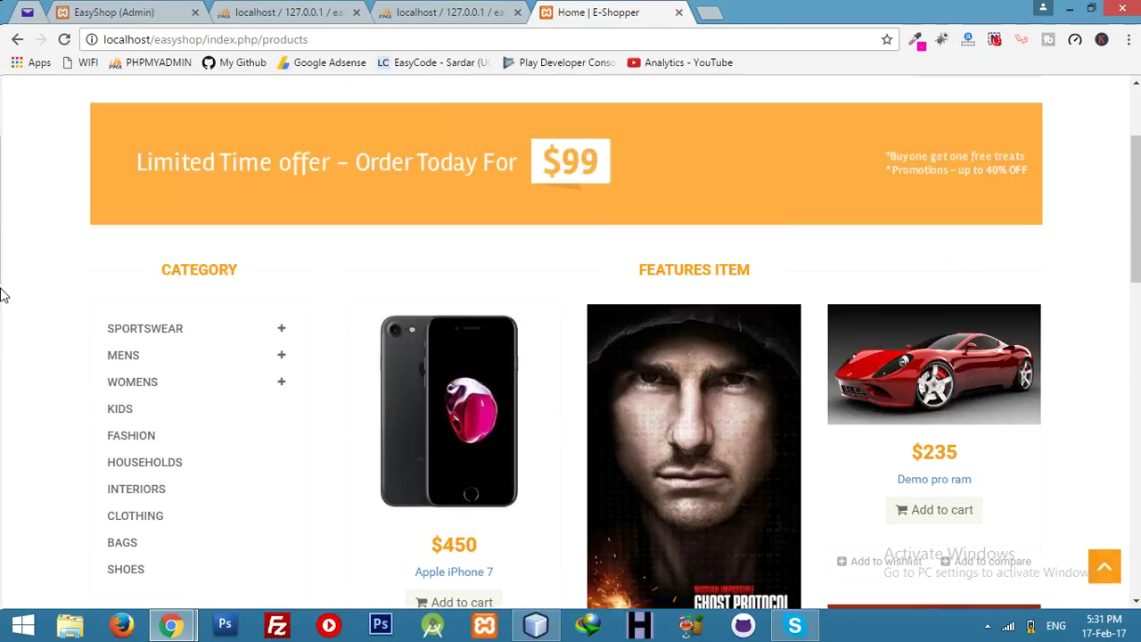
click(113, 12)
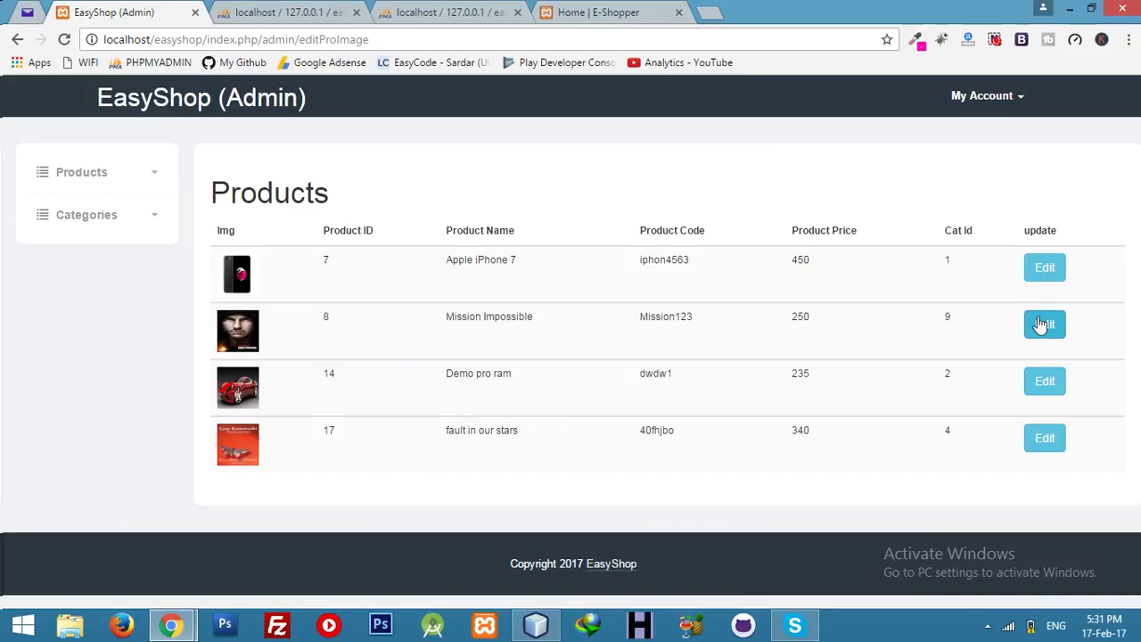
View product 8's Edit Product form showing price 250, special price 200 and poster, then return to E-Shopper
click(1044, 323)
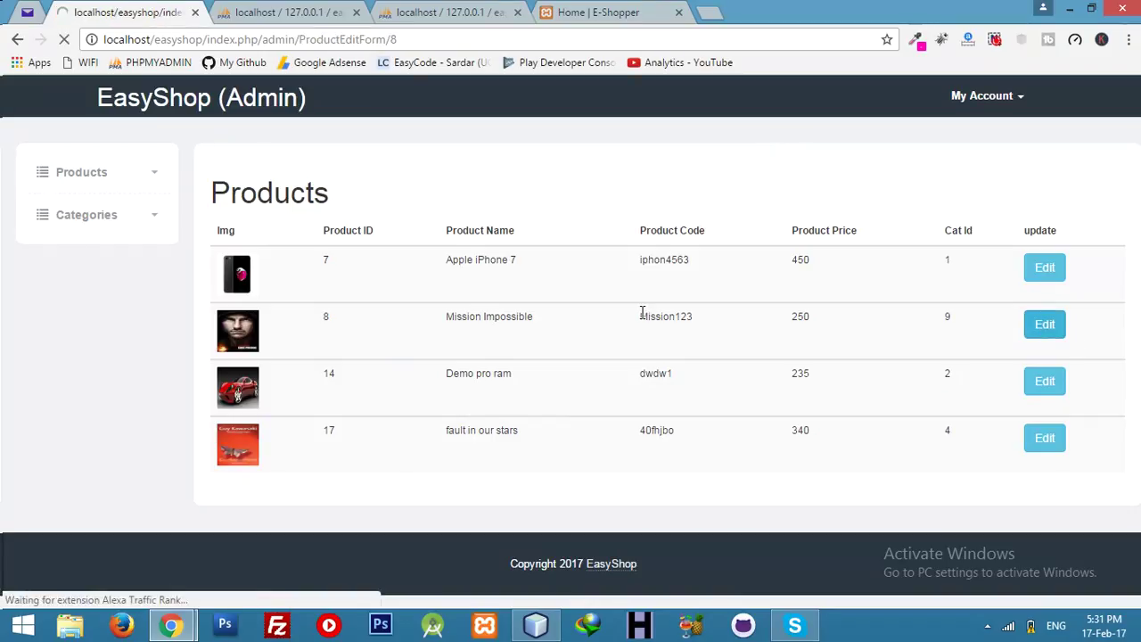
click(1044, 324)
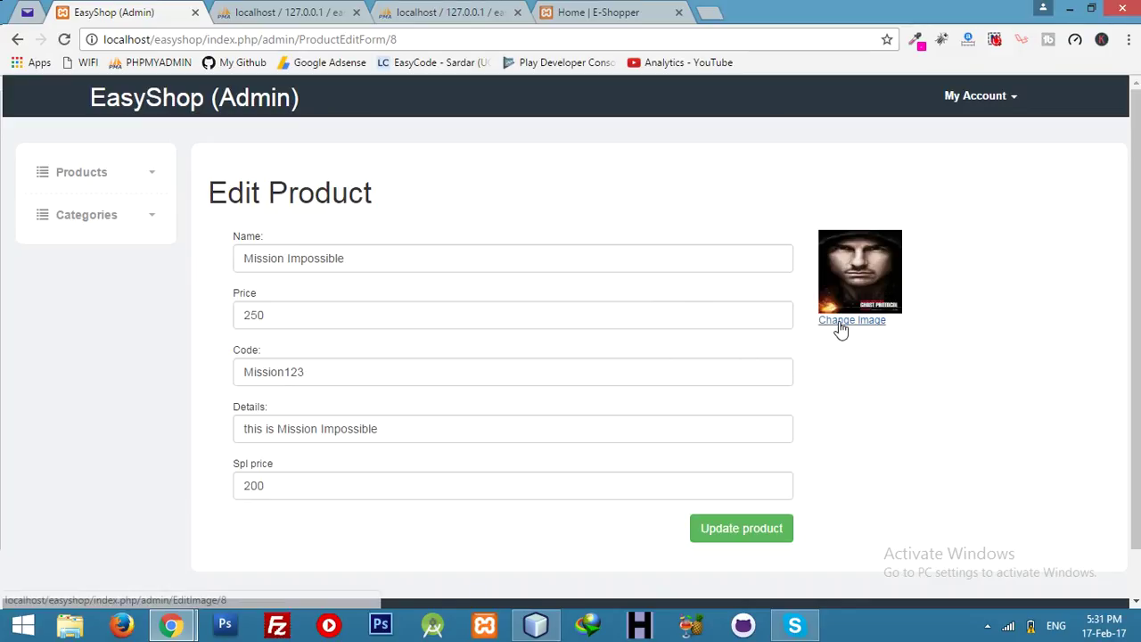
click(852, 319)
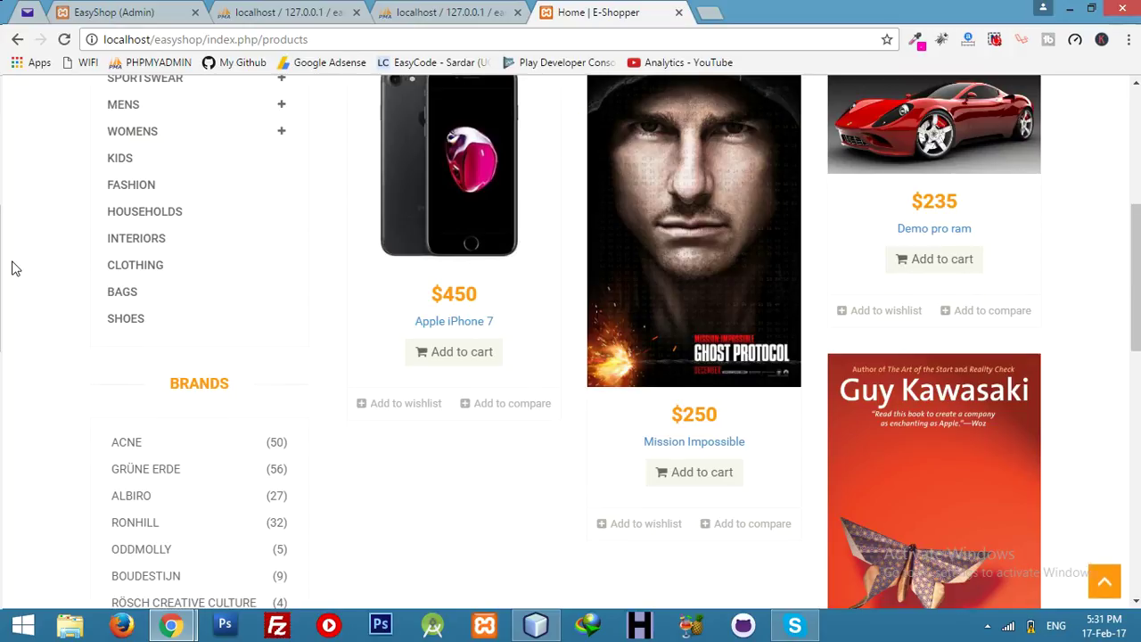
scroll(up, 3)
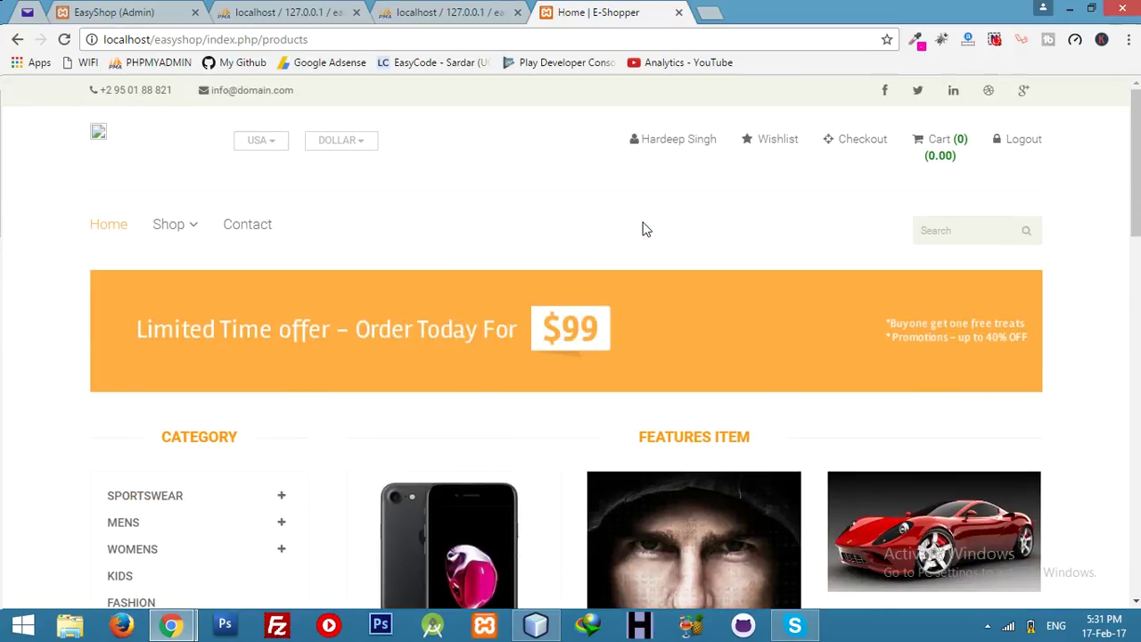
click(168, 224)
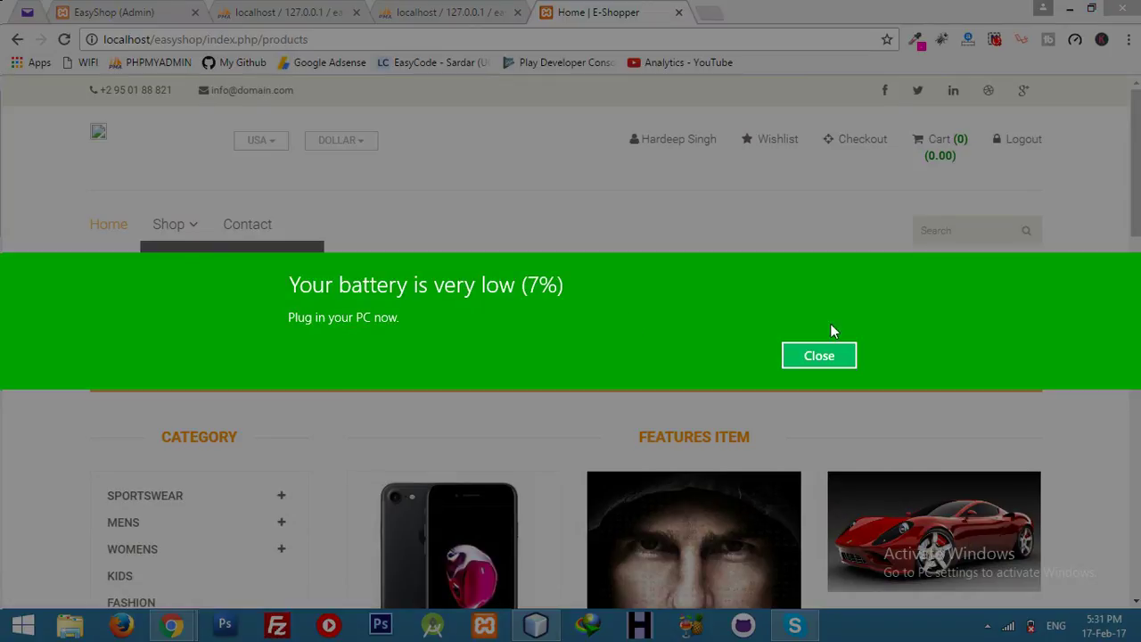
click(818, 355)
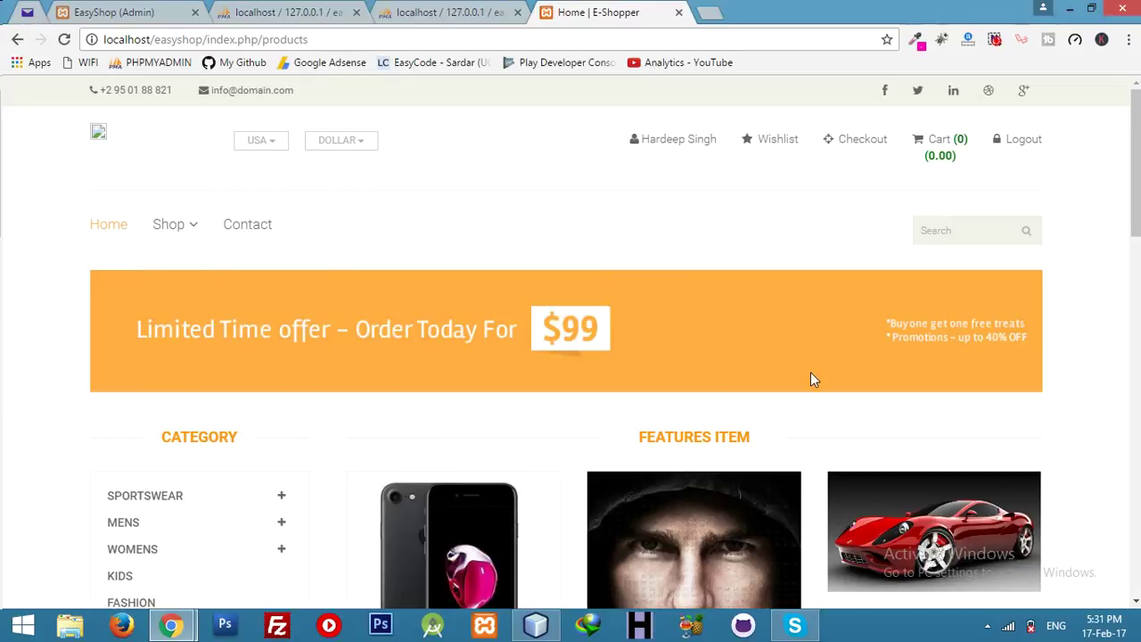